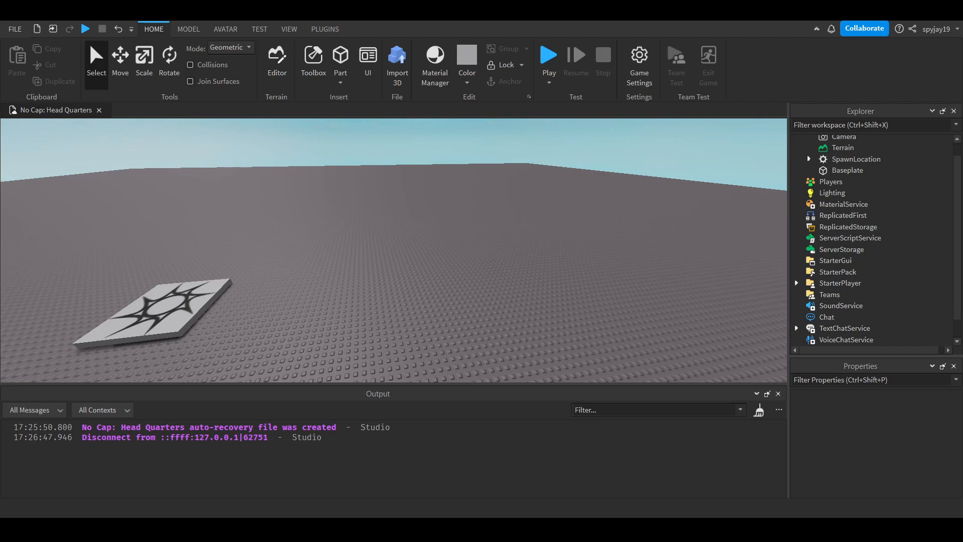
mouse_move(423, 248)
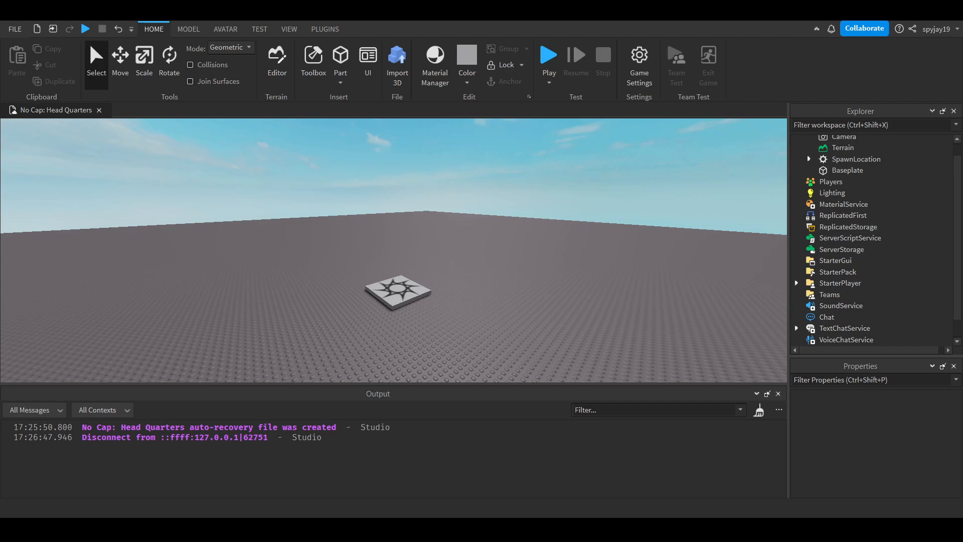
mouse_move(5, 317)
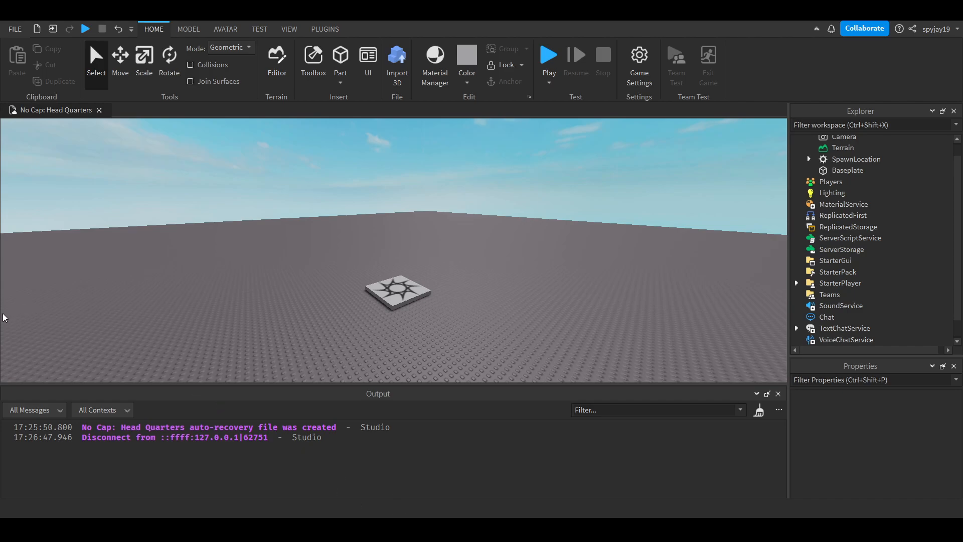
mouse_move(359, 327)
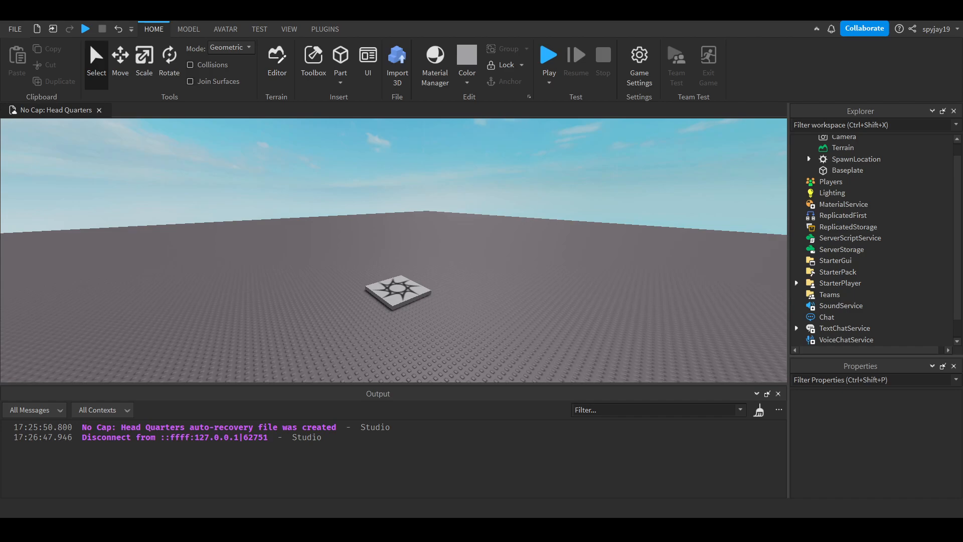
mouse_move(729, 259)
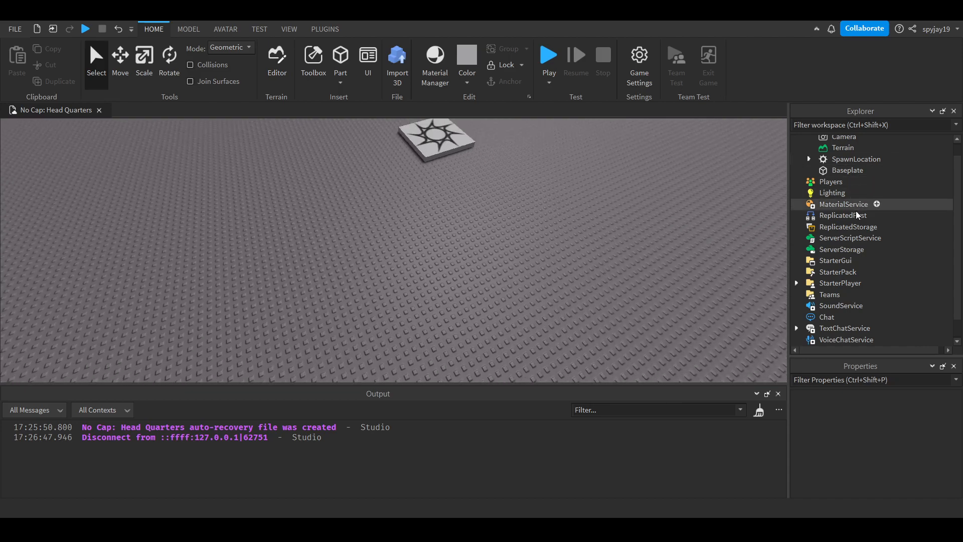
- Insert a ScreenGui named SaveGUI under StarterGui and add a TextButton to it
left_click(836, 260)
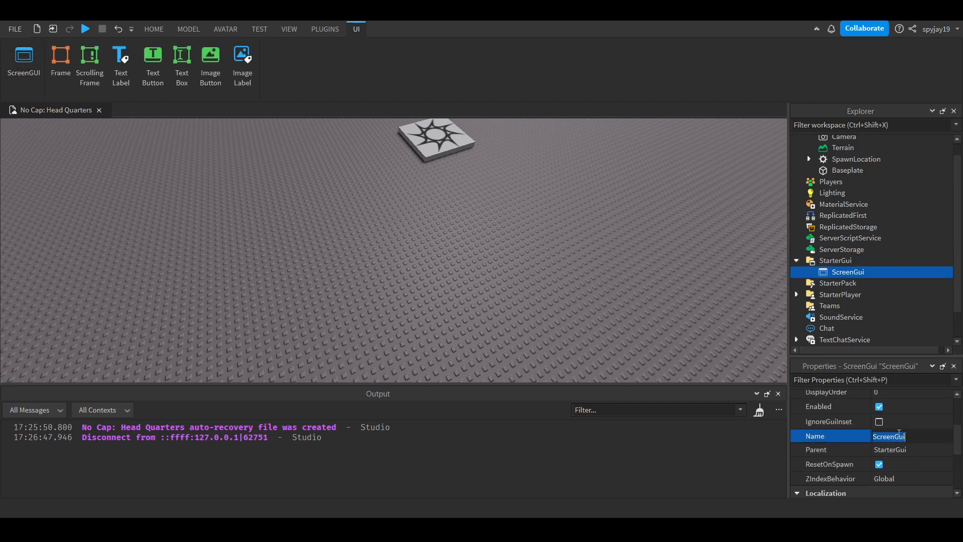
type("SaveGUI")
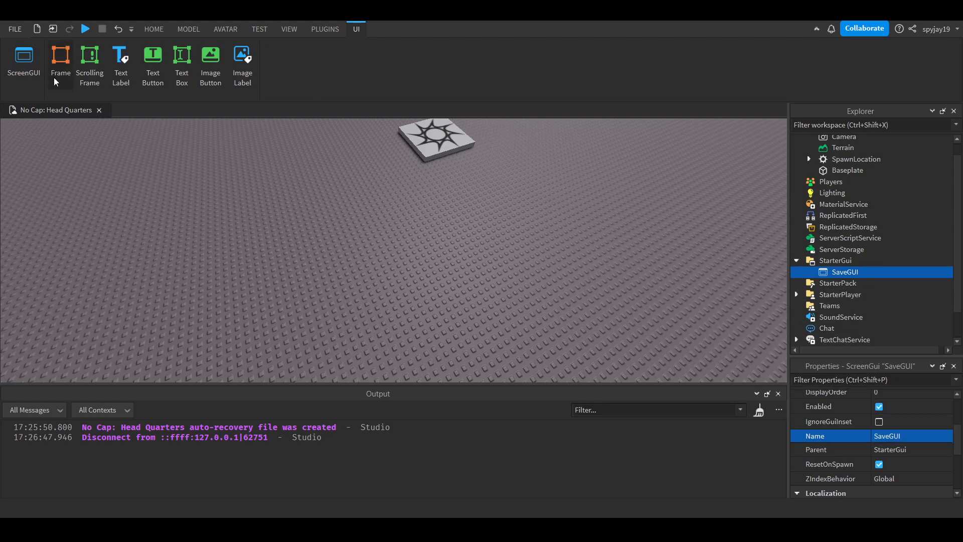
left_click(152, 59)
type("SaveButton")
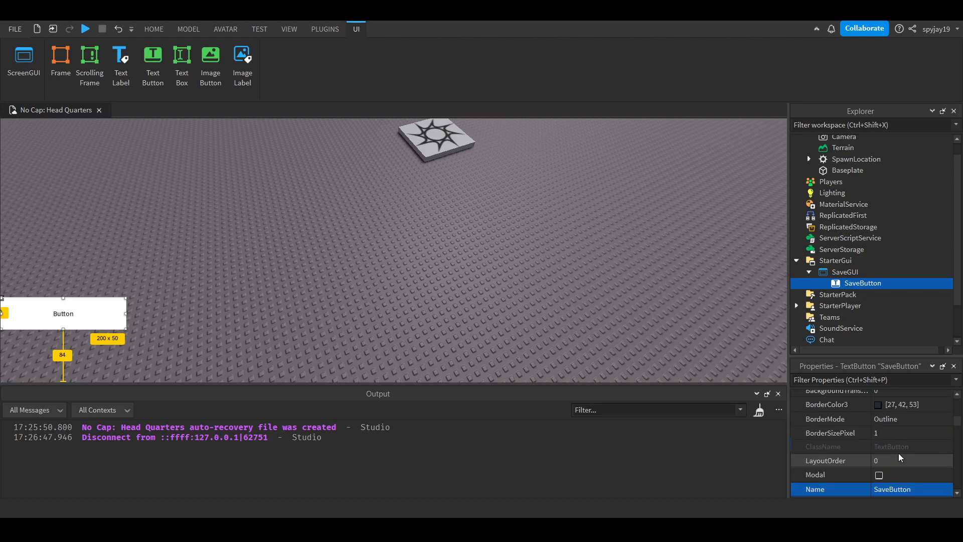
- Set SaveButton's background colour to green (85,255,0) and its Text to Save!
scroll("down", 3)
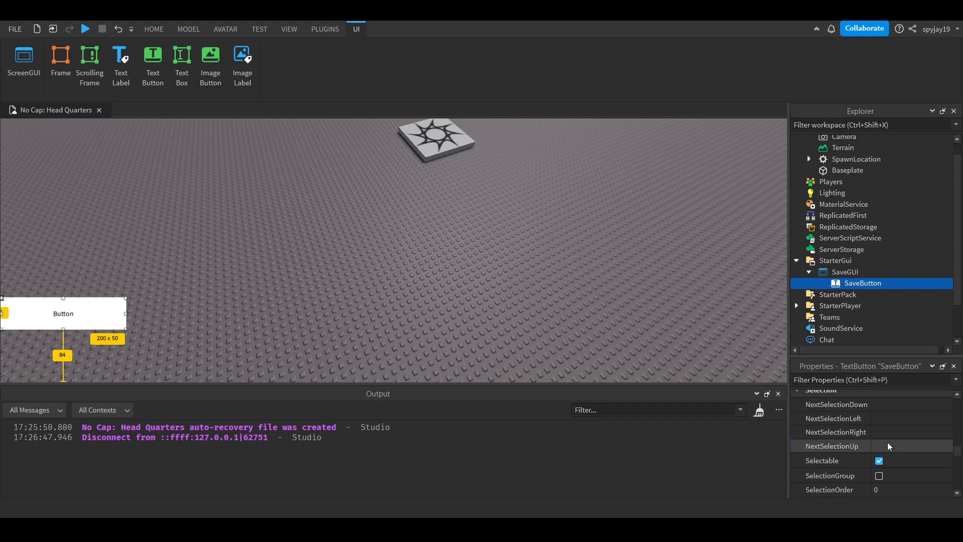
scroll("up", 3)
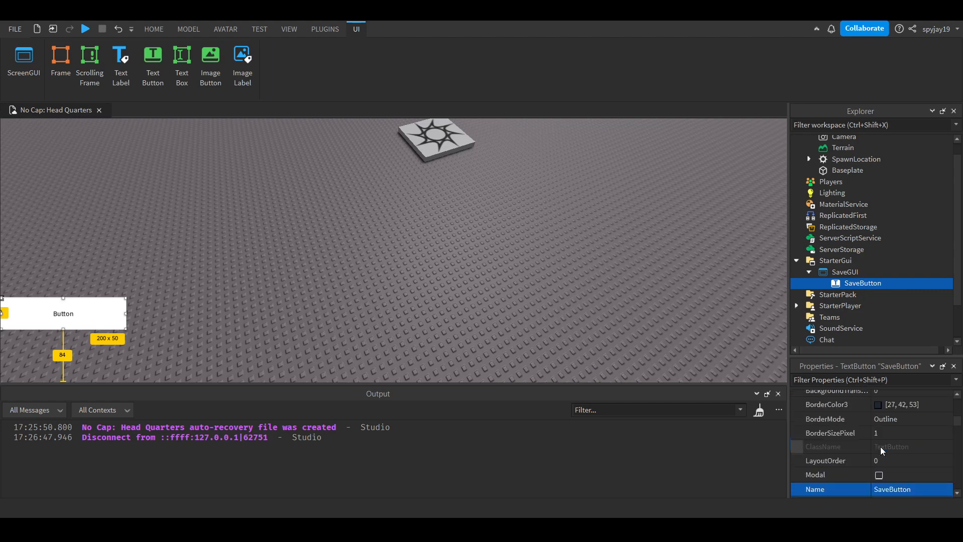
scroll("up", 3)
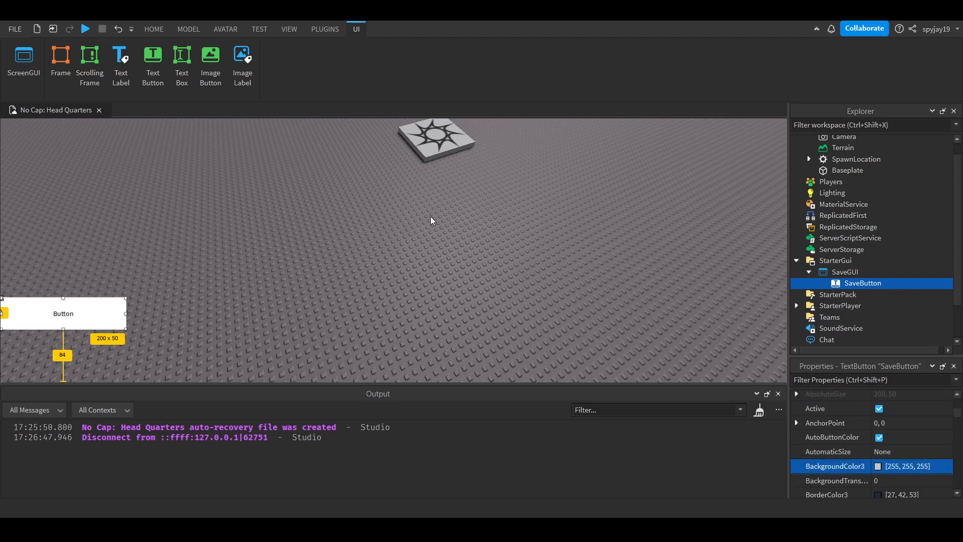
mouse_move(439, 223)
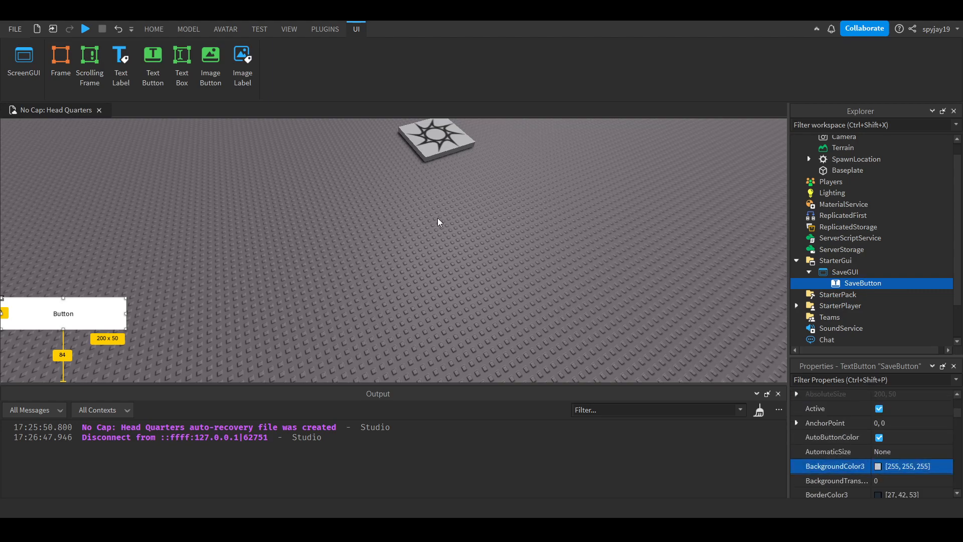
mouse_move(457, 229)
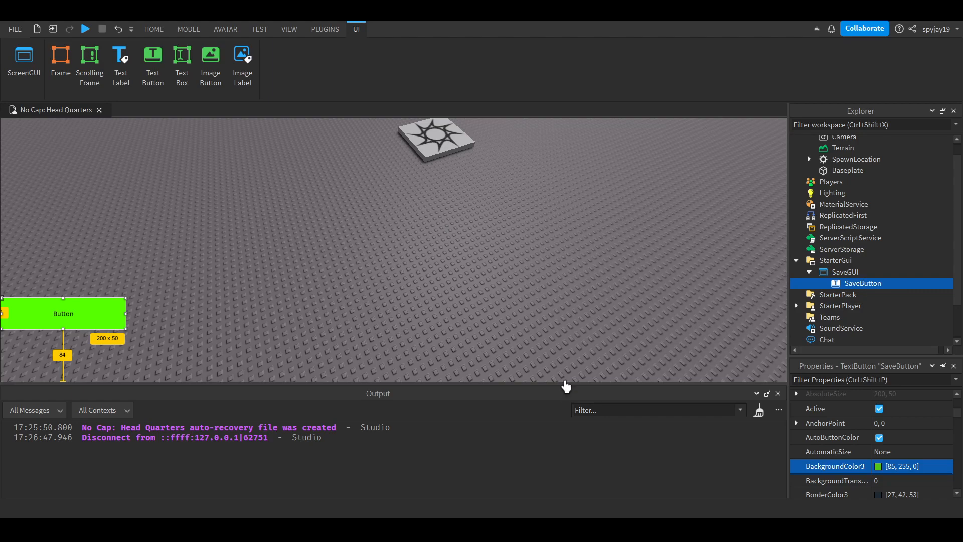
scroll("down", 3)
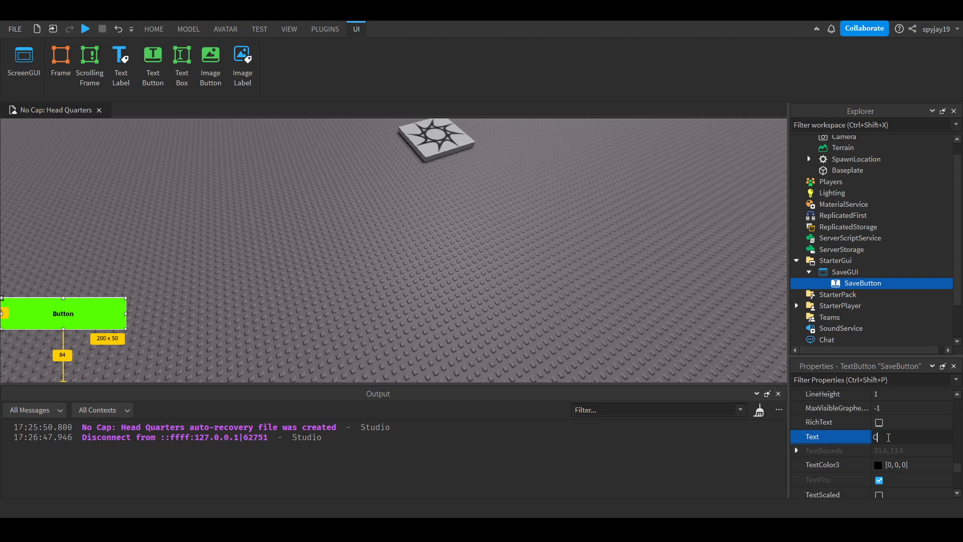
type("Save!")
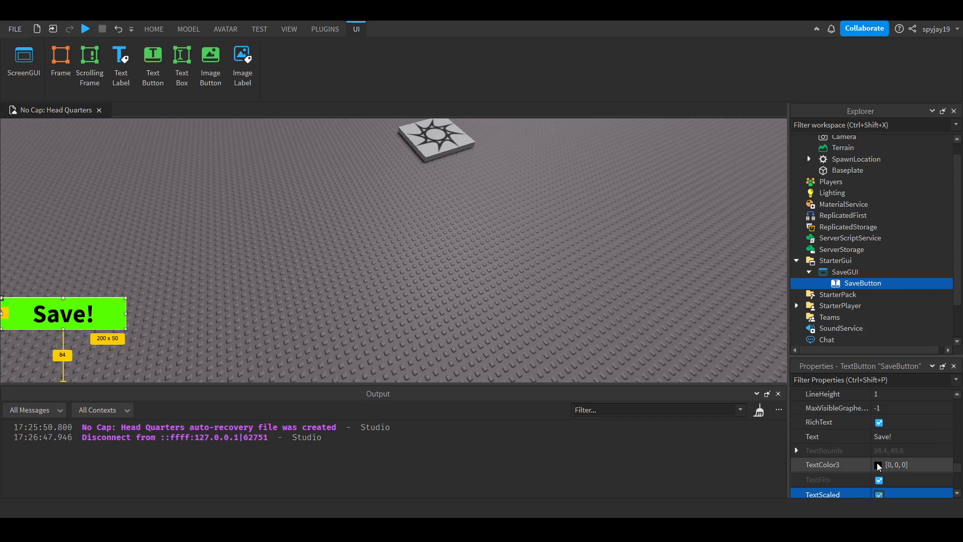
- Make the button text yellow (255,255,0) with RichText and TextScaled enabled
left_click(822, 465)
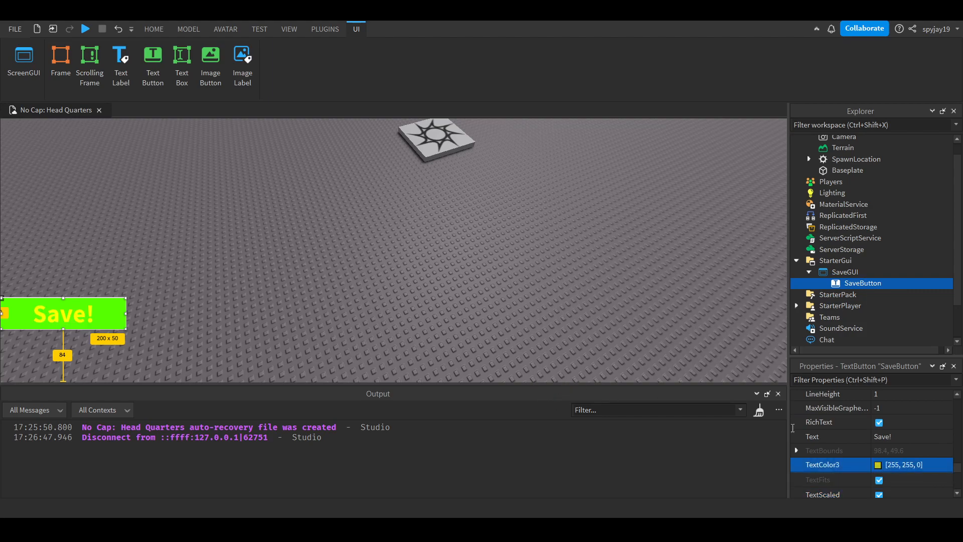
scroll("down", 3)
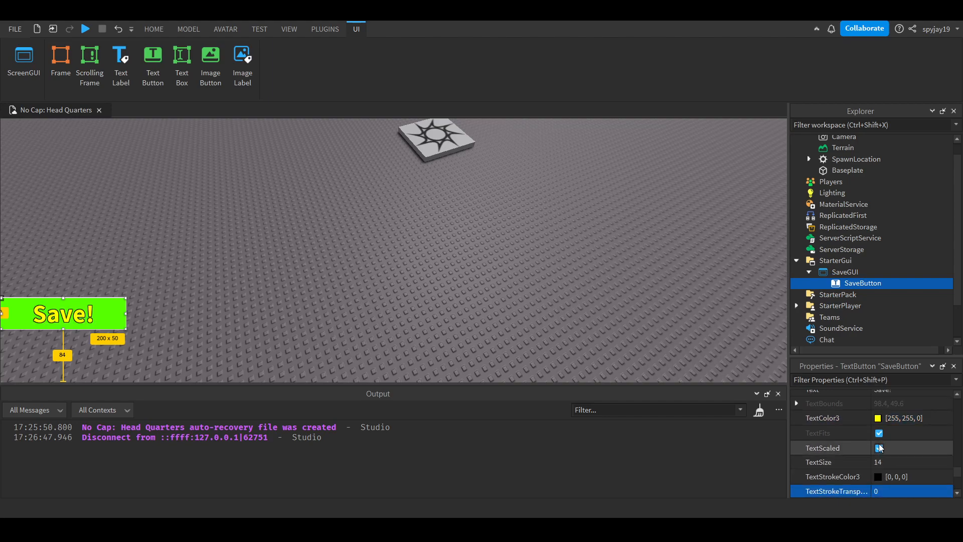
scroll("down", 3)
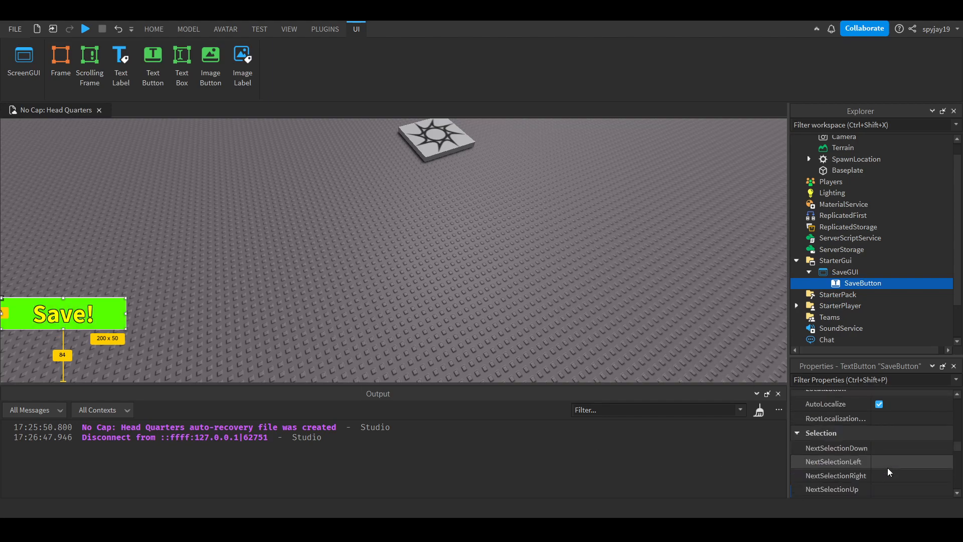
scroll("up", 3)
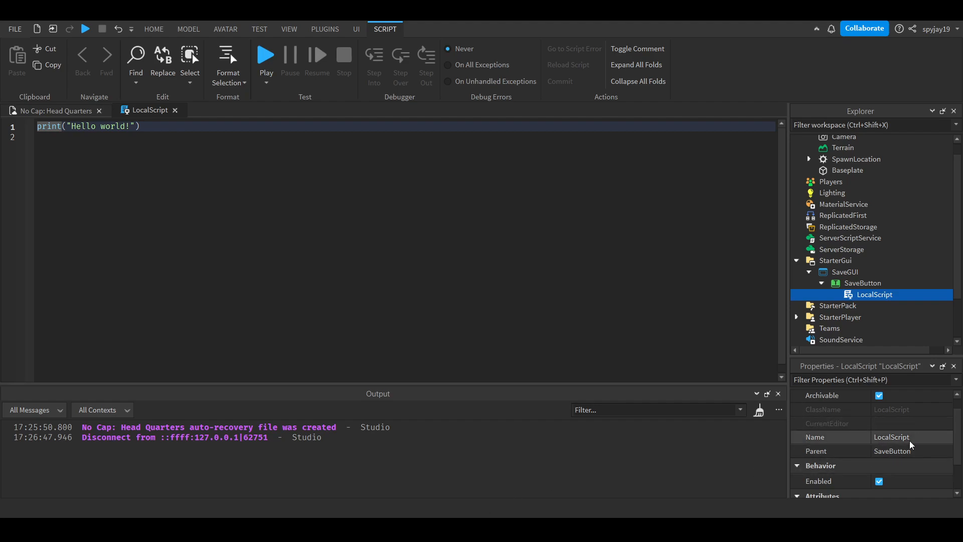
- Rename the LocalScript inside SaveButton to SaveScript(Local)
double_click(891, 436)
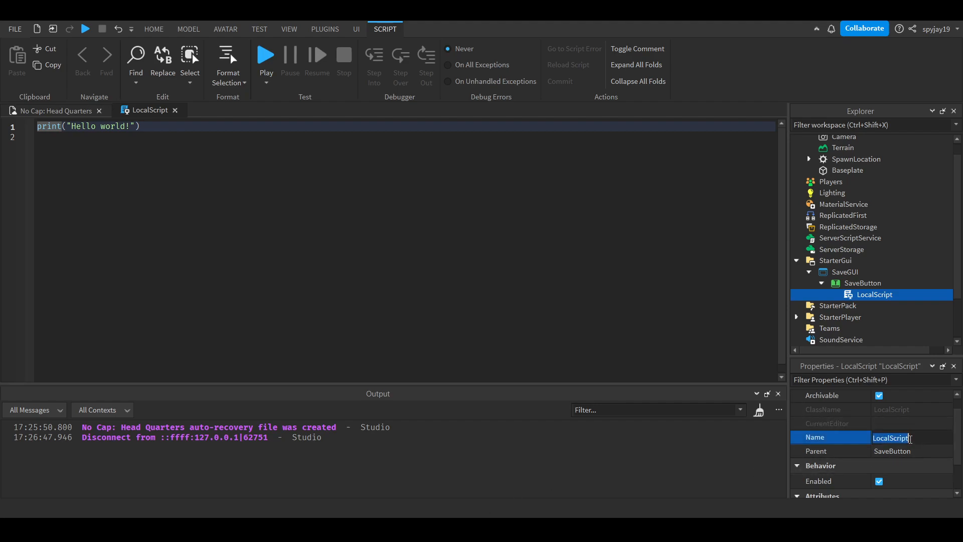
type("SaveScript")
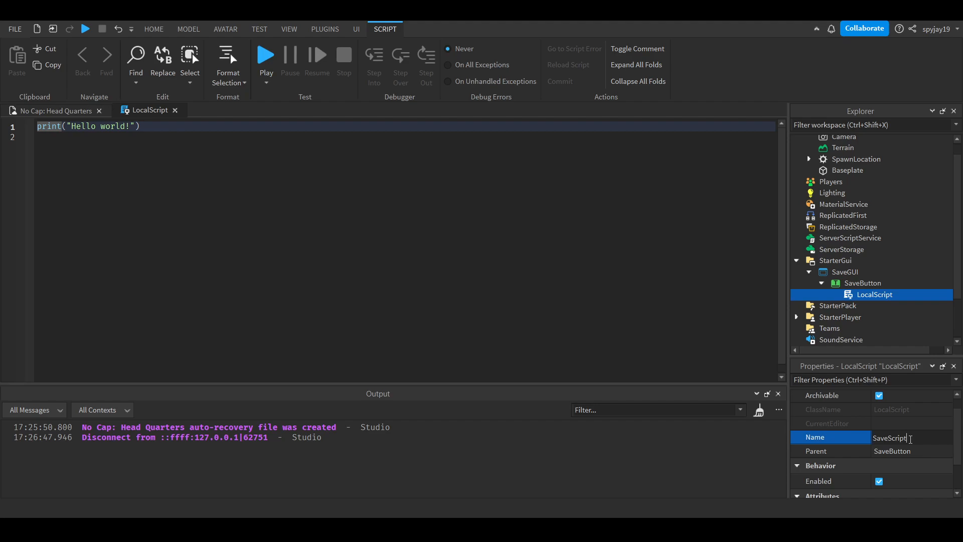
type("(Local")
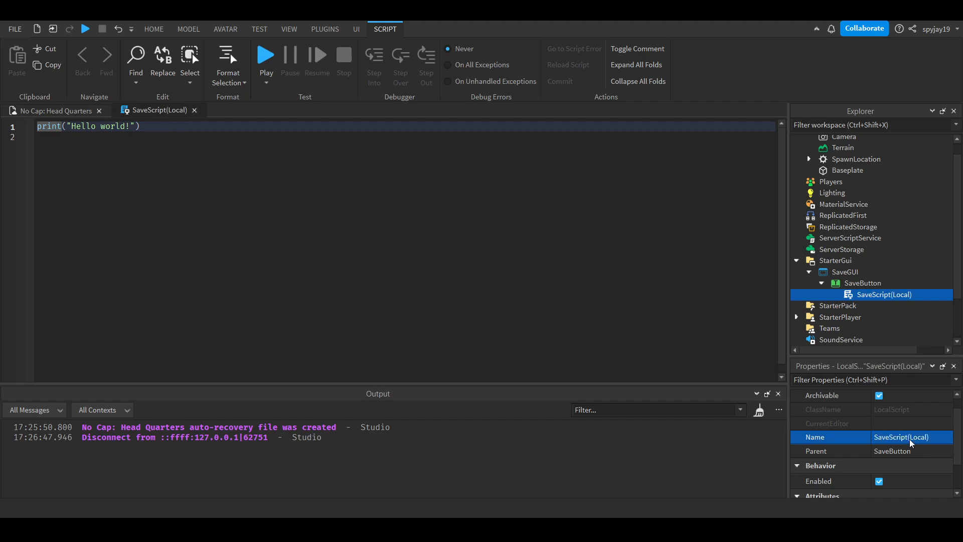
mouse_move(860, 227)
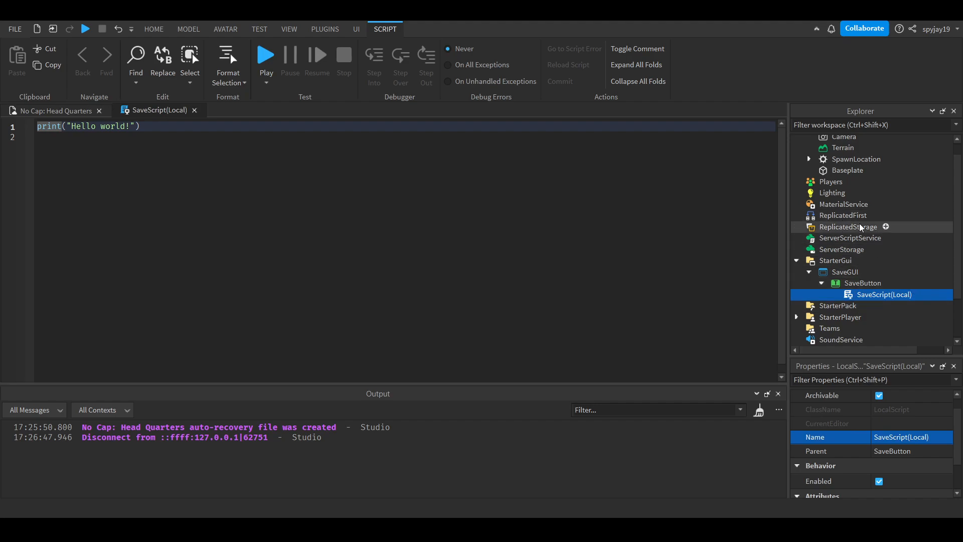
- Insert a RemoteEvent into ReplicatedStorage and rename it SaveEvent
left_click(850, 226)
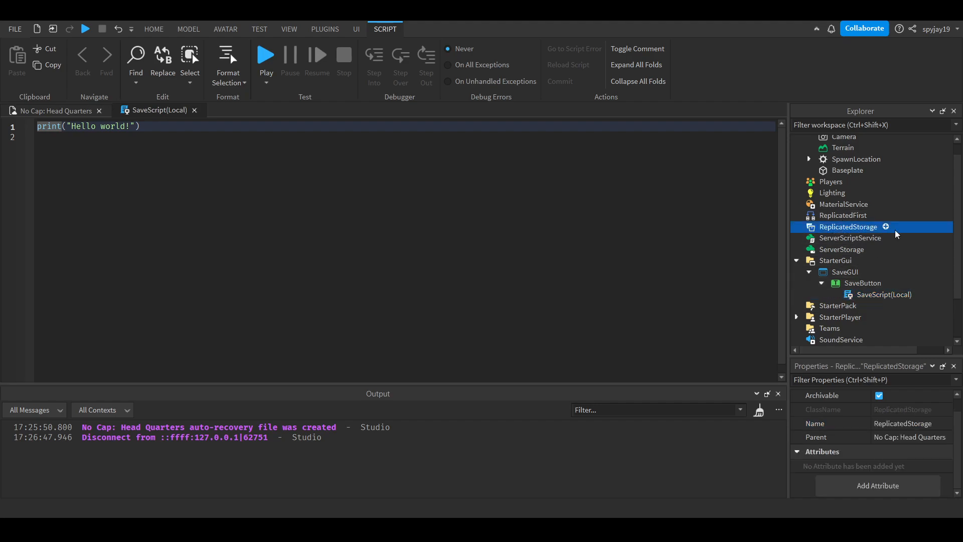
left_click(886, 227)
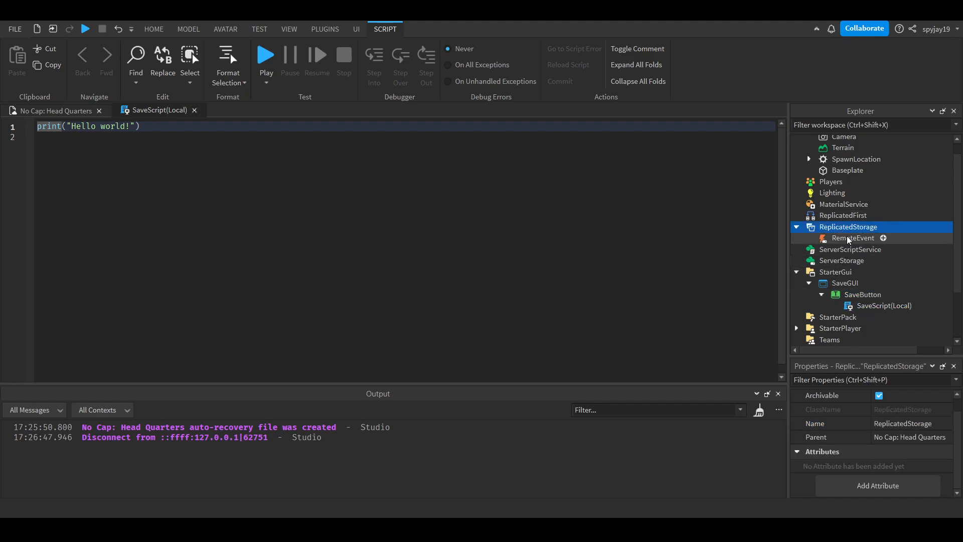
left_click(853, 238)
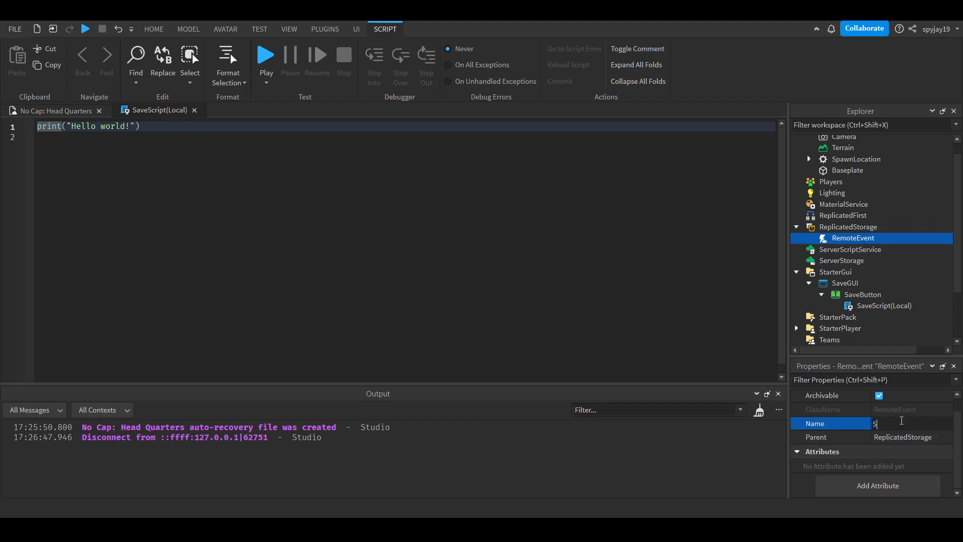
type("SaveEvent")
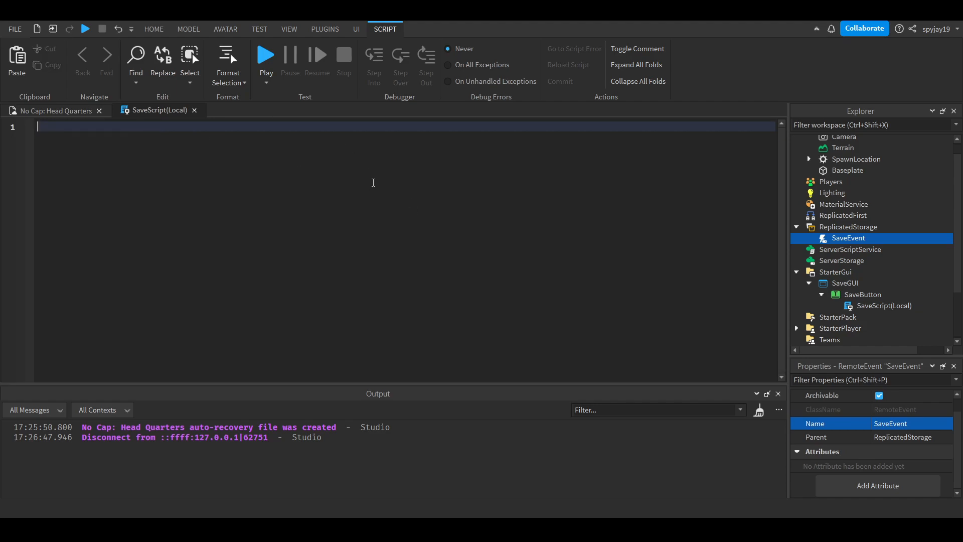
- Reference SaveEvent and connect MouseButton1Click on the button to fire SaveEvent to the server
type("local SaveEvent = game.ReplicatedStorage.SaveEvent")
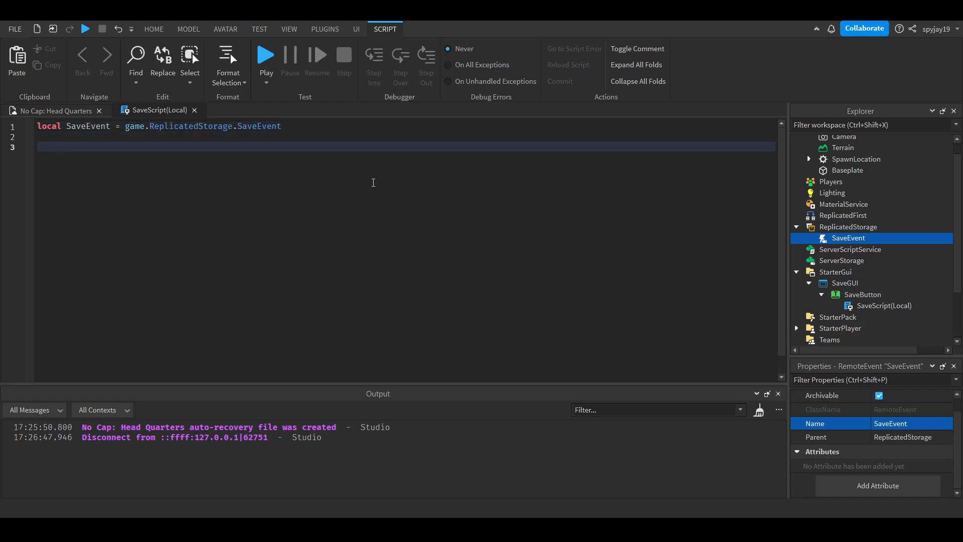
left_click(38, 146)
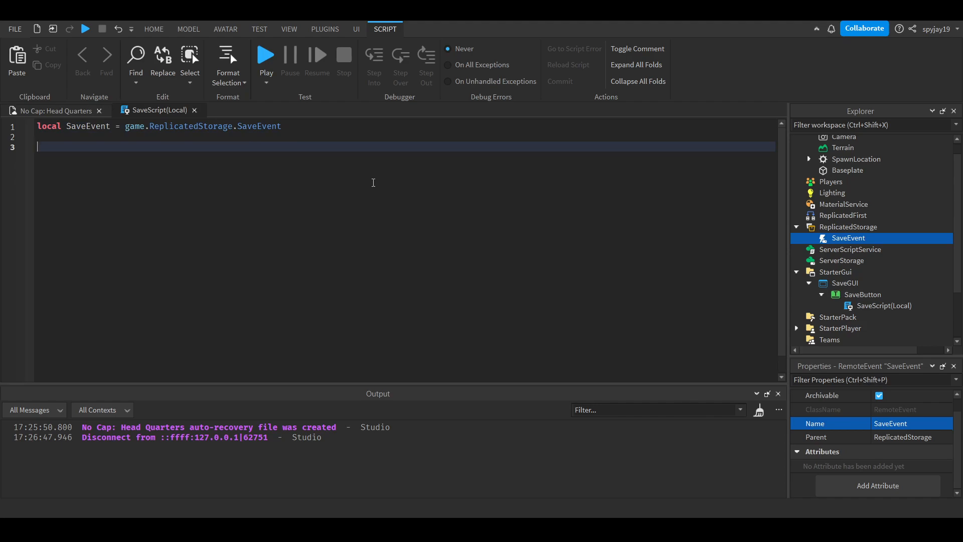
type("script.Parent.")
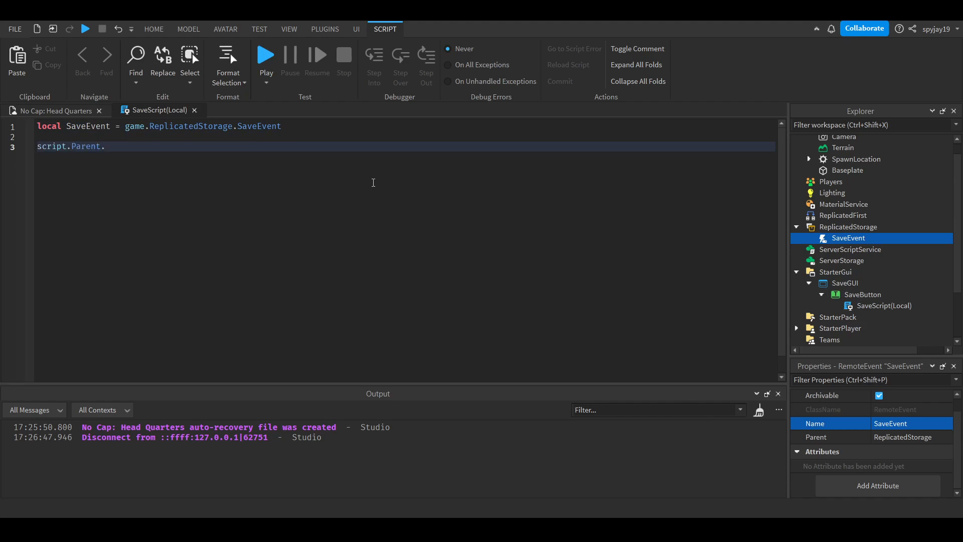
type("MouseButton1Click:Connect(function")
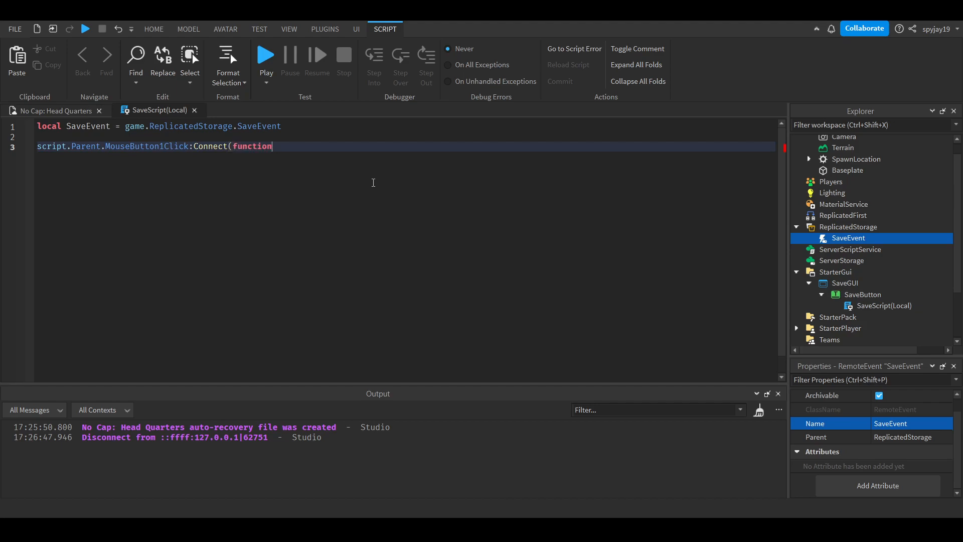
type("(")
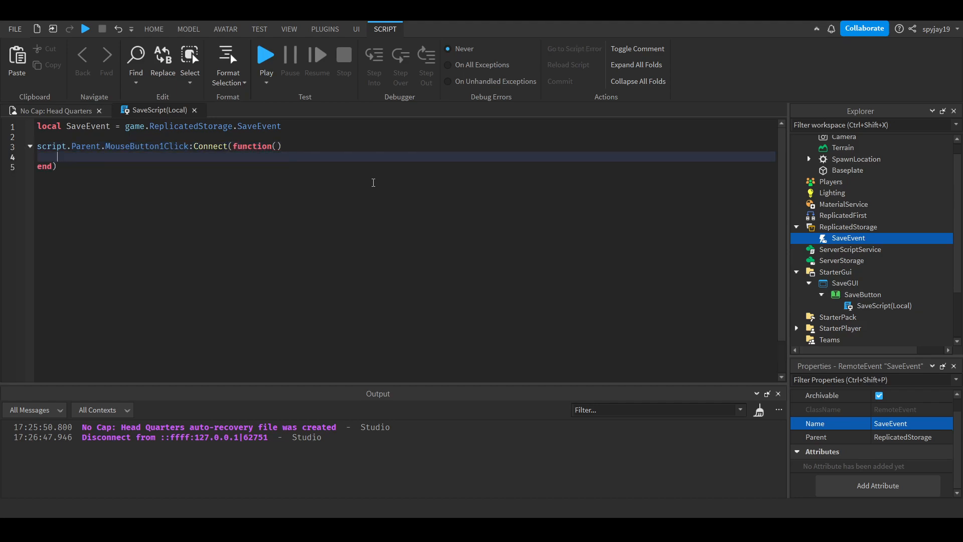
mouse_move(330, 154)
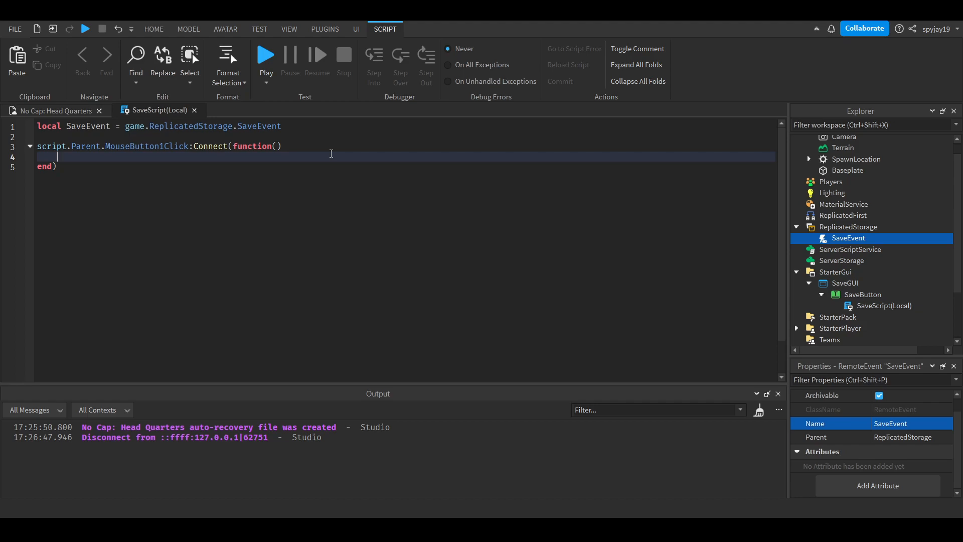
type("SaveEvent:fireServer(")
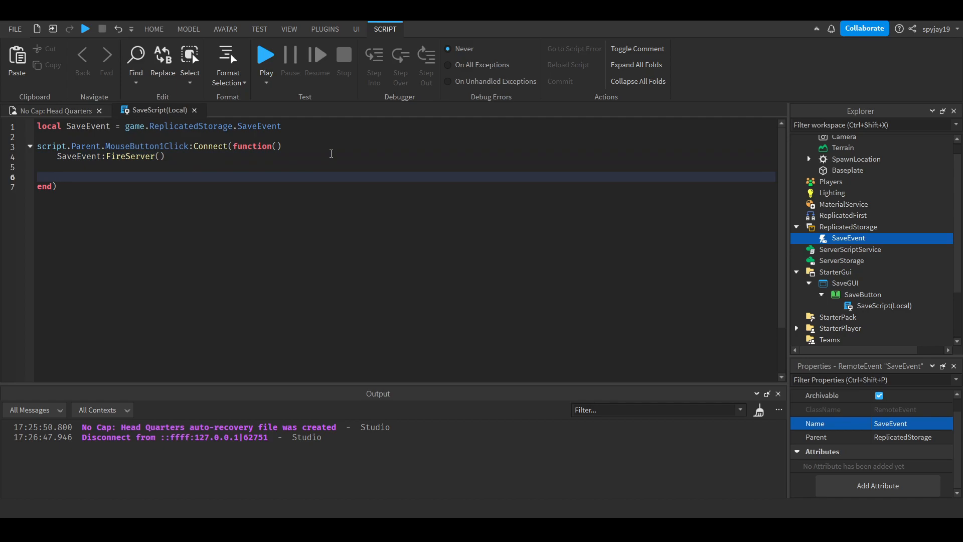
- Disable the script, wait five seconds, then re-enable it inside the click handler
type("script.DIs")
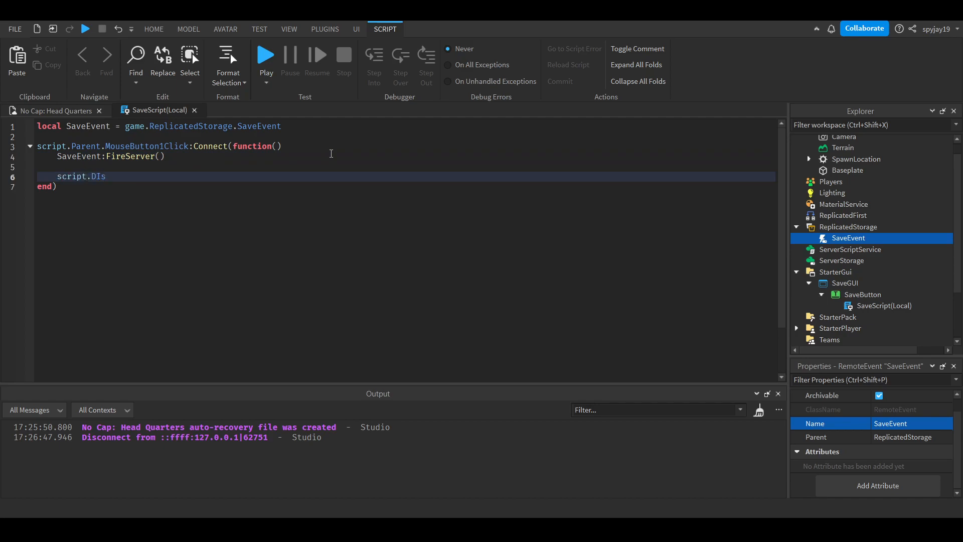
type("abled = true")
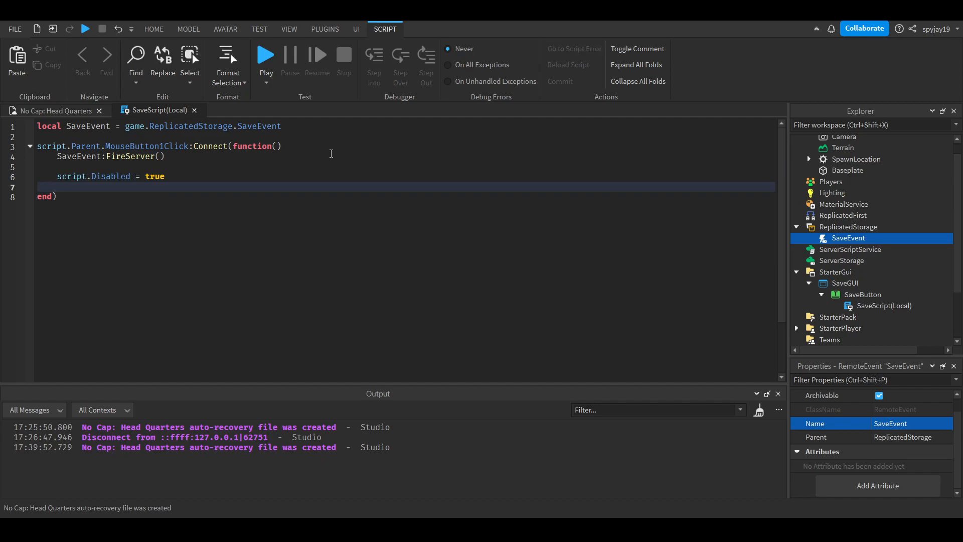
type("wait()")
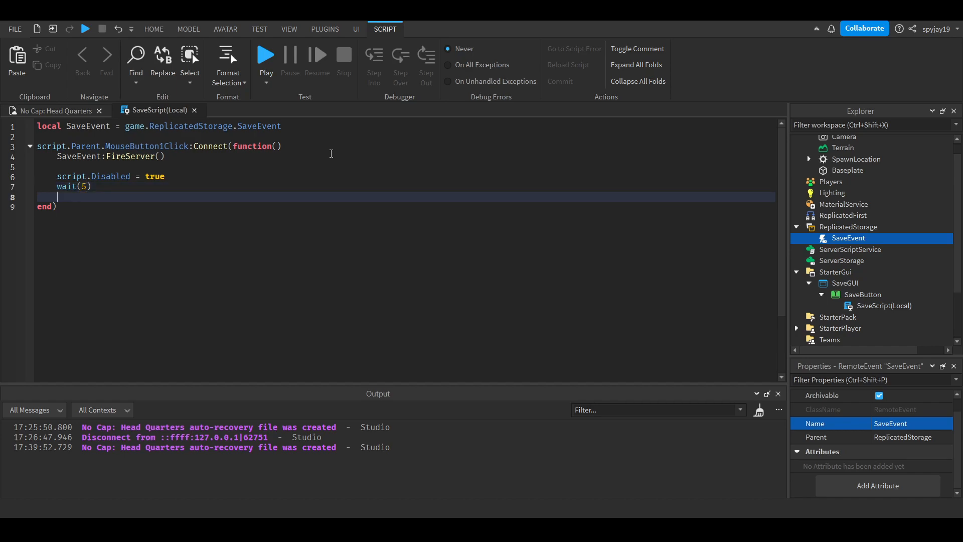
type("script.Disabled = f")
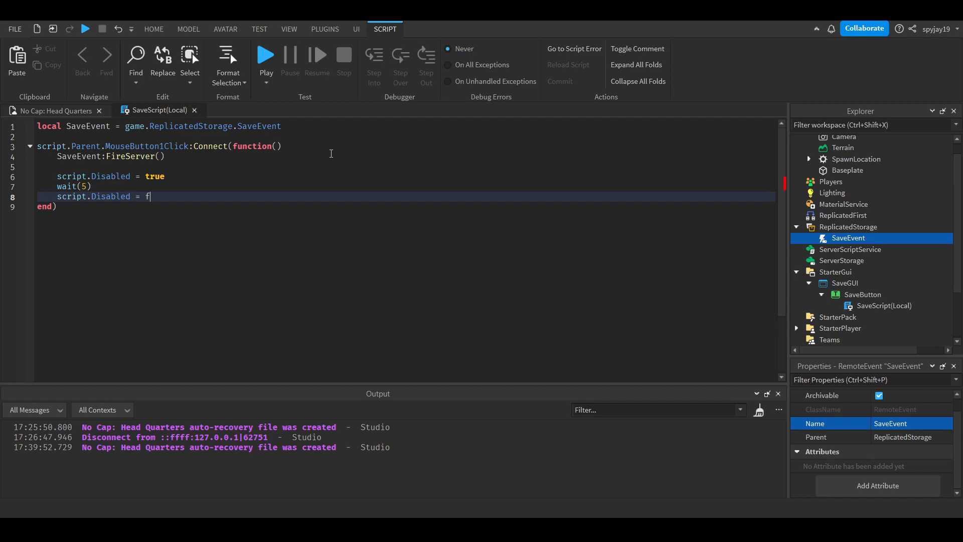
type("alse")
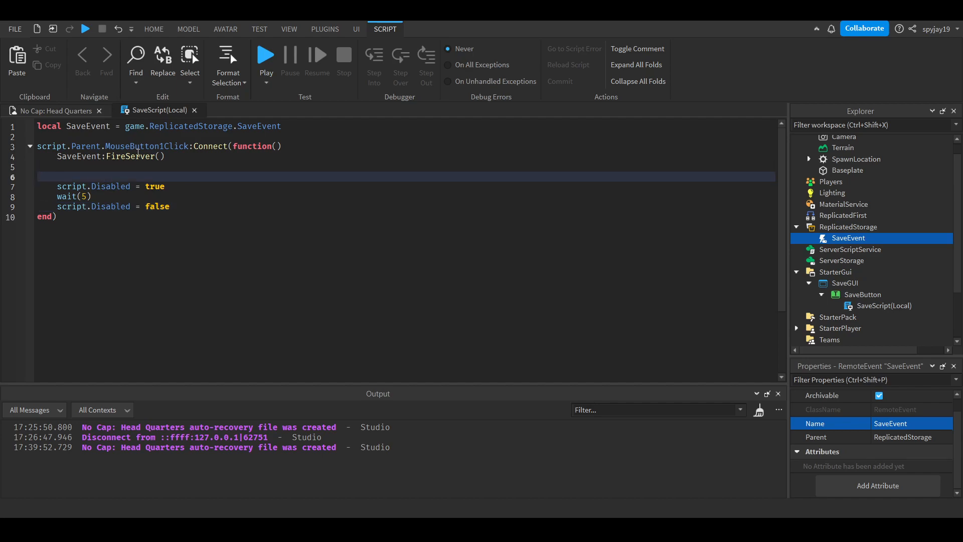
- Set the button text to "On Cooldown" during the wait and back to "Save!" afterwards
type("script.P")
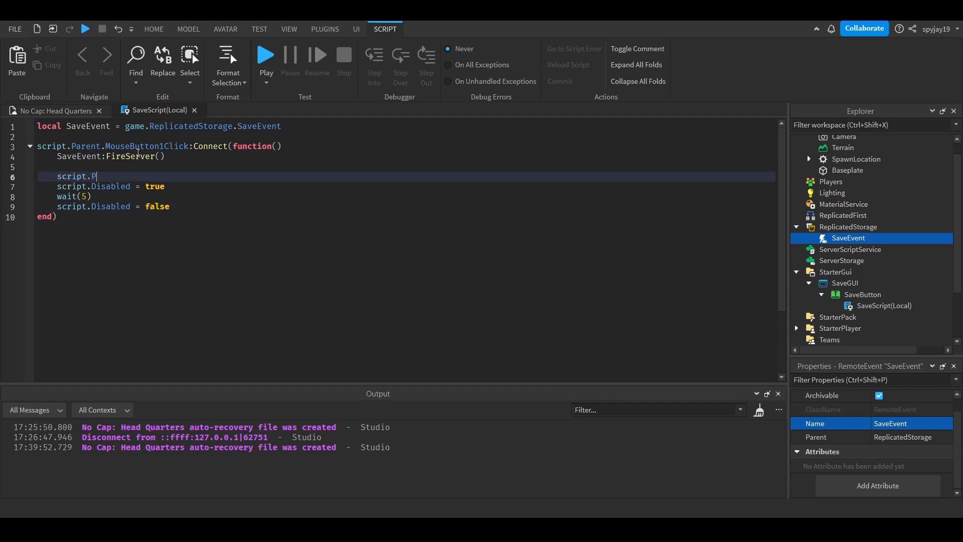
type("arent.Text = \"")
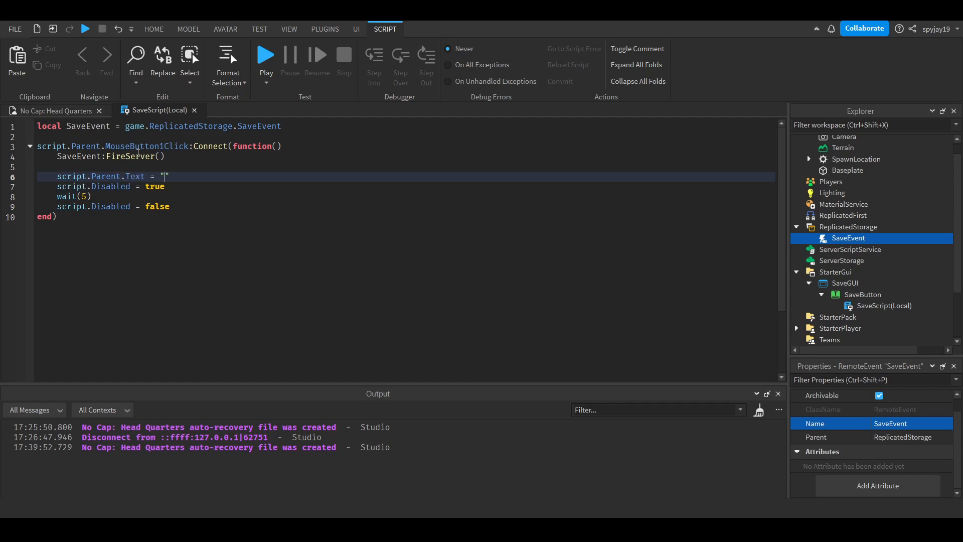
type("On Cooldo")
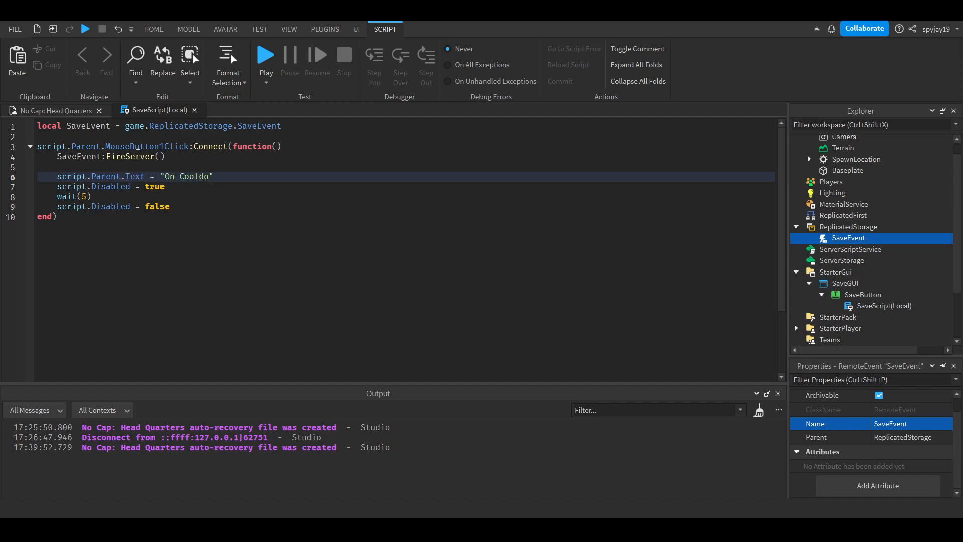
type("wn")
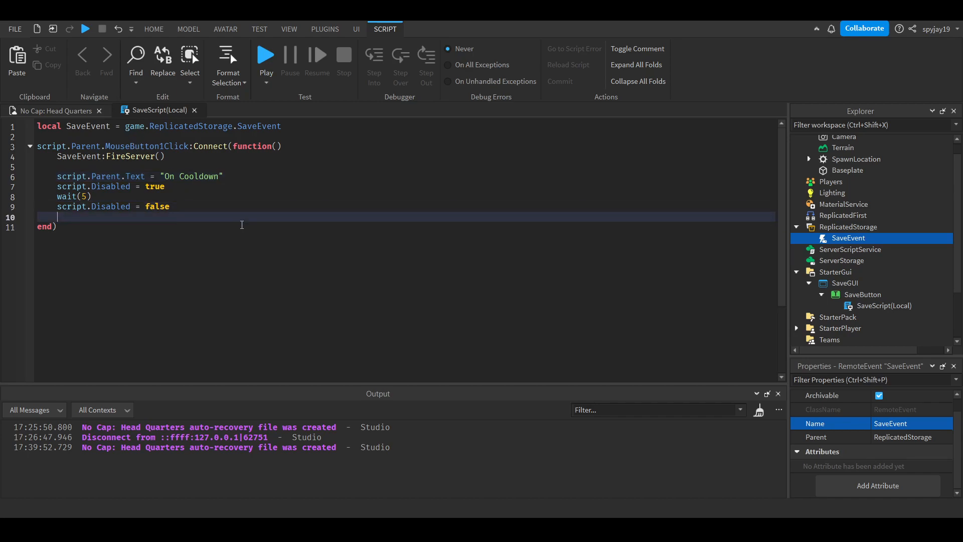
type("script.Parent")
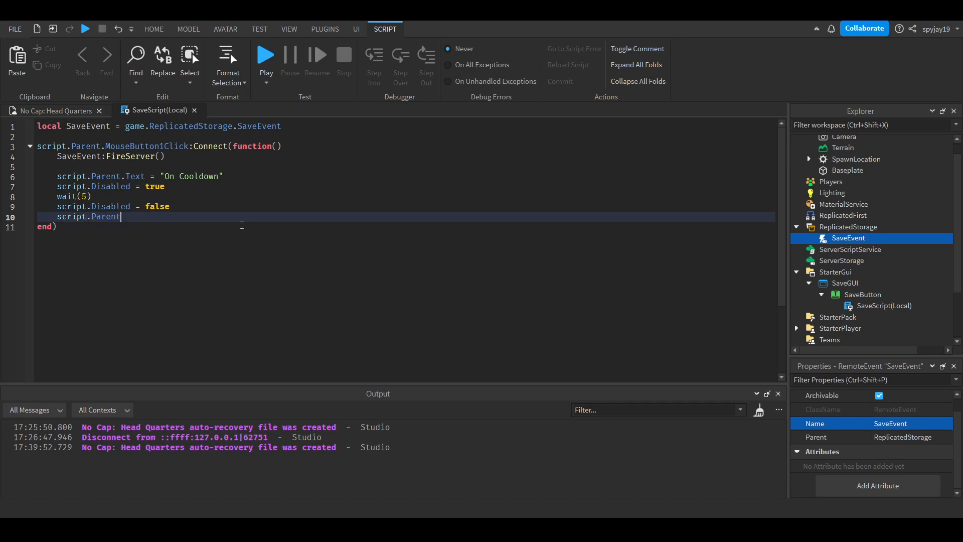
type(".Text = \"S\"")
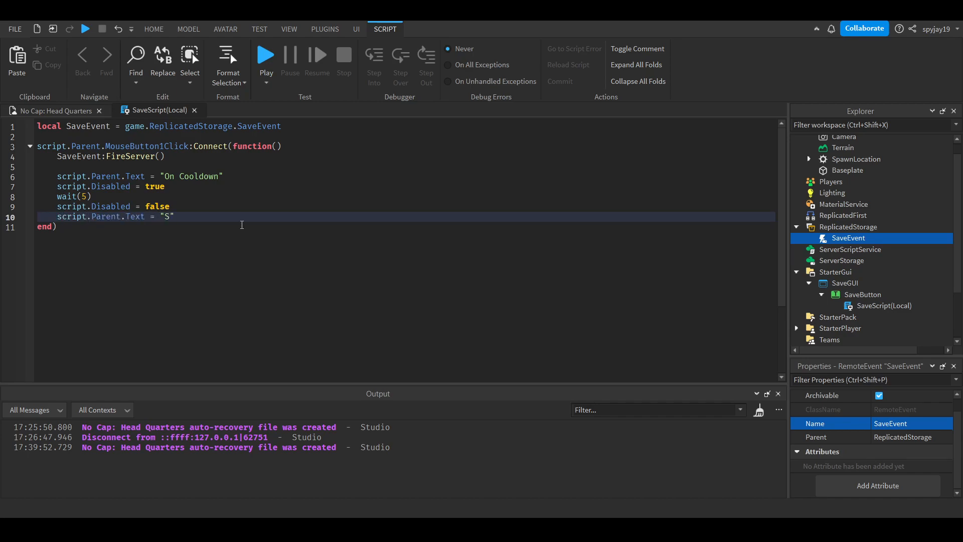
type("ave")
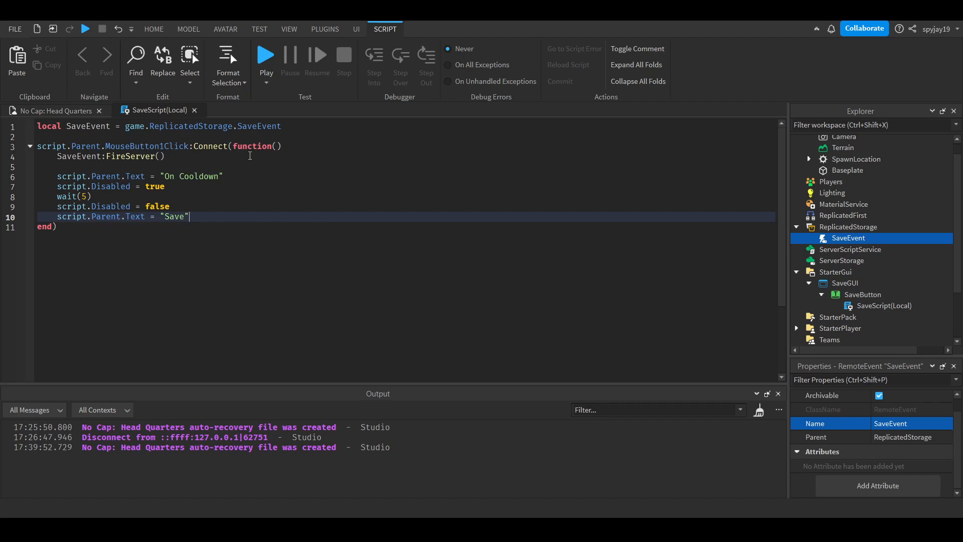
type("!")
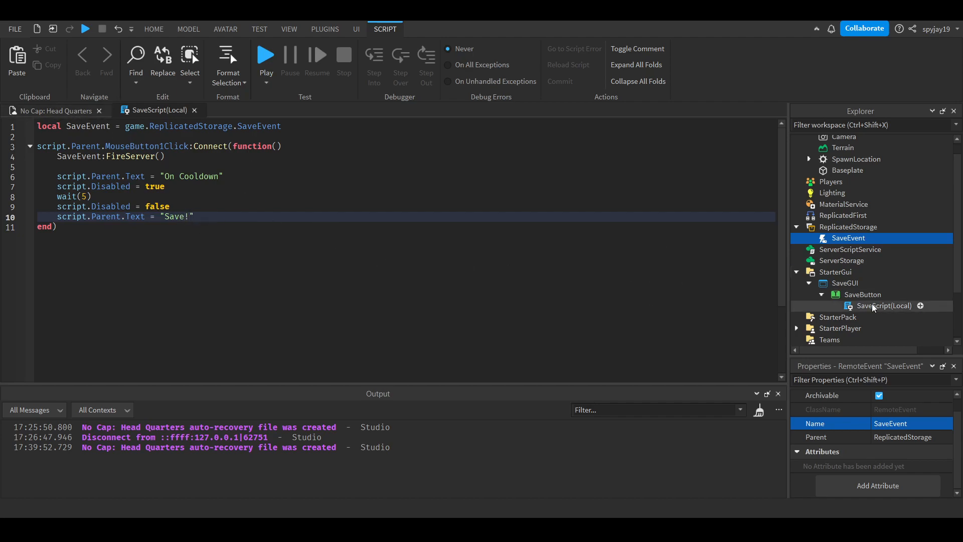
left_click(885, 305)
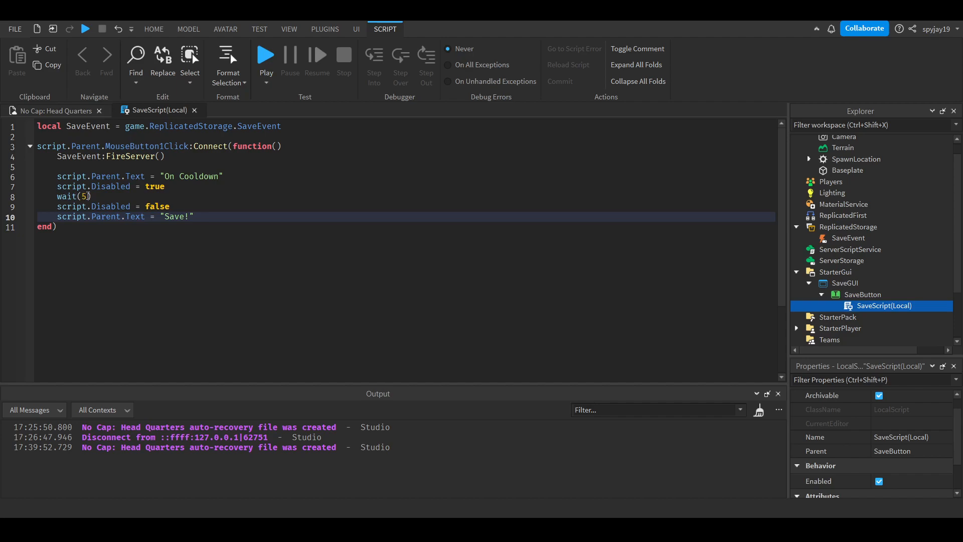
- Insert a Script into ServerScriptService, rename it SaveScript(Server), and select its placeholder print line
left_click(850, 250)
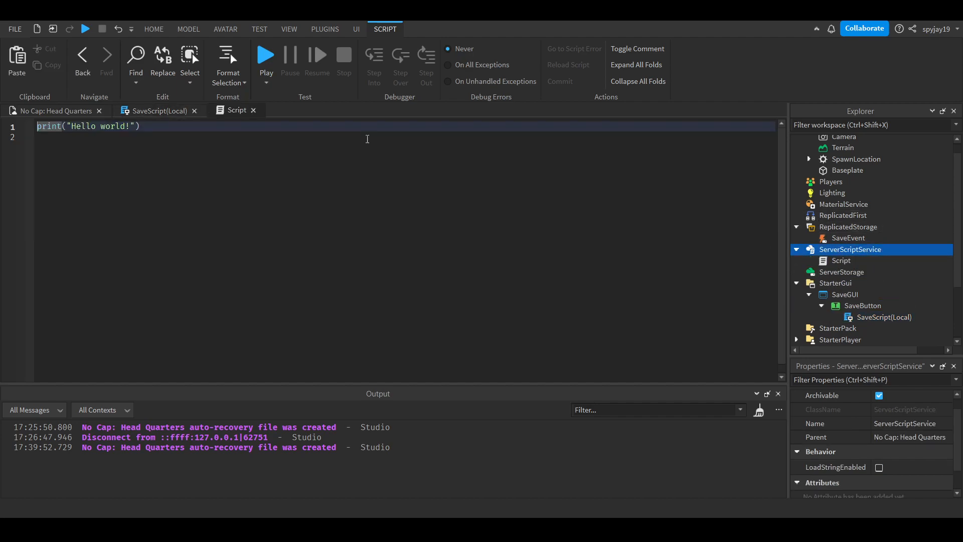
left_click(842, 261)
type("SaveScript")
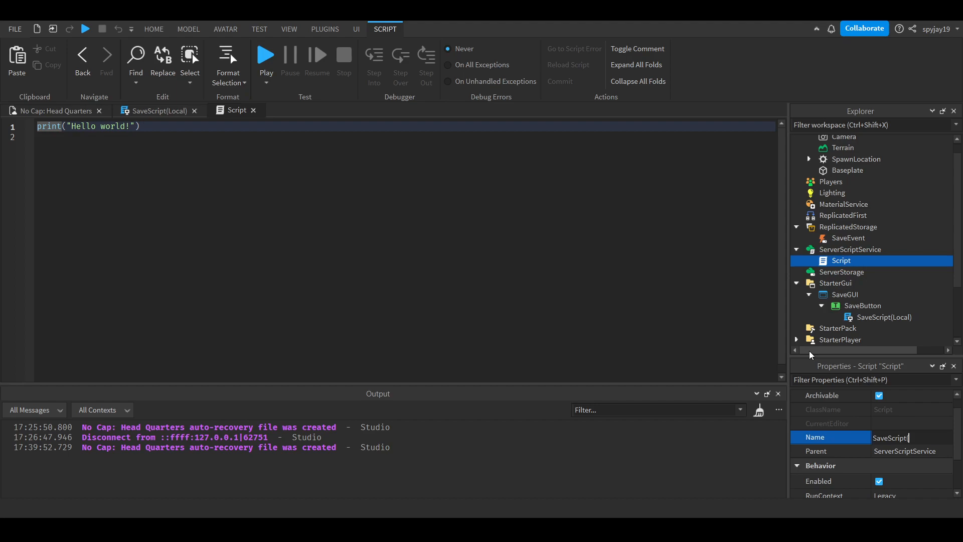
type("(Server")
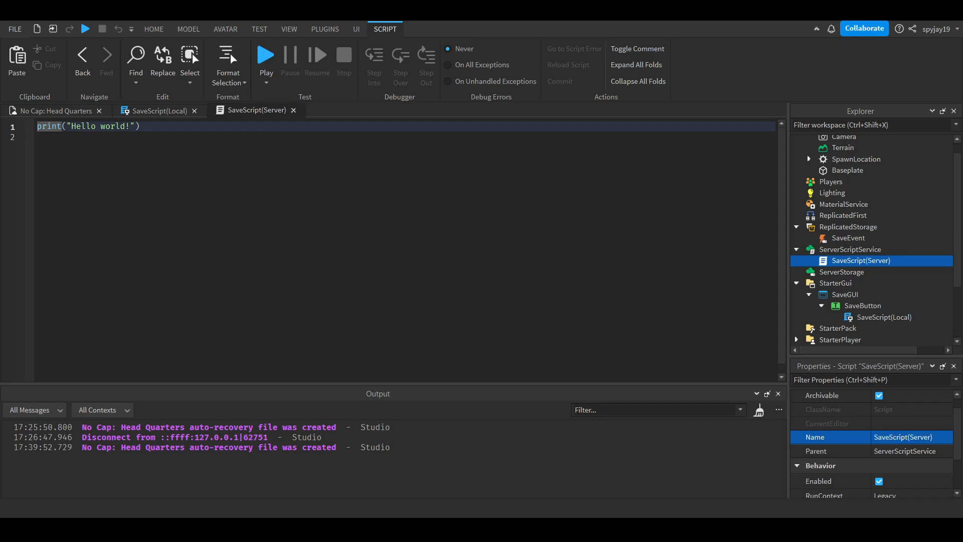
left_click(157, 110)
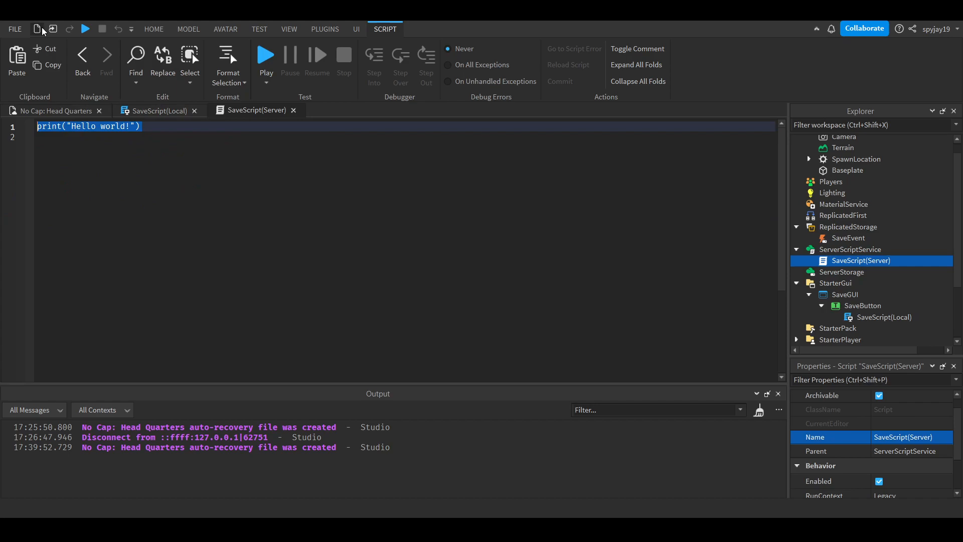
- Write local SaveEvent = game.ReplicatedStorage.SaveEvent and an empty OnServerEvent handler taking plr
type("local SaveEvent = game.ReplicatedStorage.SaveEvent")
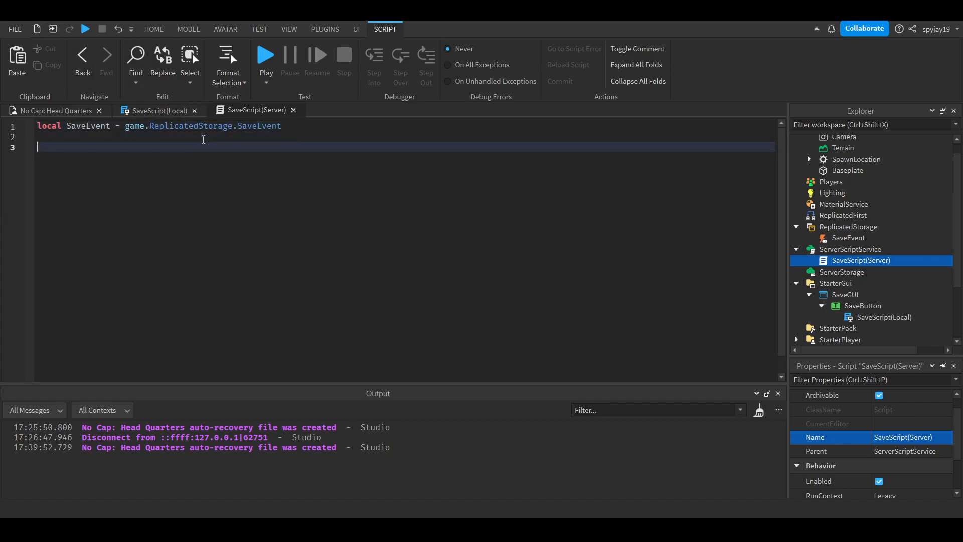
type("SaveEvent.OnServerEvent")
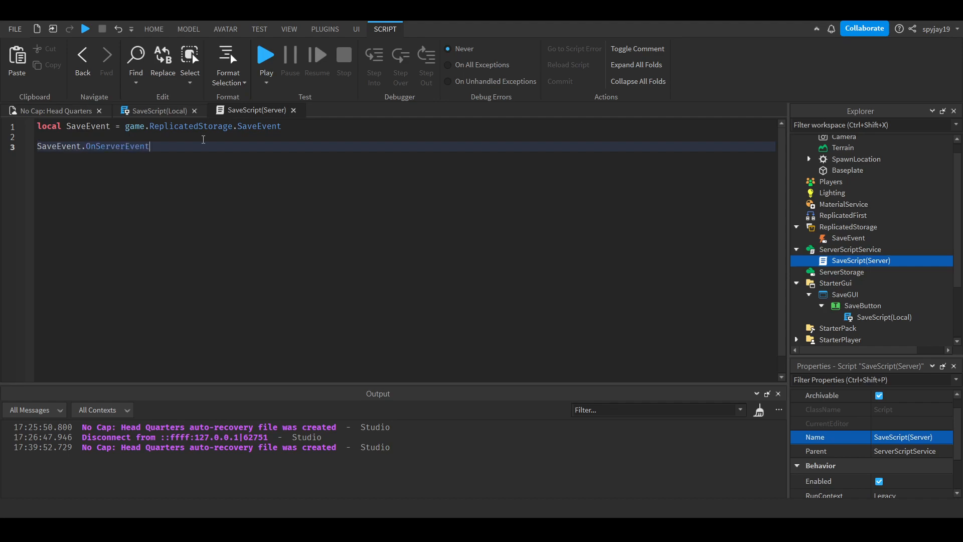
type(":Connect(function")
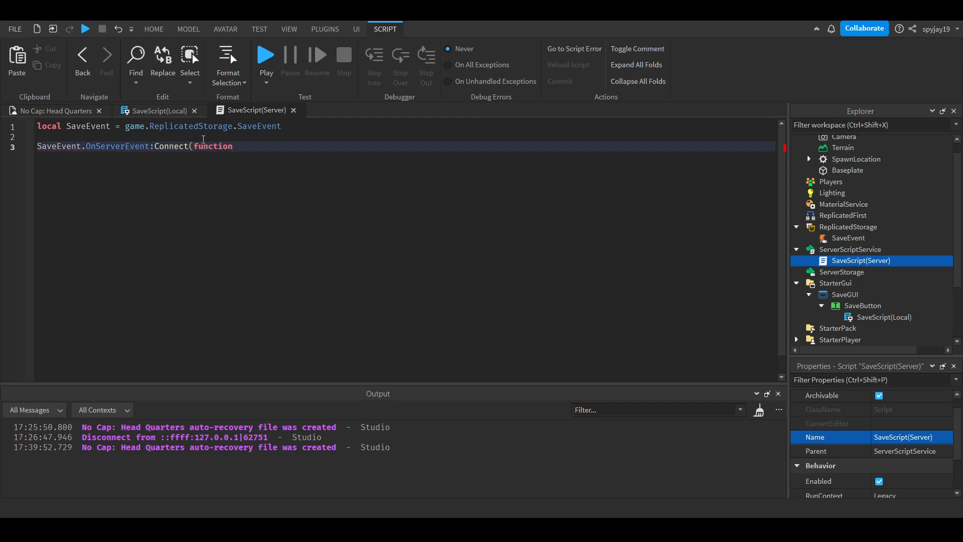
type("plr)")
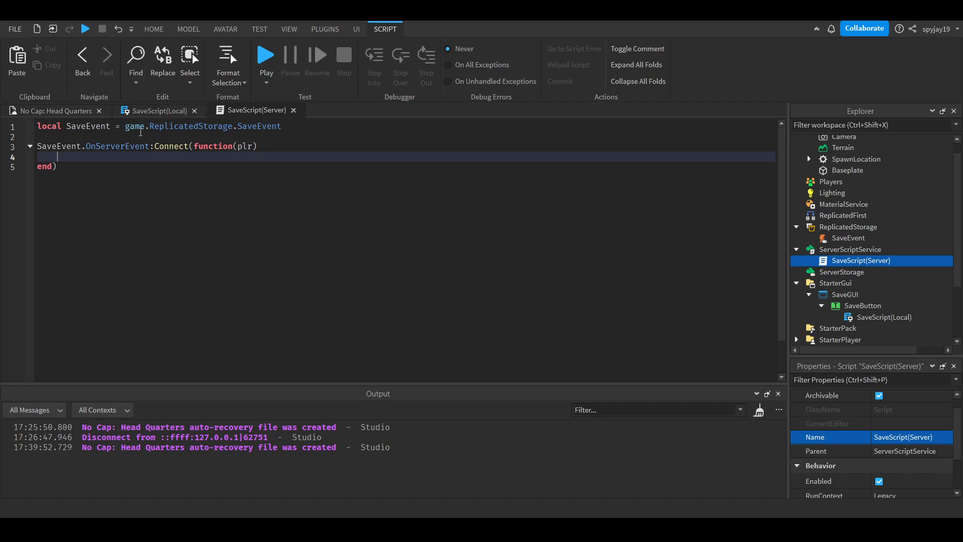
key("Return")
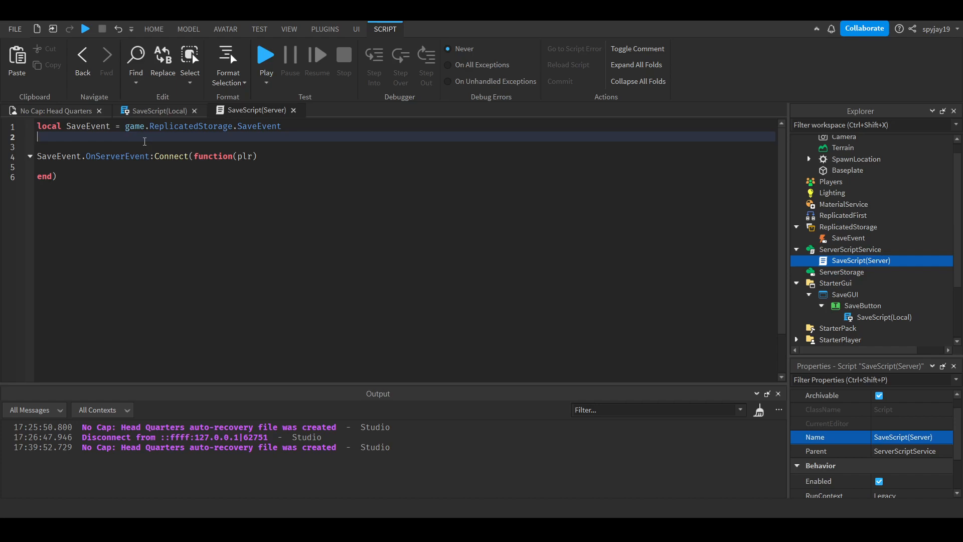
- Define local YTDataStore = game:GetService("DataStoreService"):GetDataStore("YTDataStore")
type("local")
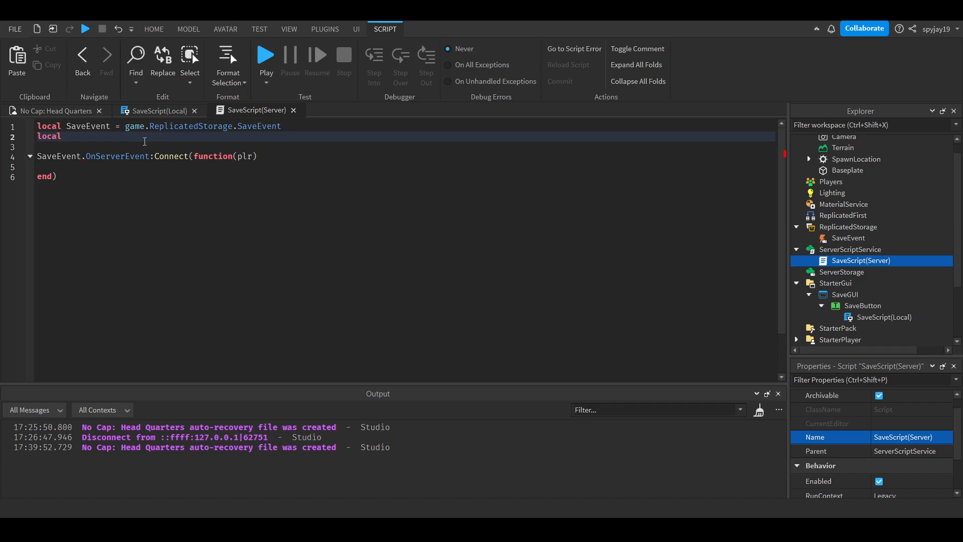
type("123D")
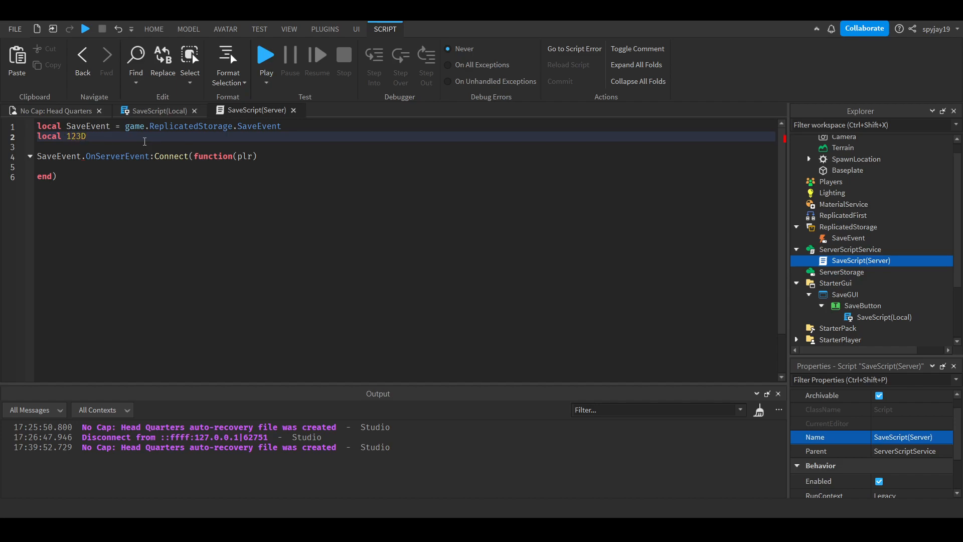
key("Backspace")
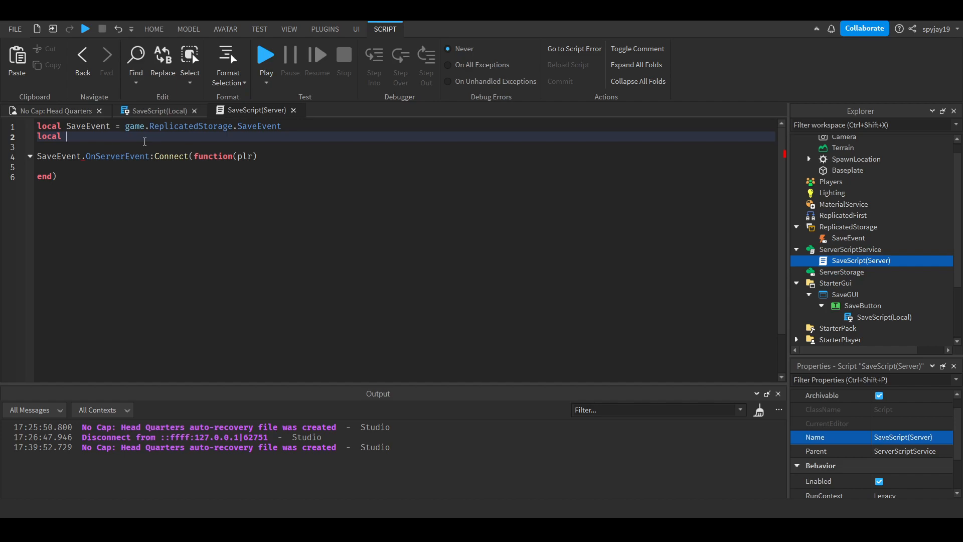
type("YTData")
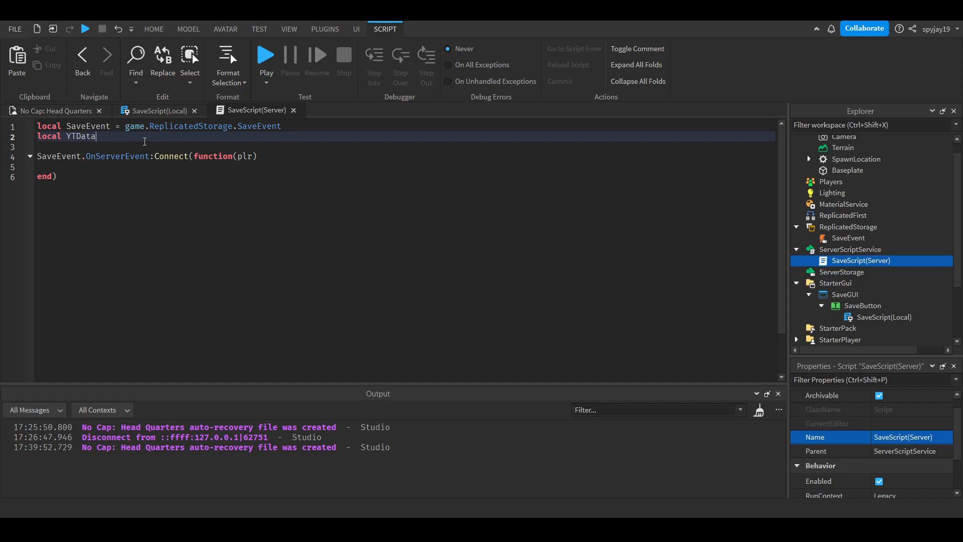
type("Store = game:GetService(\"DataStoreService\"):ge")
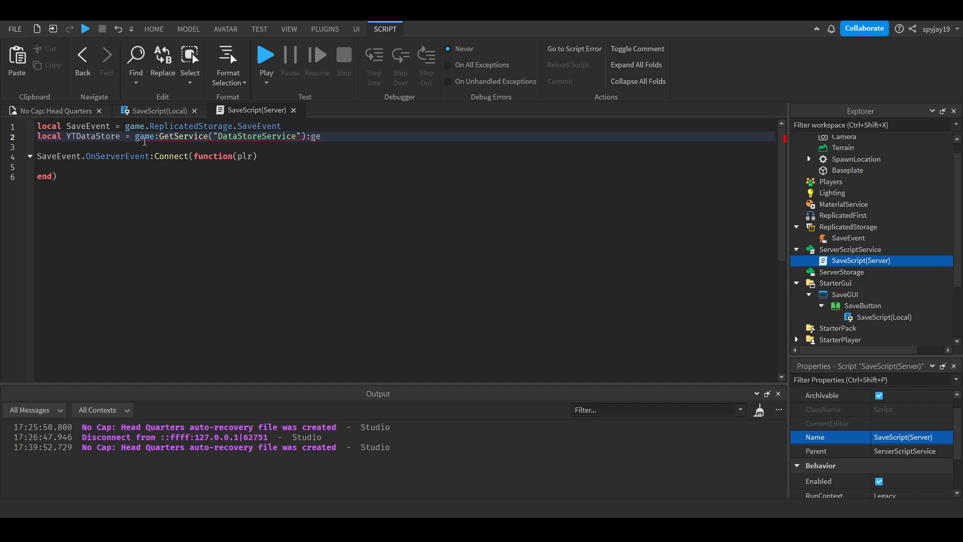
type(":GetDataStore(\"\")")
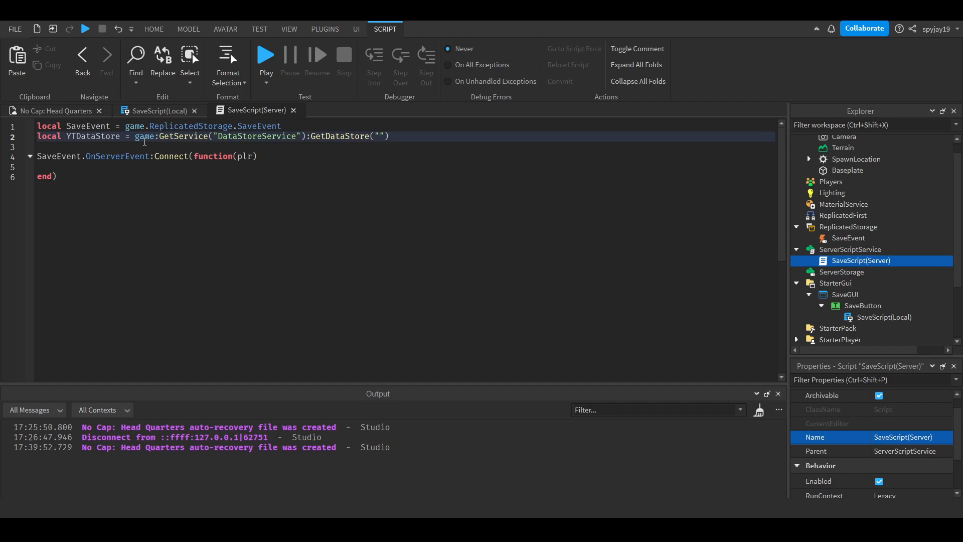
type("YTDataSto")
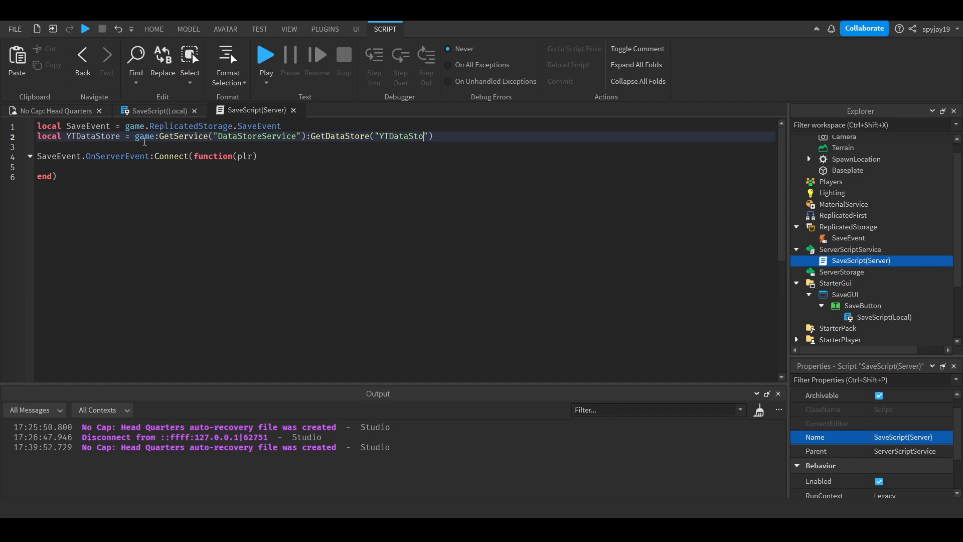
type("re")
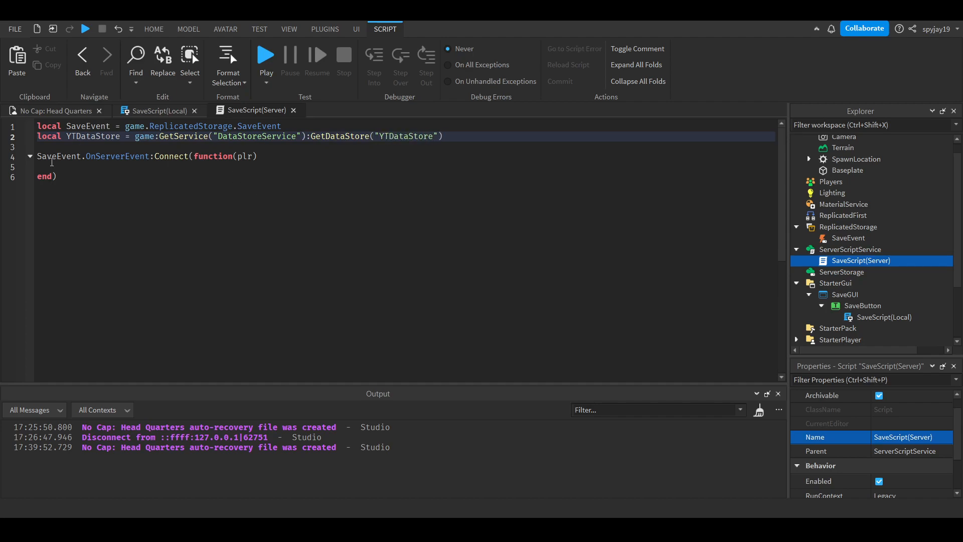
left_click(58, 167)
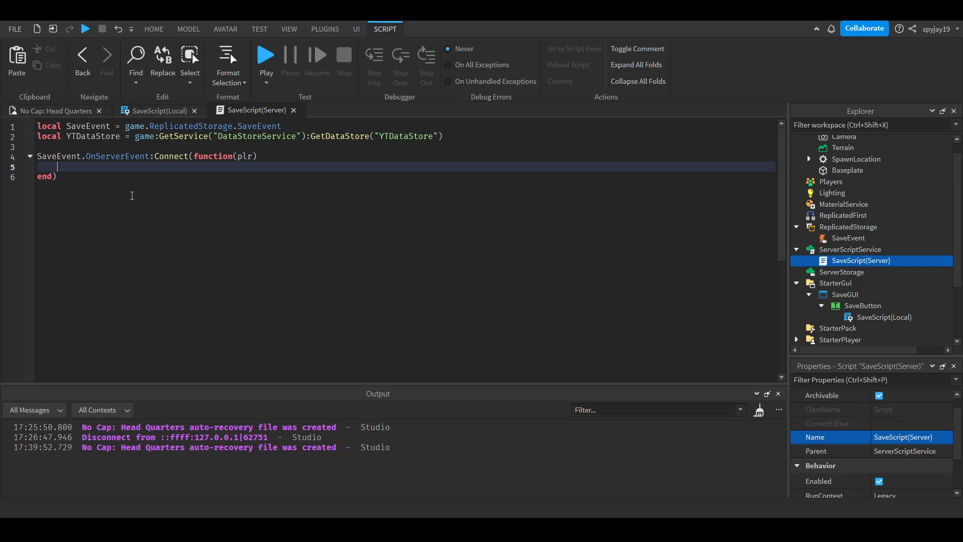
mouse_move(172, 169)
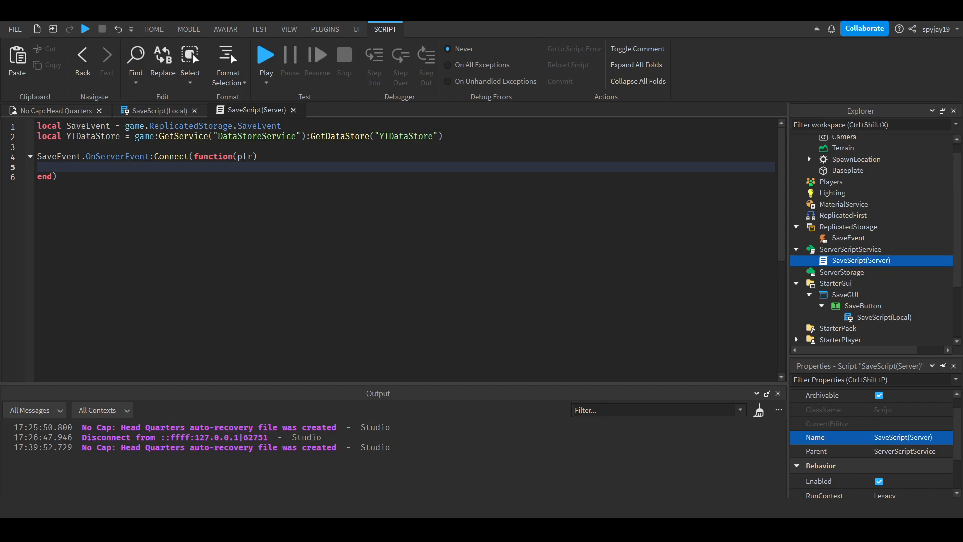
mouse_move(325, 322)
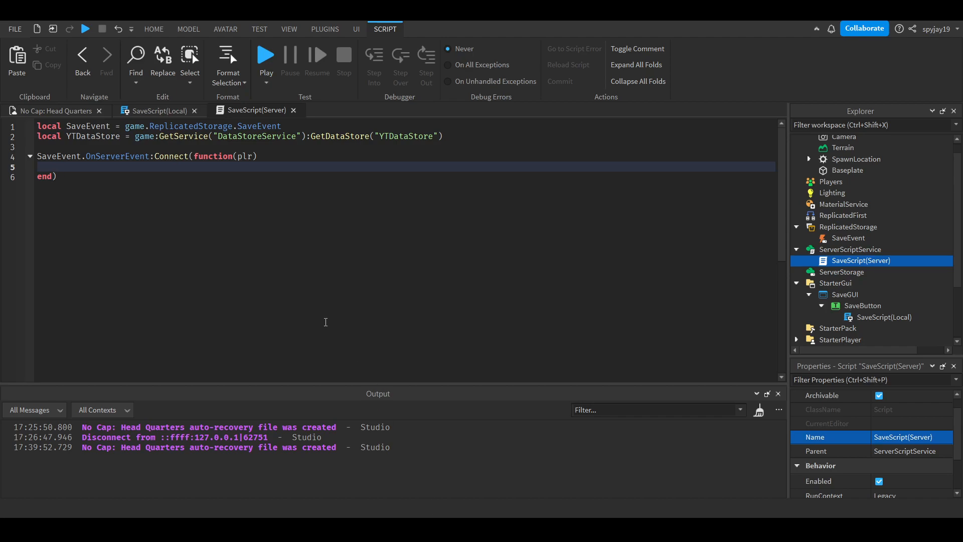
- Write local success, errormessage = pcall(function() with an empty body inside the handler
type("local")
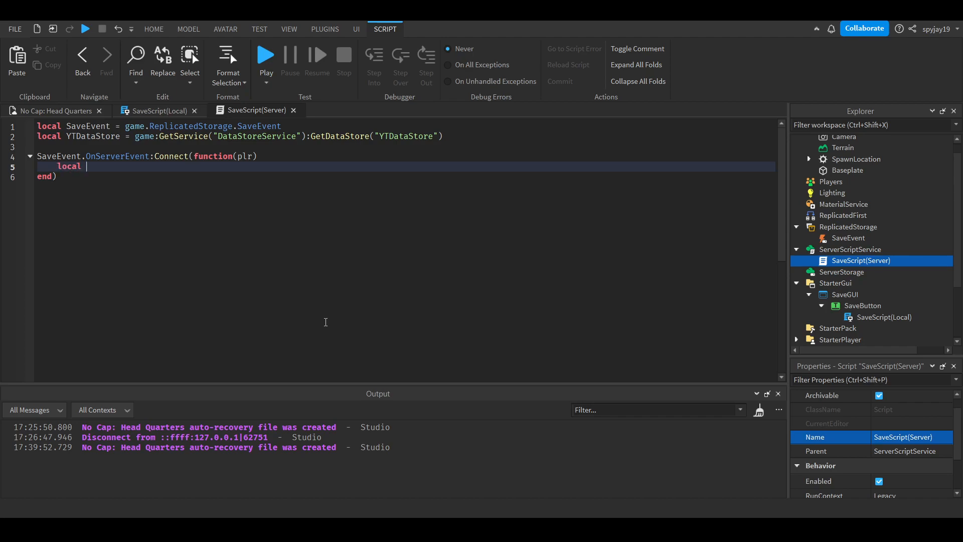
type("success,")
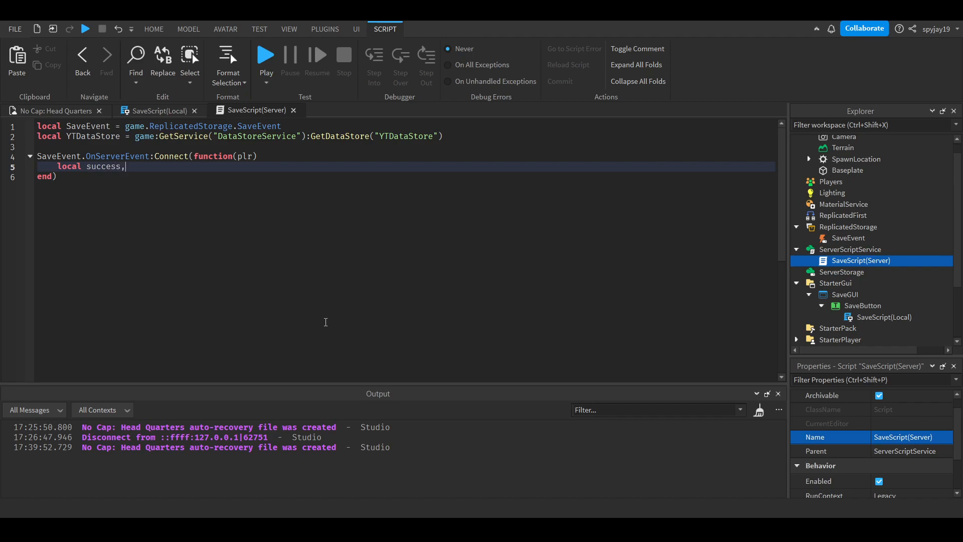
type("errormessage = pcall(")
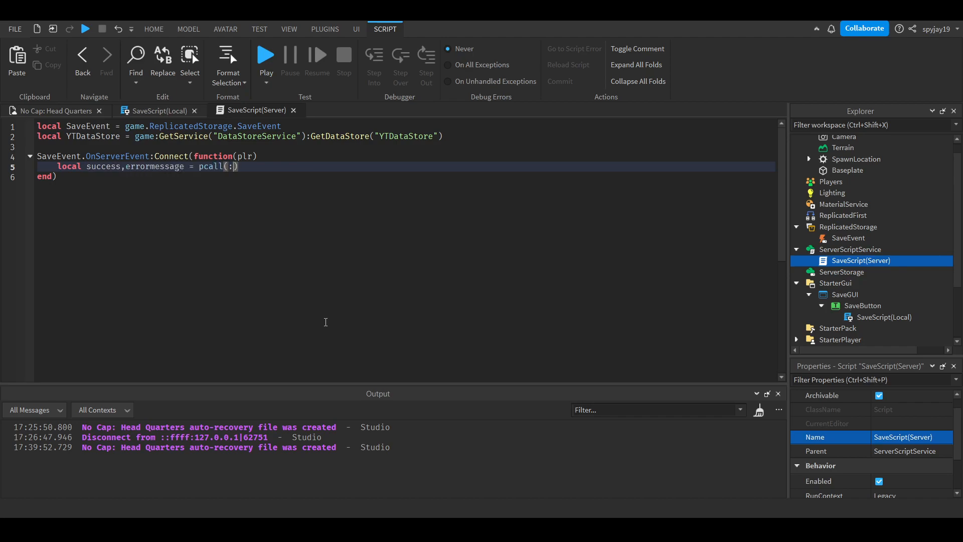
type("function()")
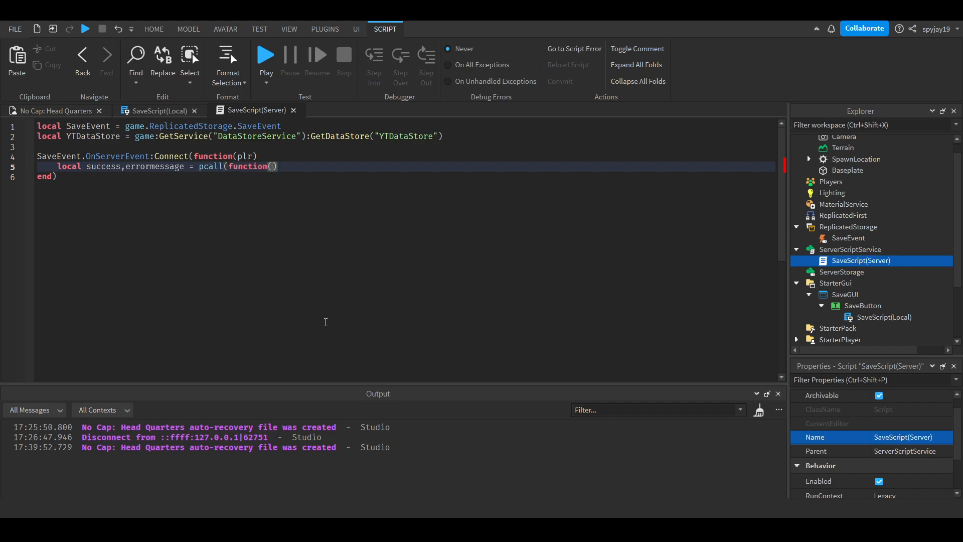
key("Return")
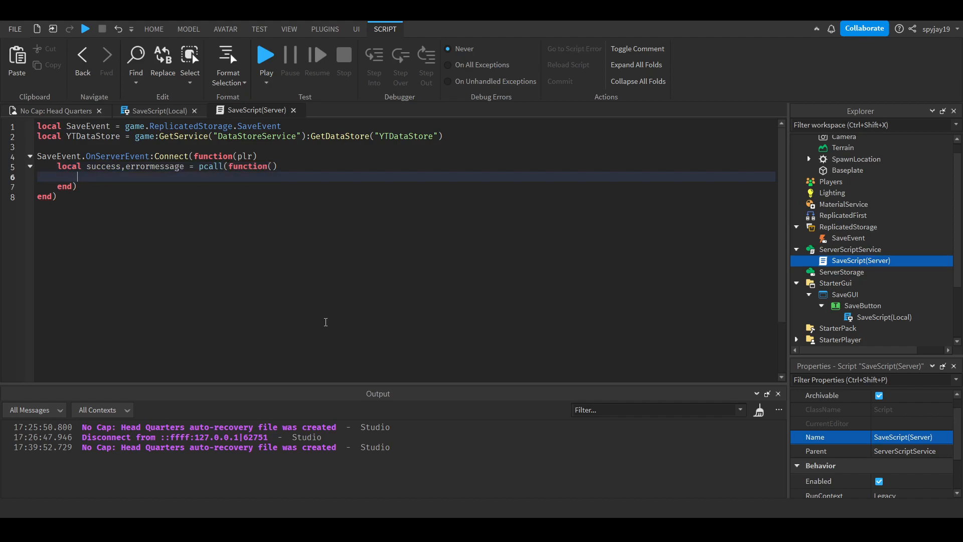
mouse_move(268, 182)
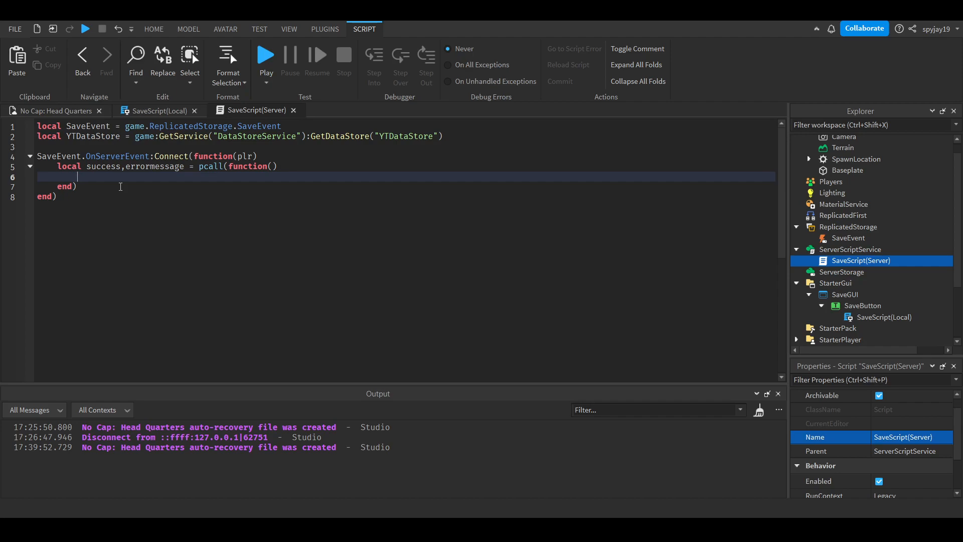
mouse_move(104, 167)
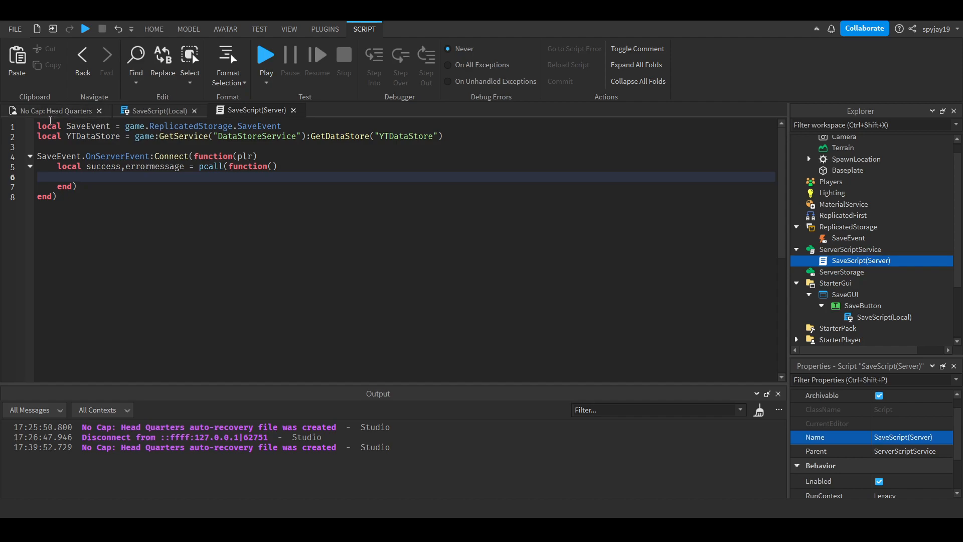
- Add a PlayerAdded handler that creates a Folder named leaderstats under the player
left_click(56, 146)
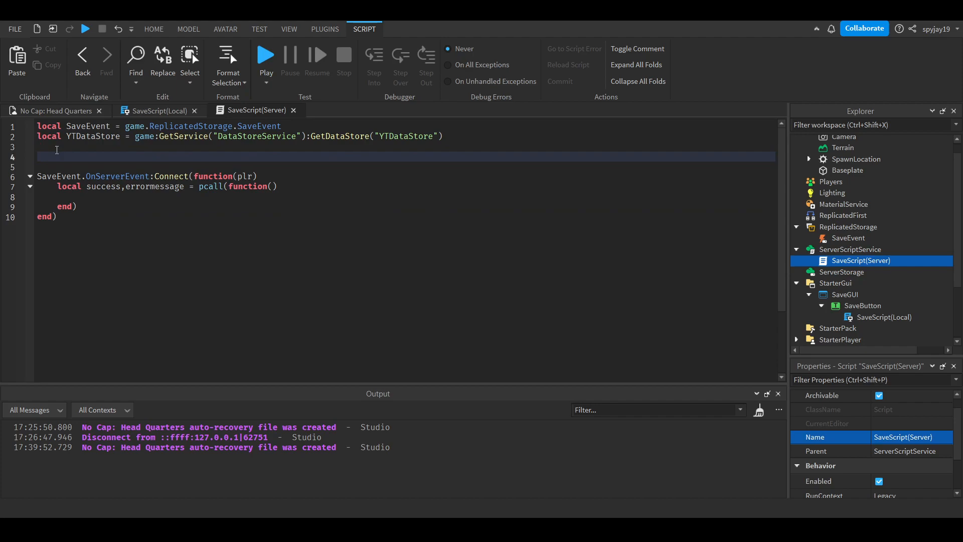
type("game.Players.")
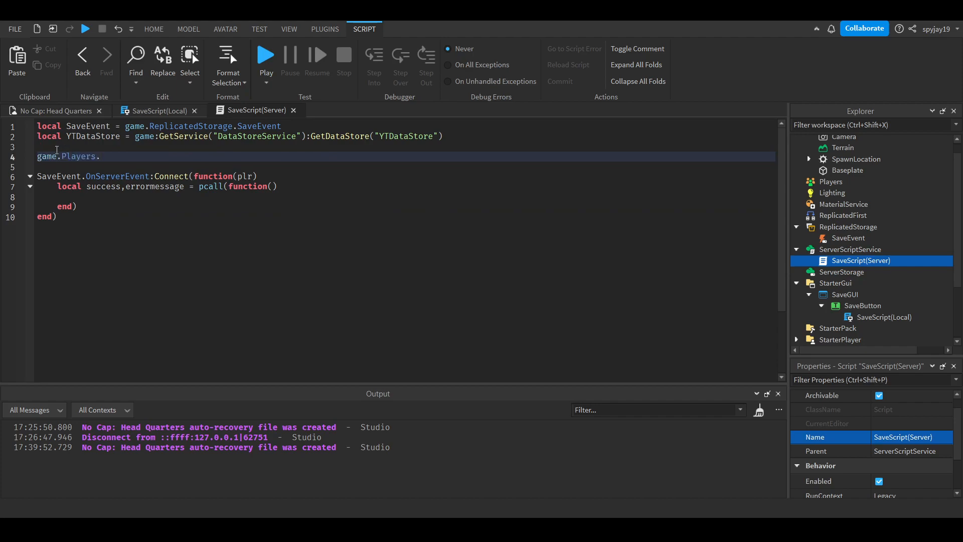
type("PlayerAdded:Connect(function()")
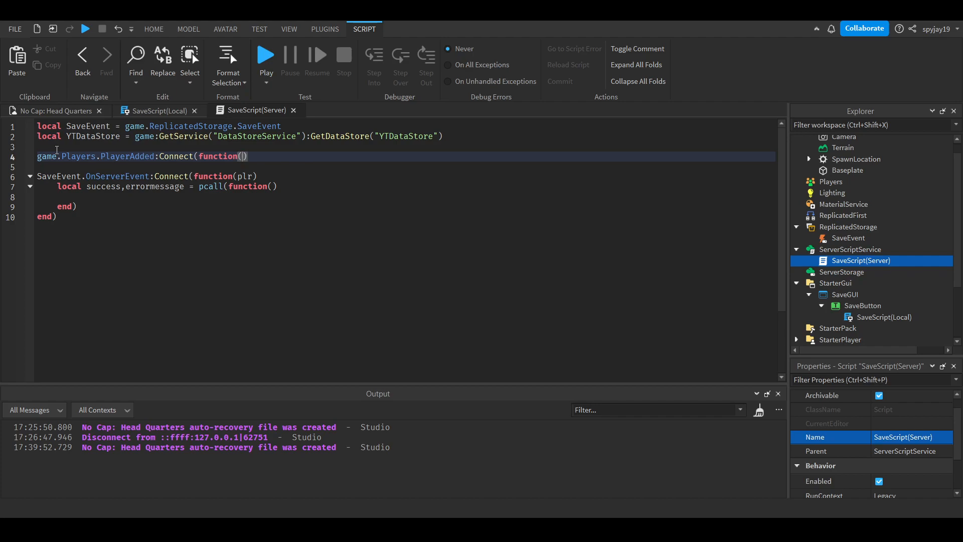
type("plr")
type("local leader")
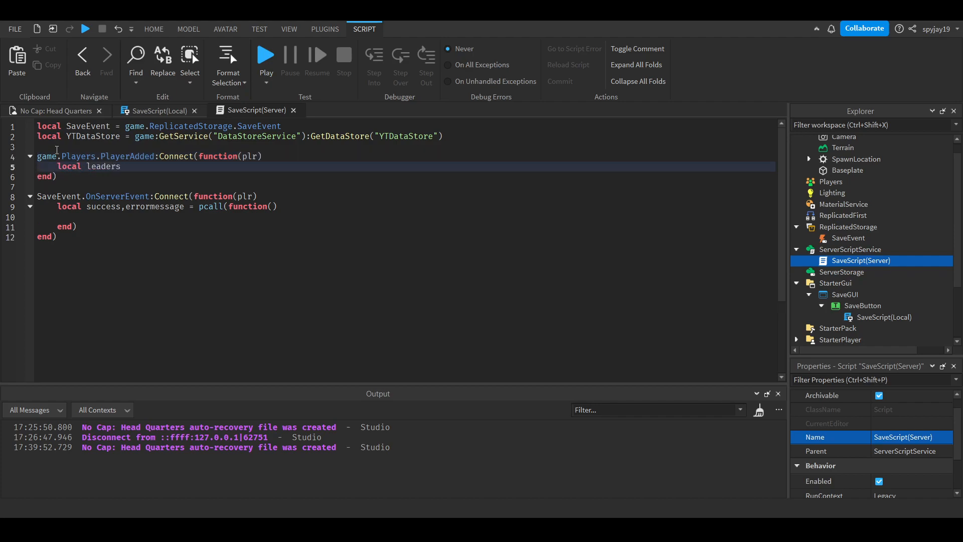
type("stats = Instance.")
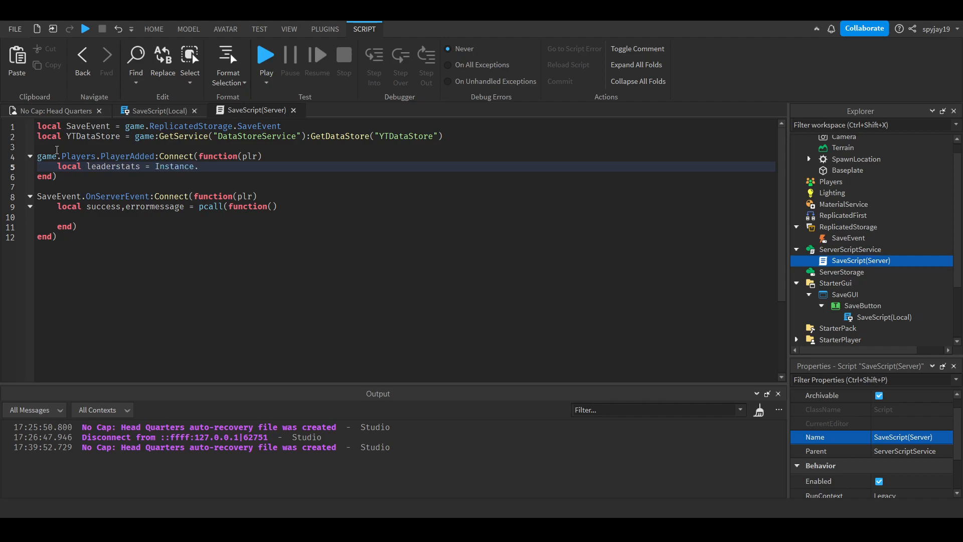
type(".new(\"\")")
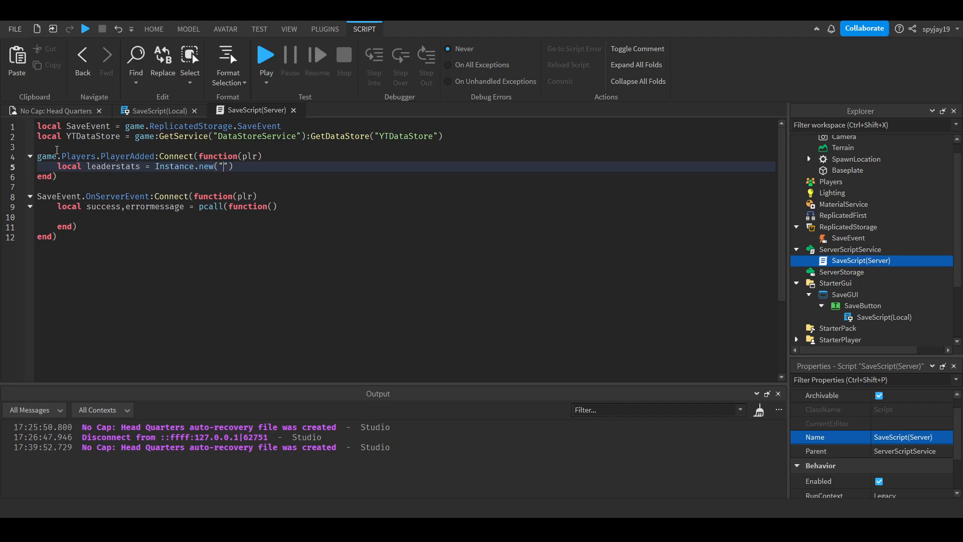
type("Folder\",")
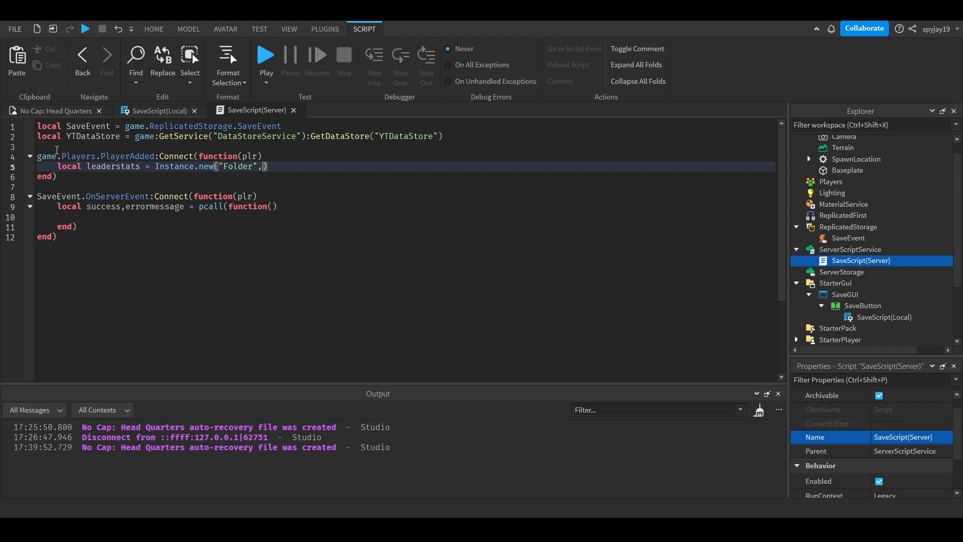
type("plr")
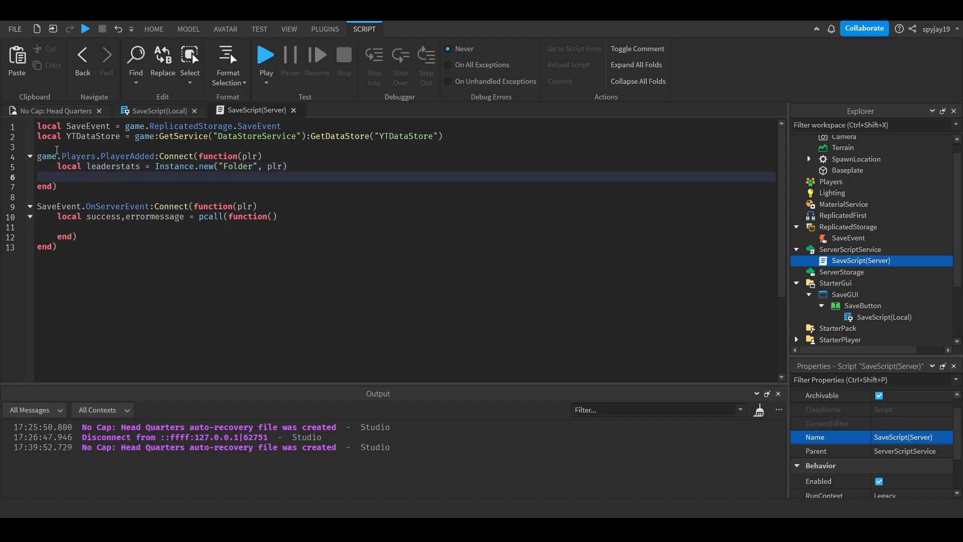
type("leaderstats.Name")
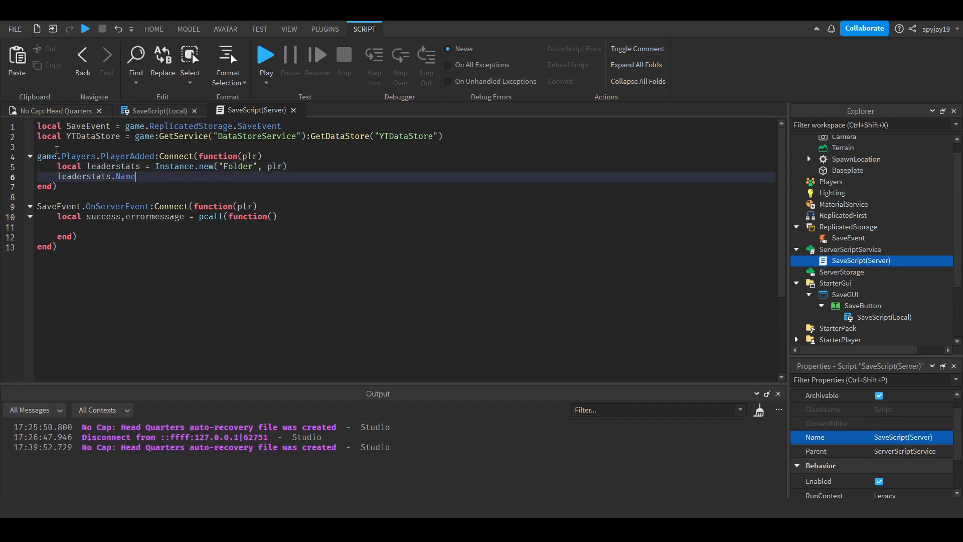
type("= \"leaderst\"")
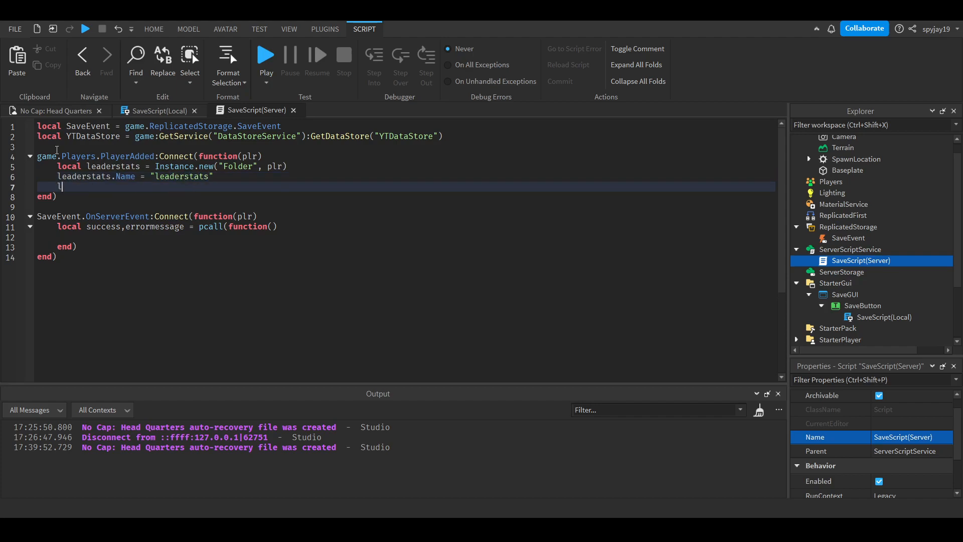
- Create a NumberValue named Cash with Value 0 inside leaderstats
type("local")
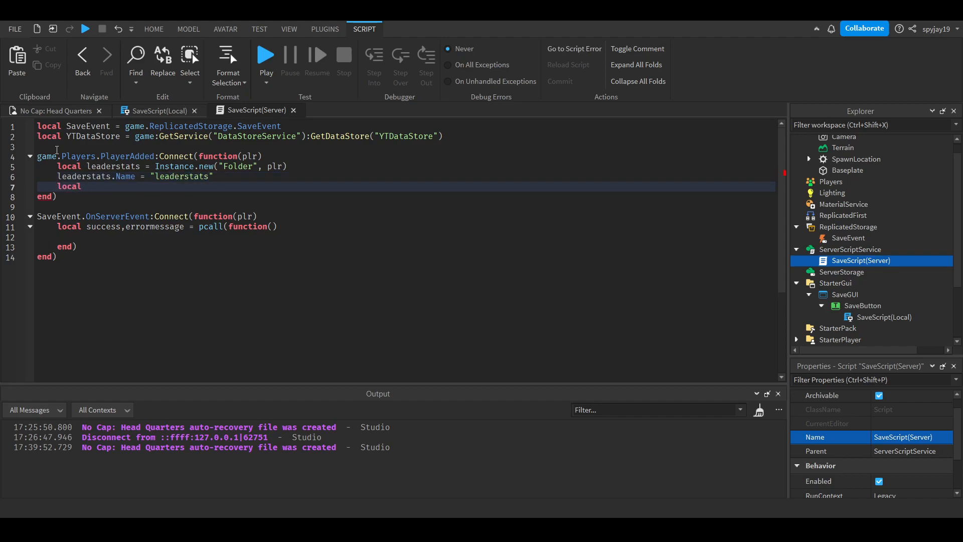
type("Cash = Instance.new(\"NumberValue\", leaderstats")
type("Cash.V")
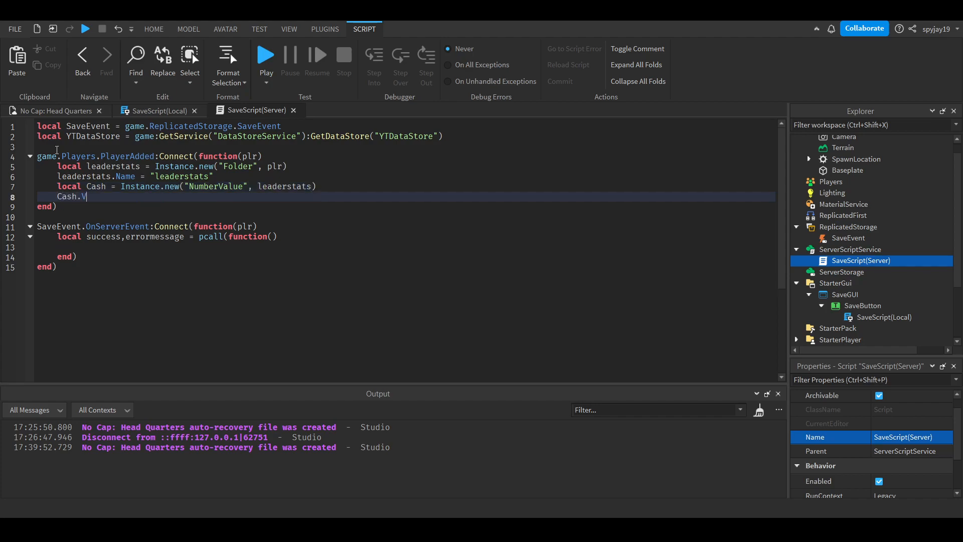
type("alue = 0")
type("Cash.Name =")
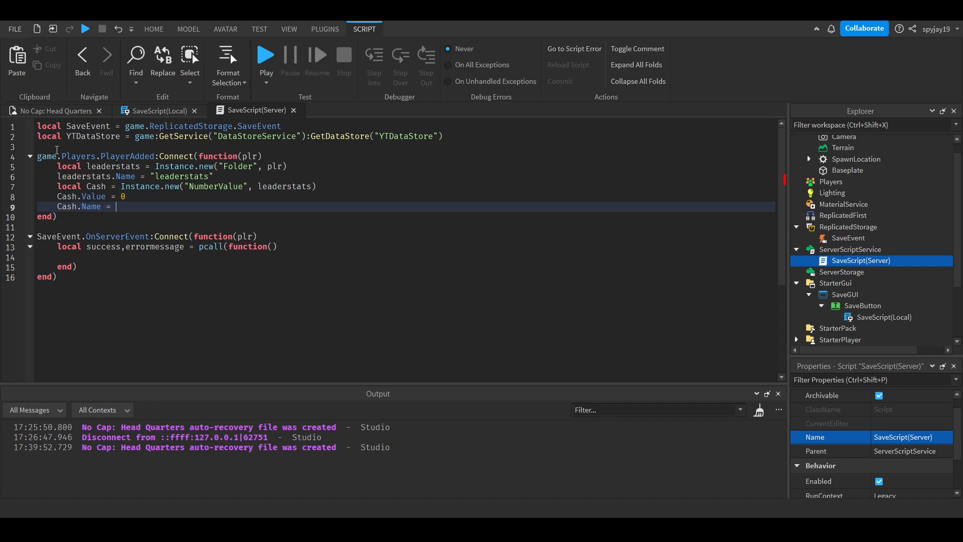
type("\"Cash\"")
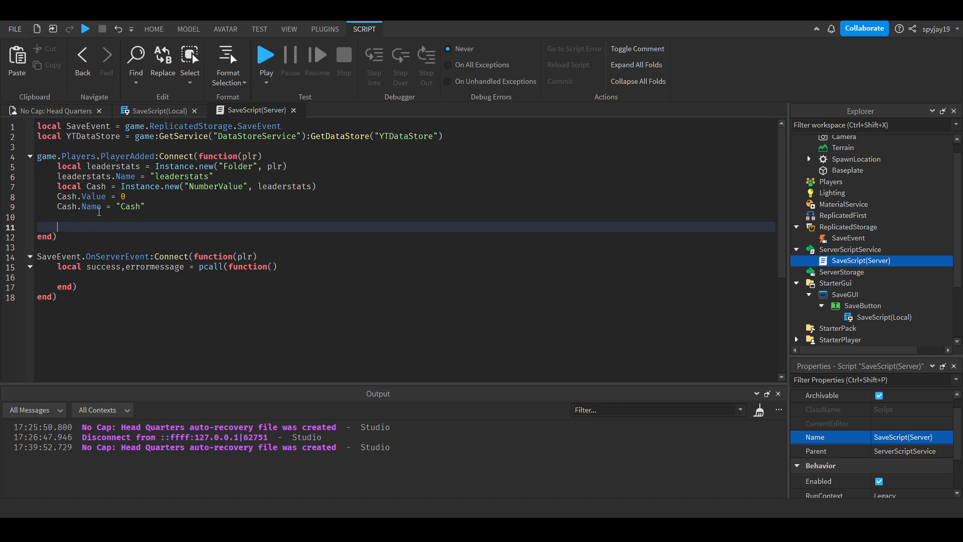
- Add local success, errormessage = pcall(function() ... end) and local Key = plr.UserId in the join handler
type("local succe")
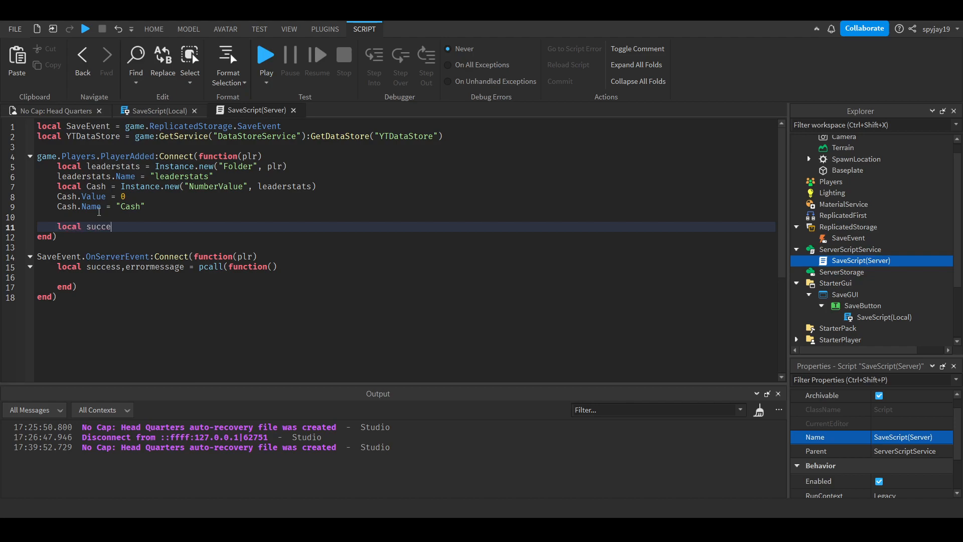
type("ss,errormess")
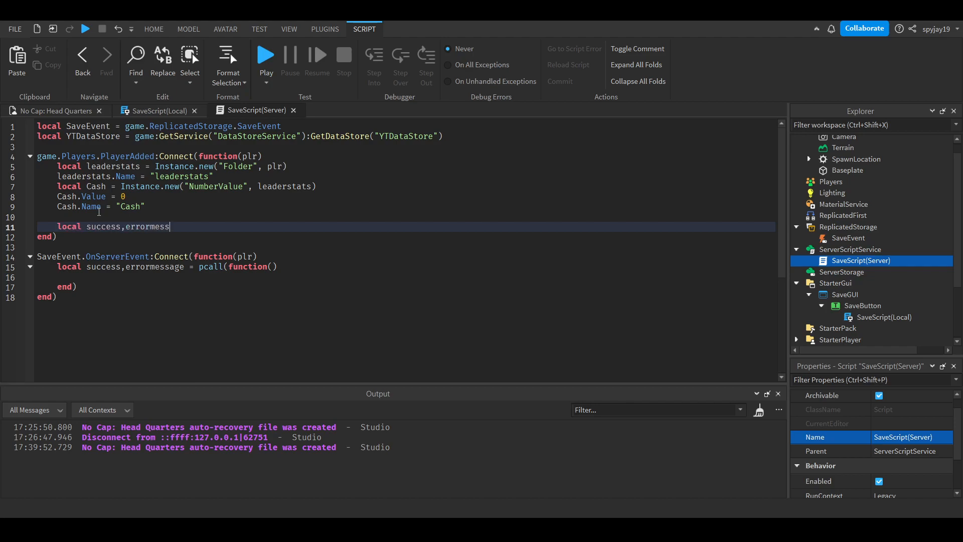
type("age = pcall(function()")
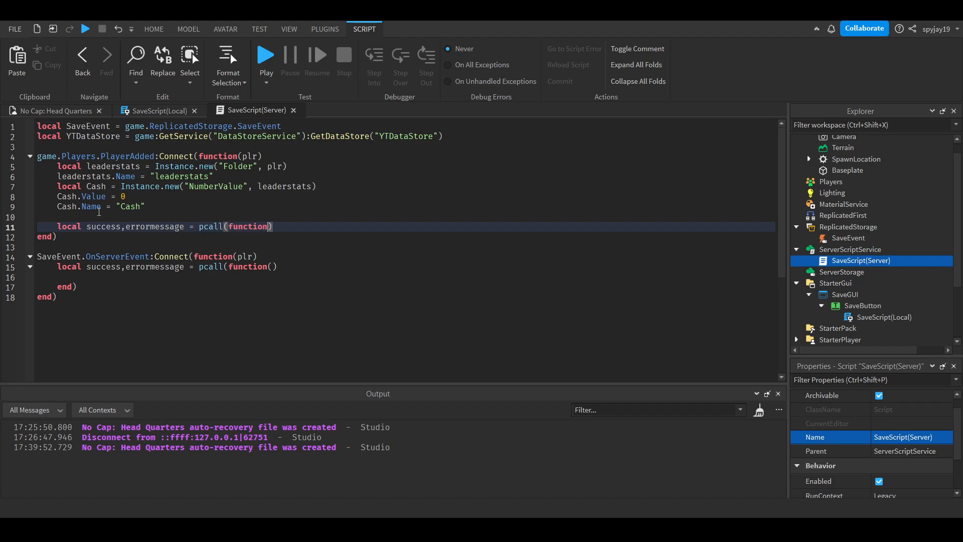
key("enter")
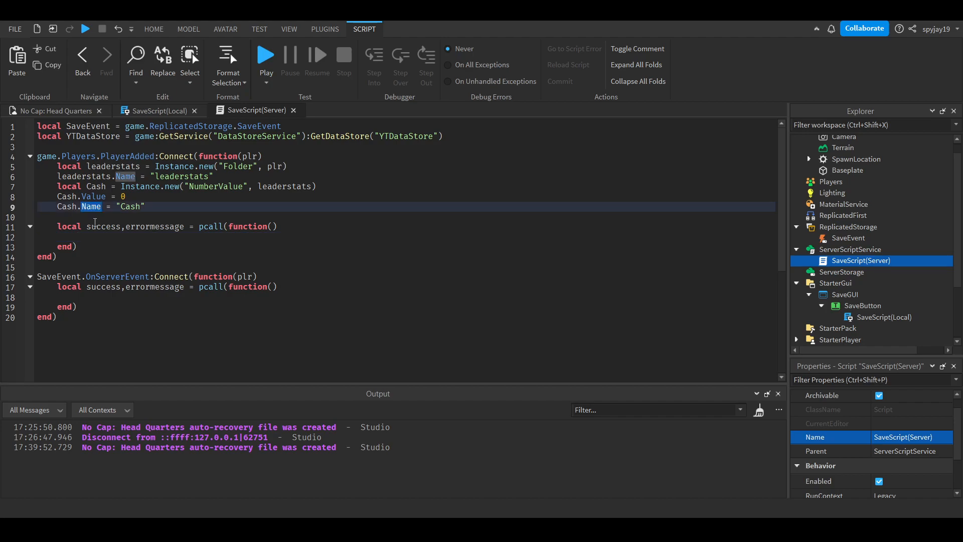
type("local")
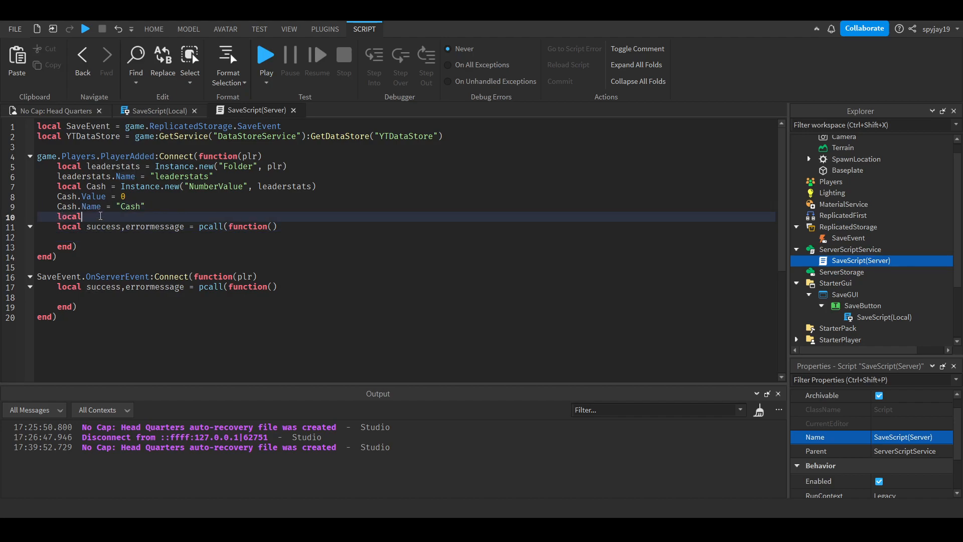
type("Key = plr.")
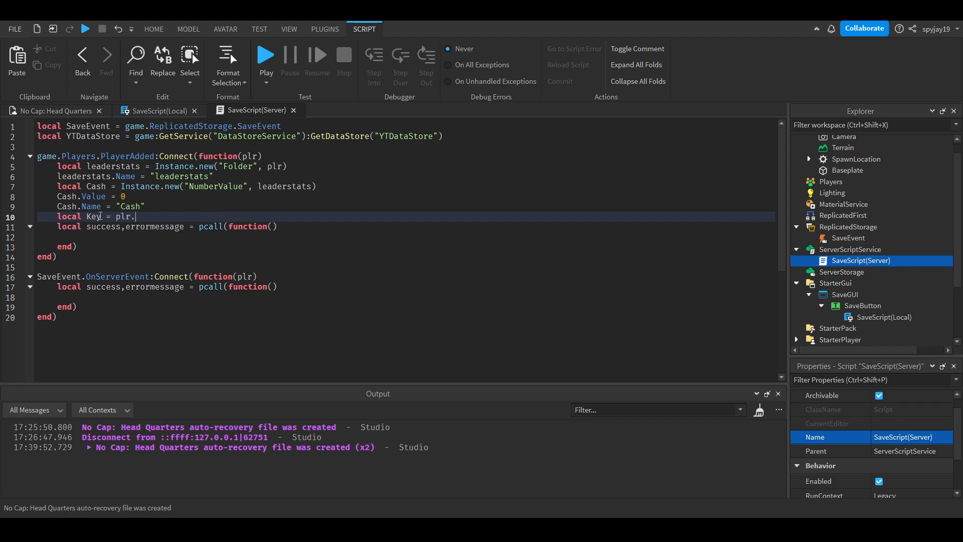
type("UserId")
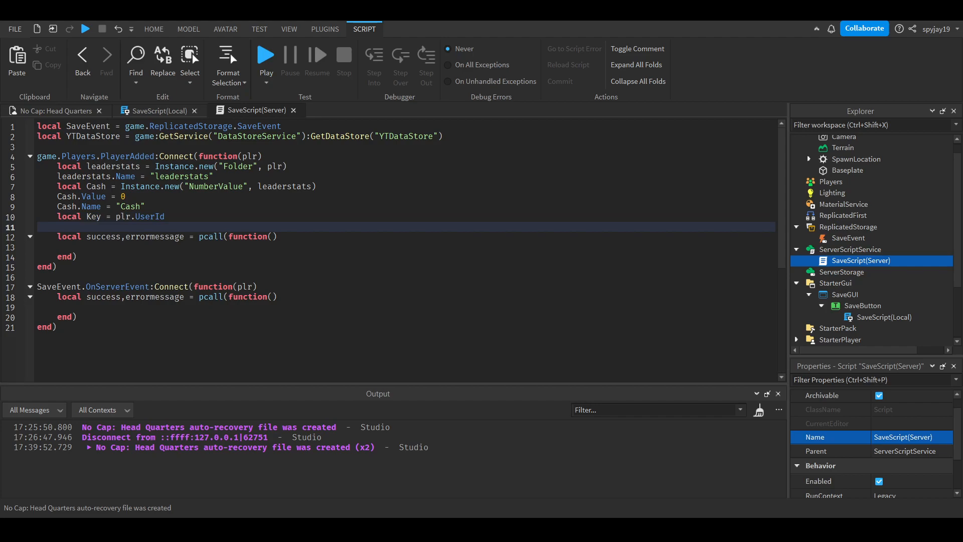
- Inside the pcall body, load local Data = YTDataStore:GetAsync(Key)
left_click(91, 247)
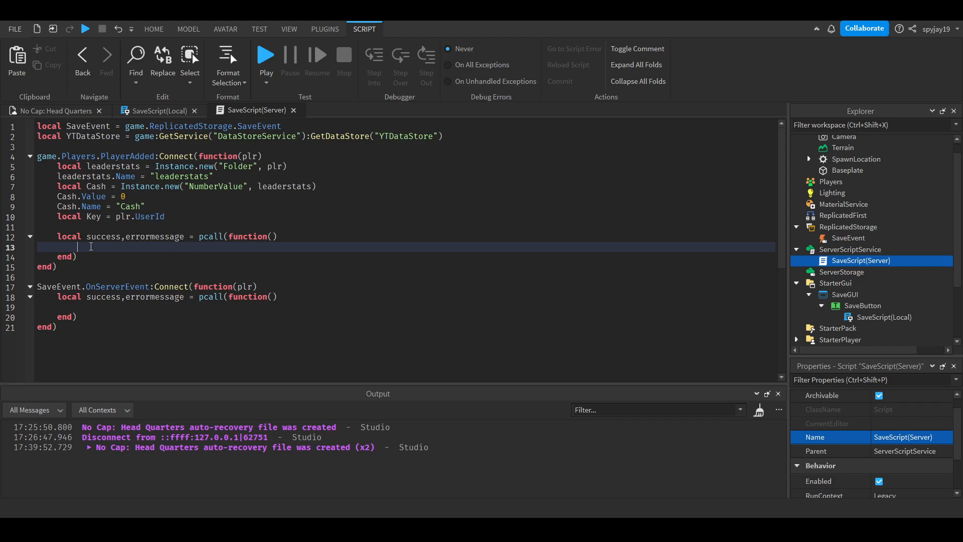
type("YTDataStore:g")
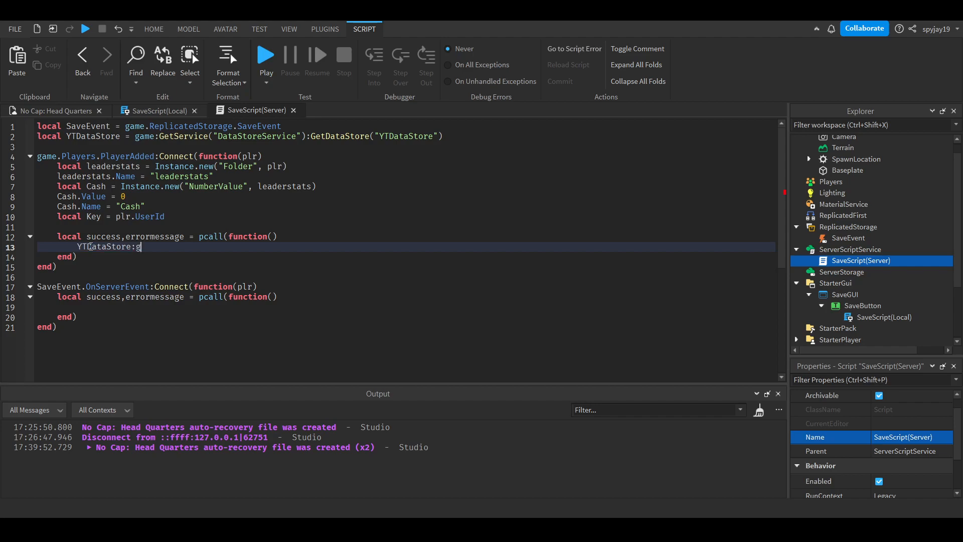
type("etAsync()")
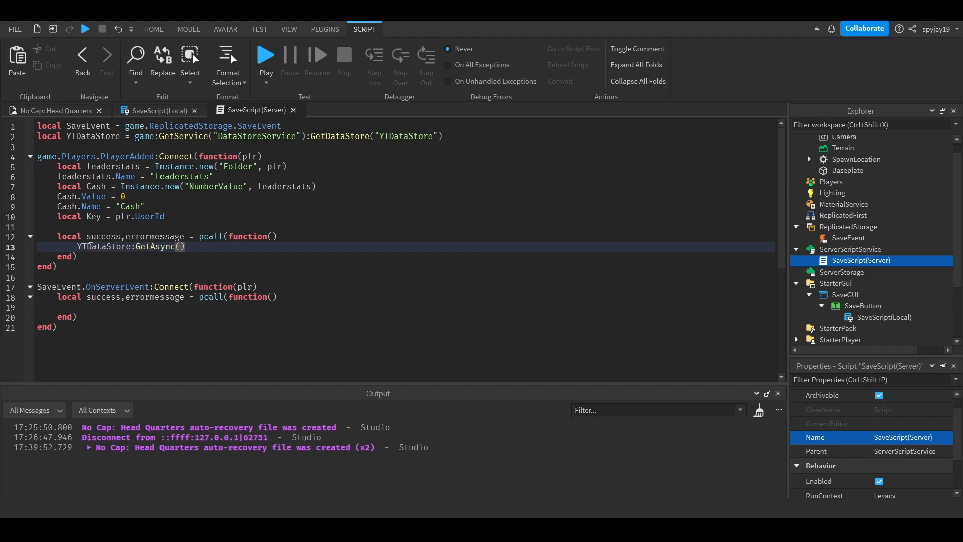
type("Key")
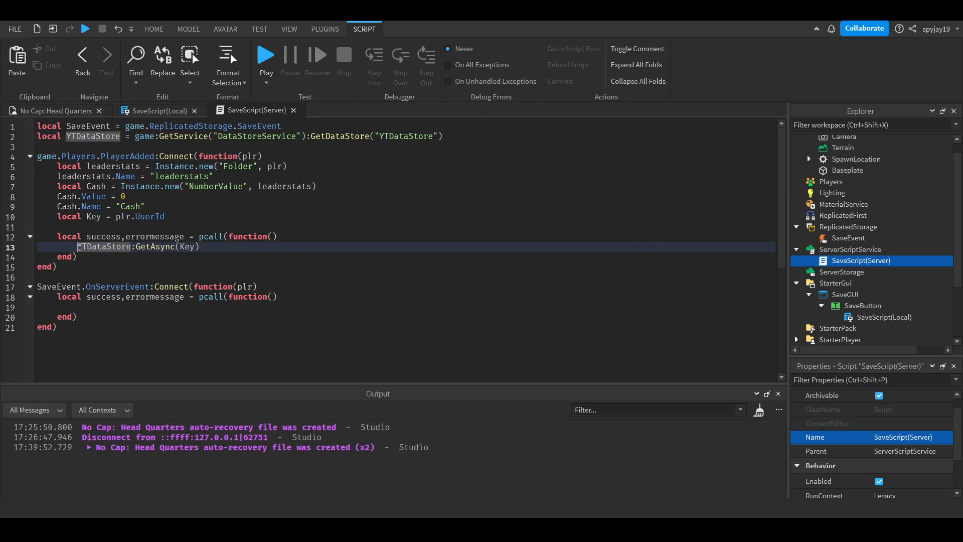
type("local Data =")
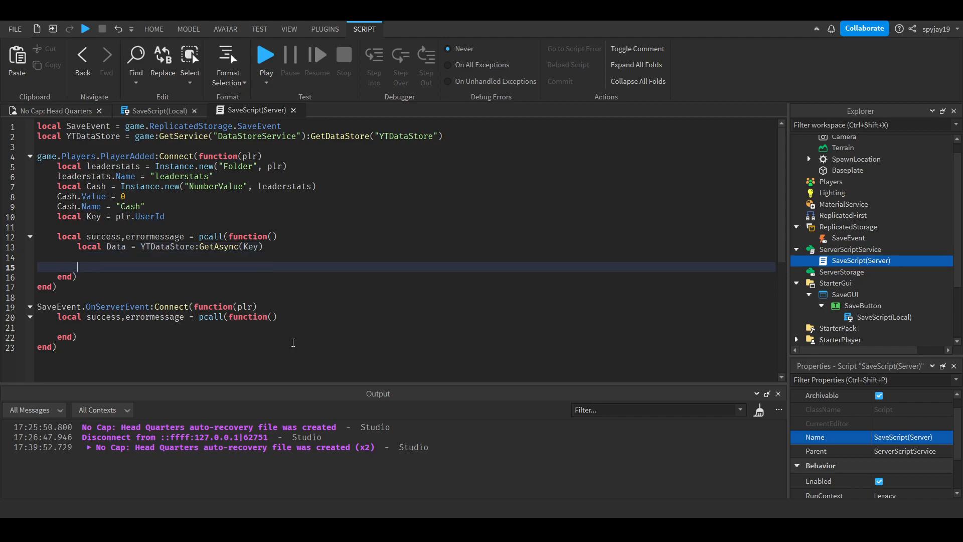
- Write if Data then Cash.Value = Data[1] end inside the load pcall
type("if Data")
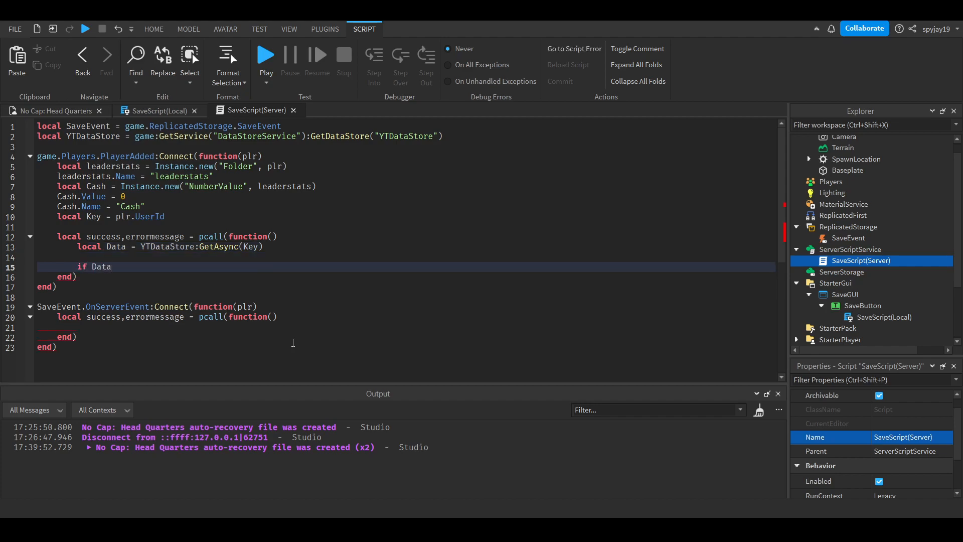
type("then")
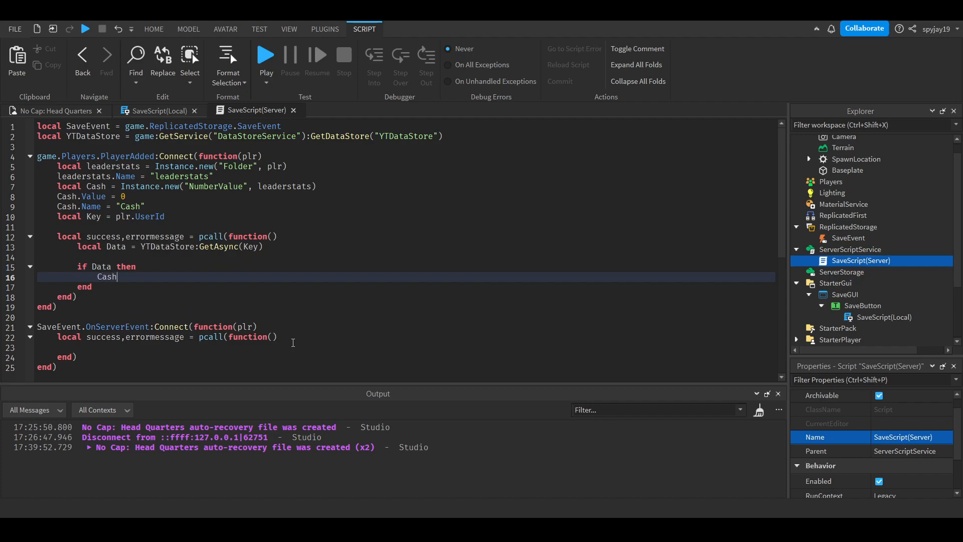
type(".Value =")
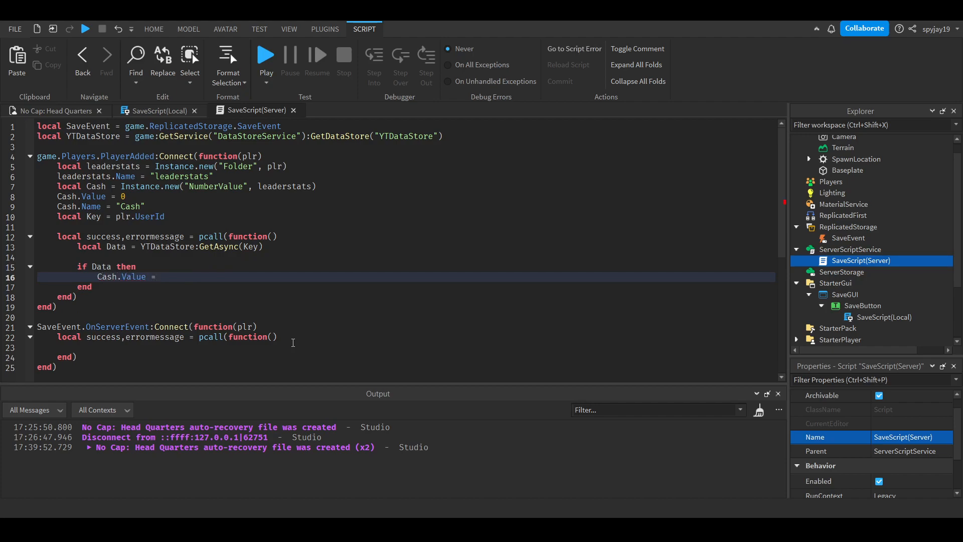
type("Data[]")
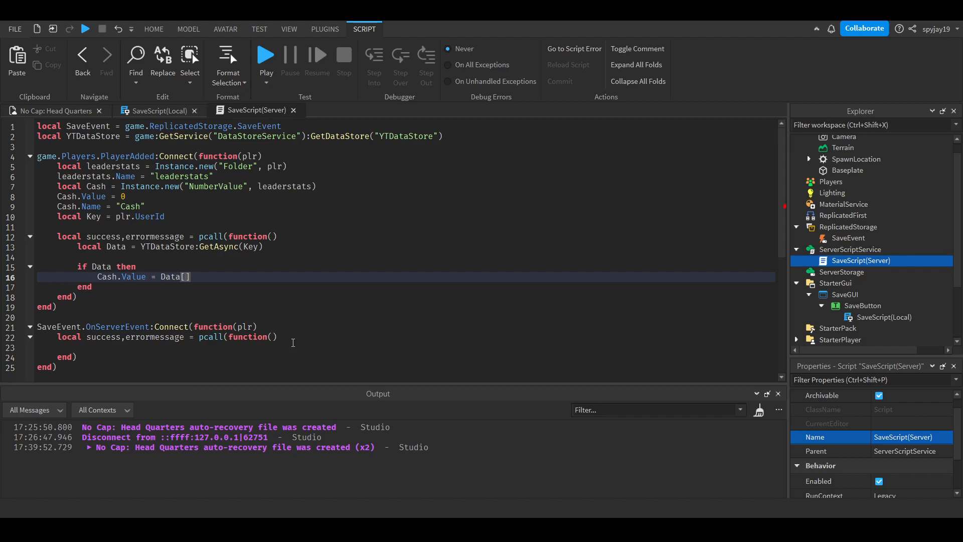
type("1")
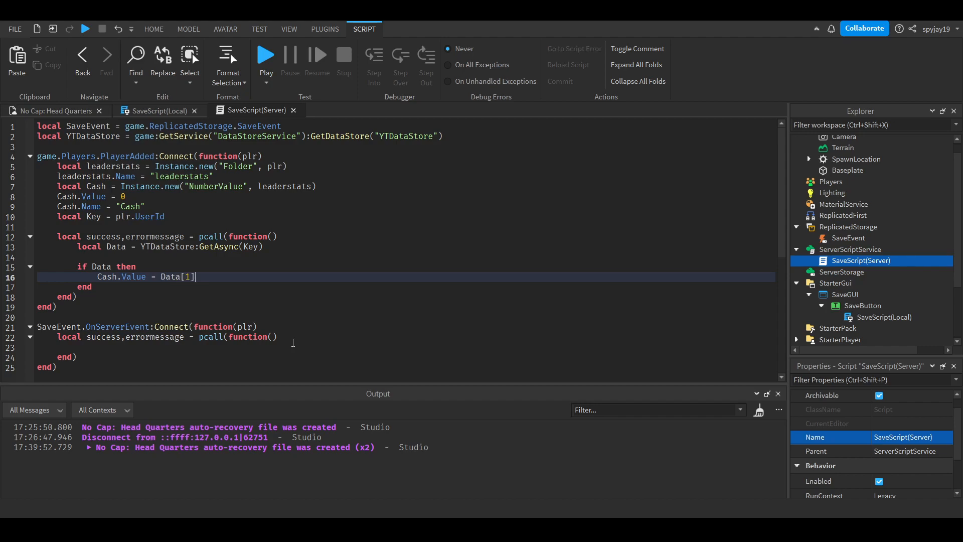
mouse_move(258, 315)
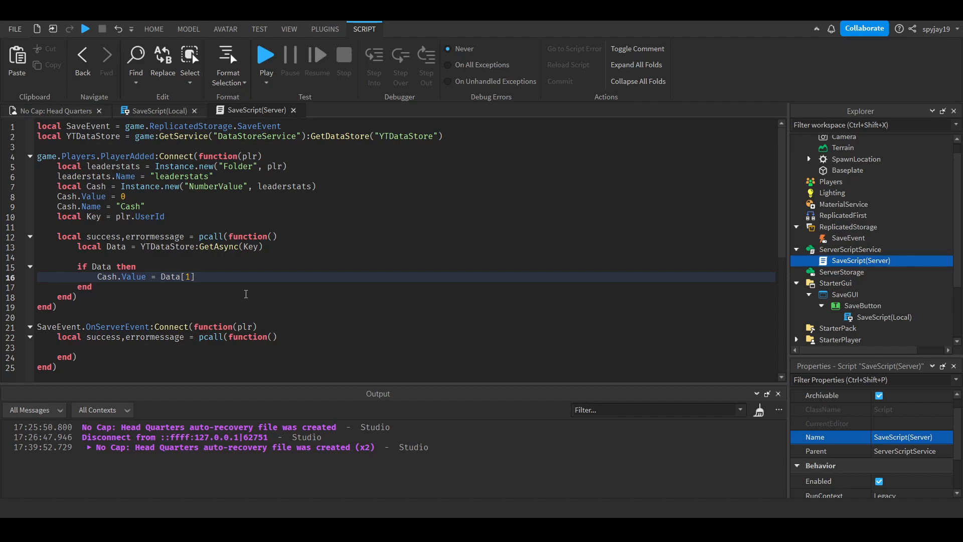
key("BackSpace")
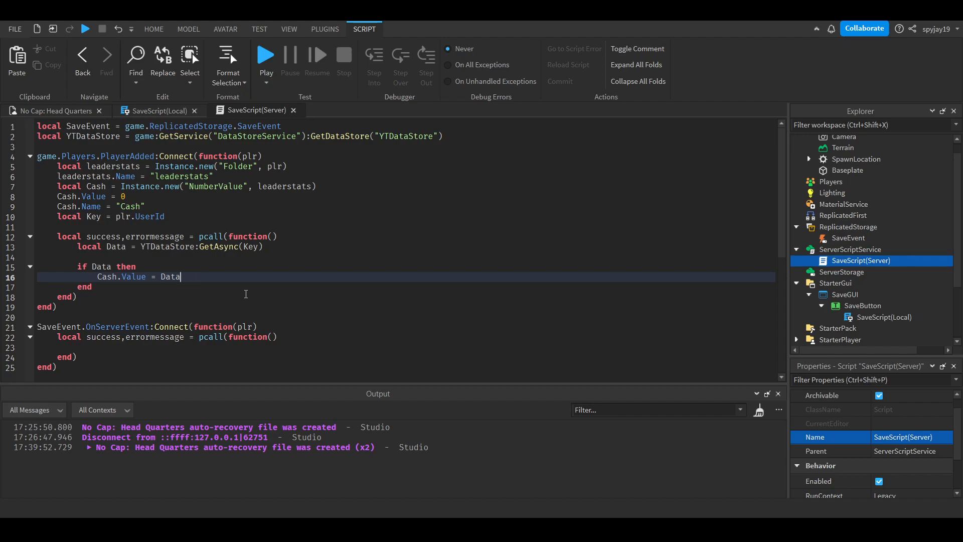
type("[1]")
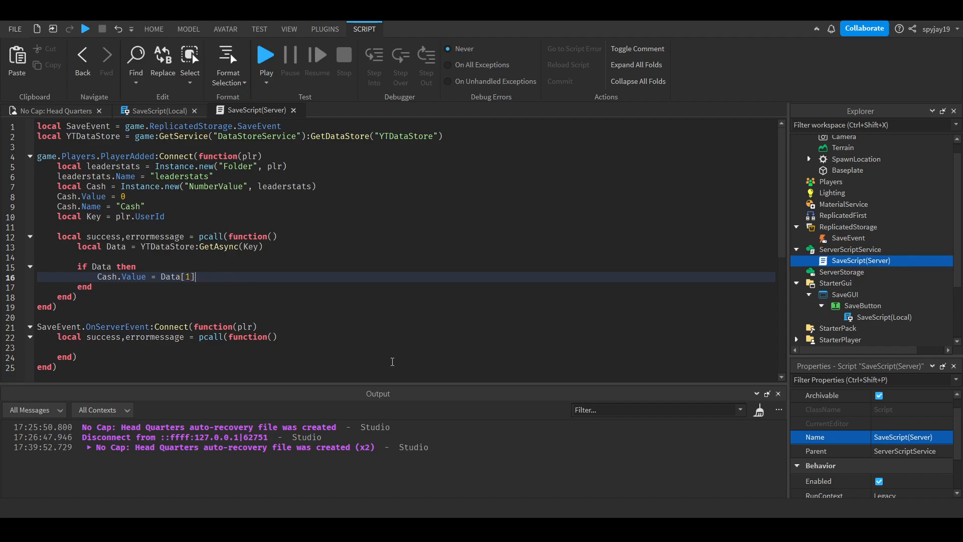
mouse_move(370, 505)
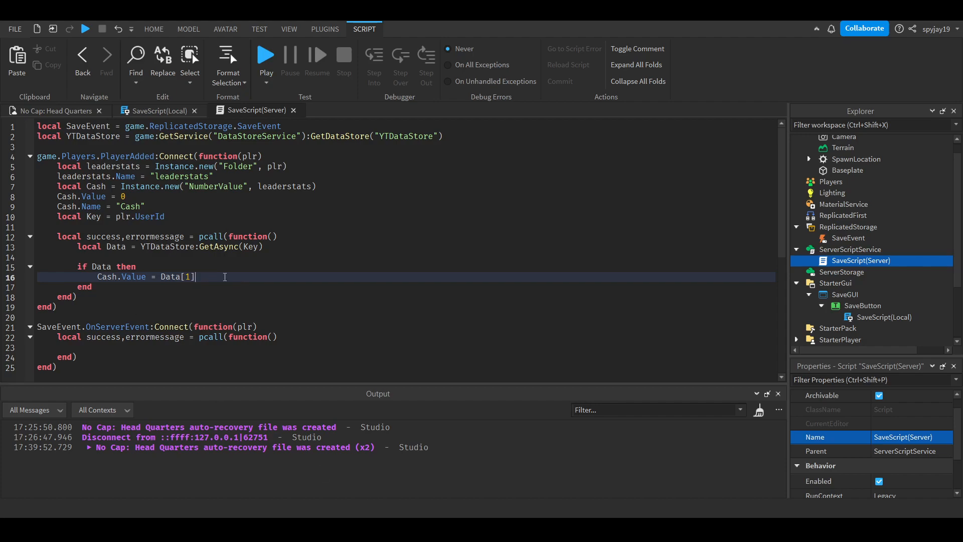
scroll("down", 3)
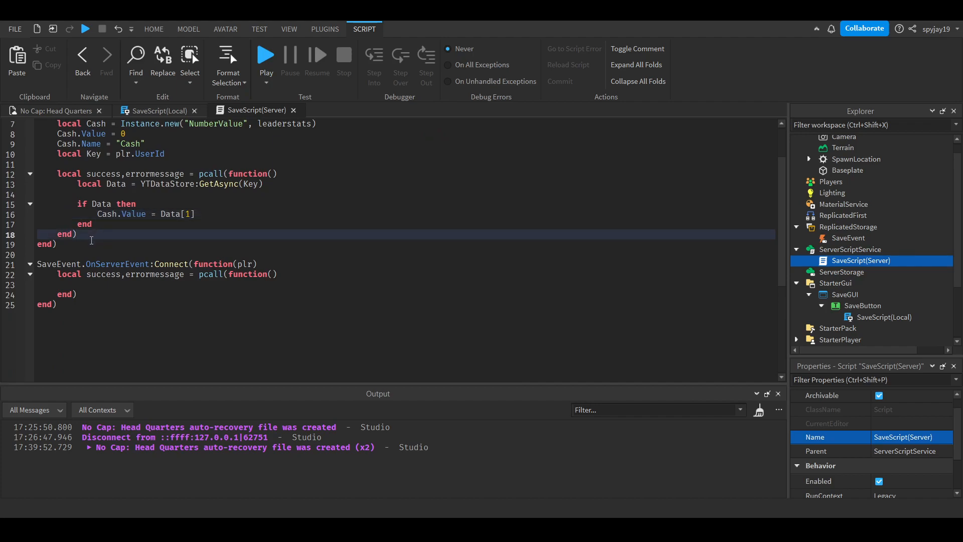
- Add a while not success do loop repeating the GetAsync and Cash assignment lines, followed by wait()
type("s")
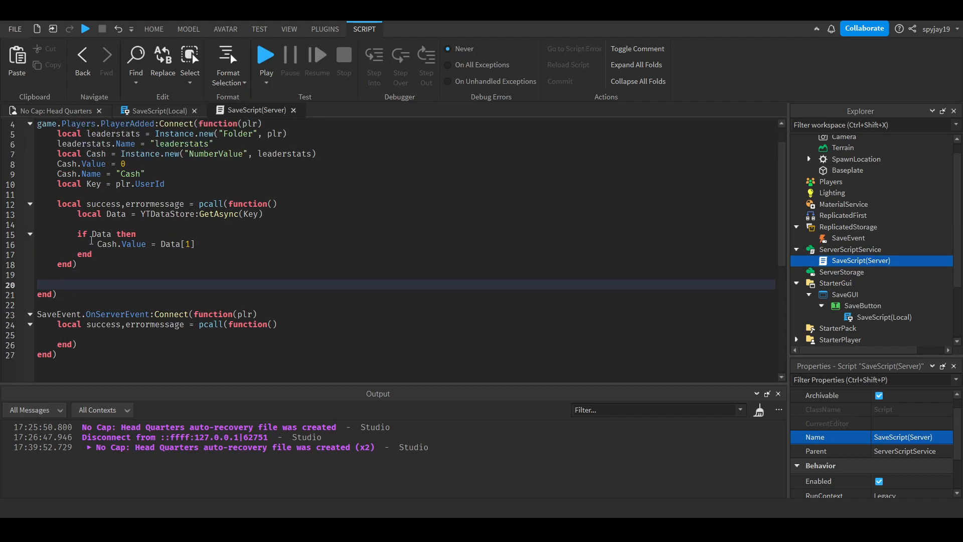
type("while not success do")
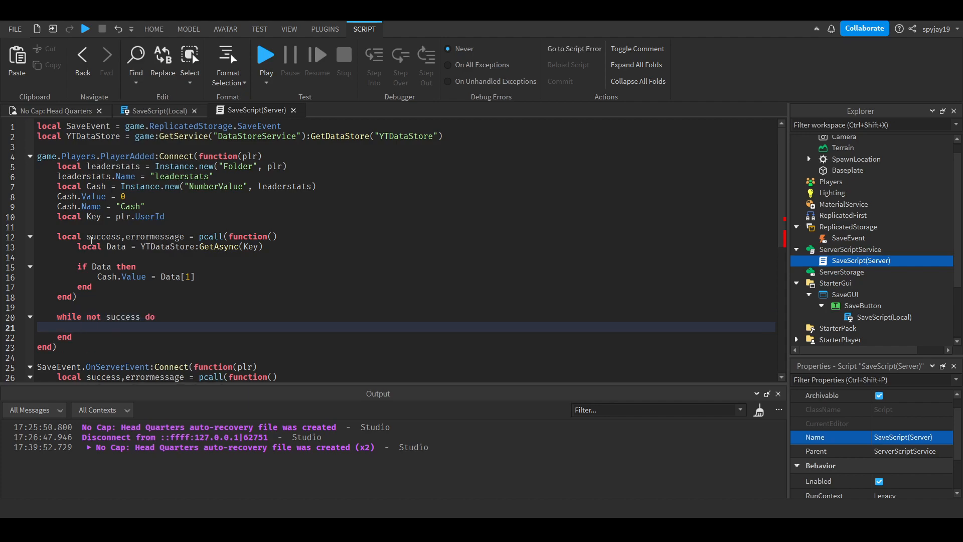
scroll("down", 3)
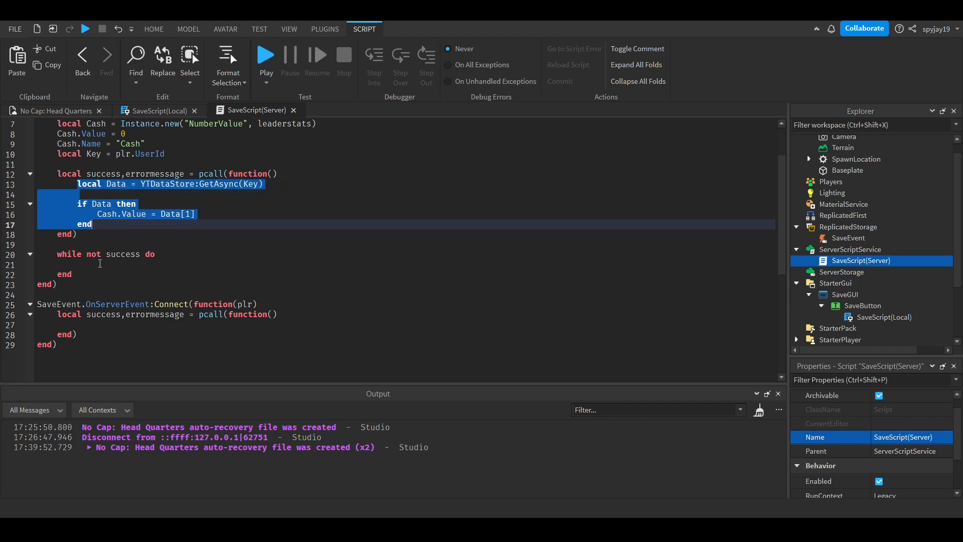
key("ctrl+v")
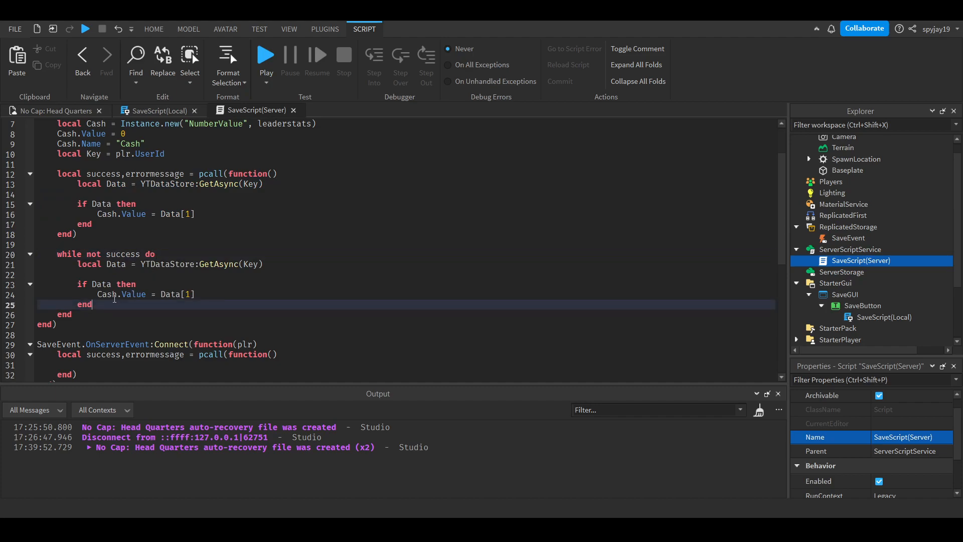
type("wai")
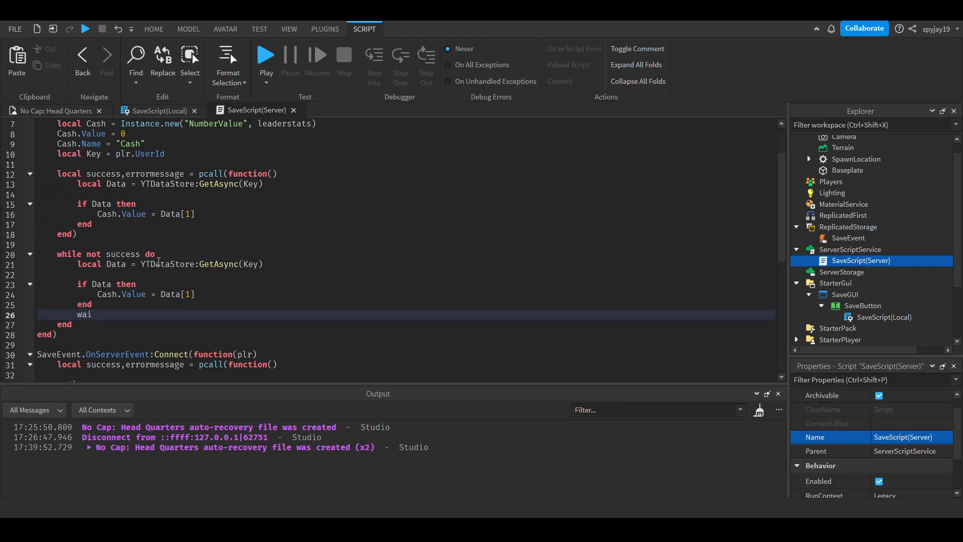
type("t()")
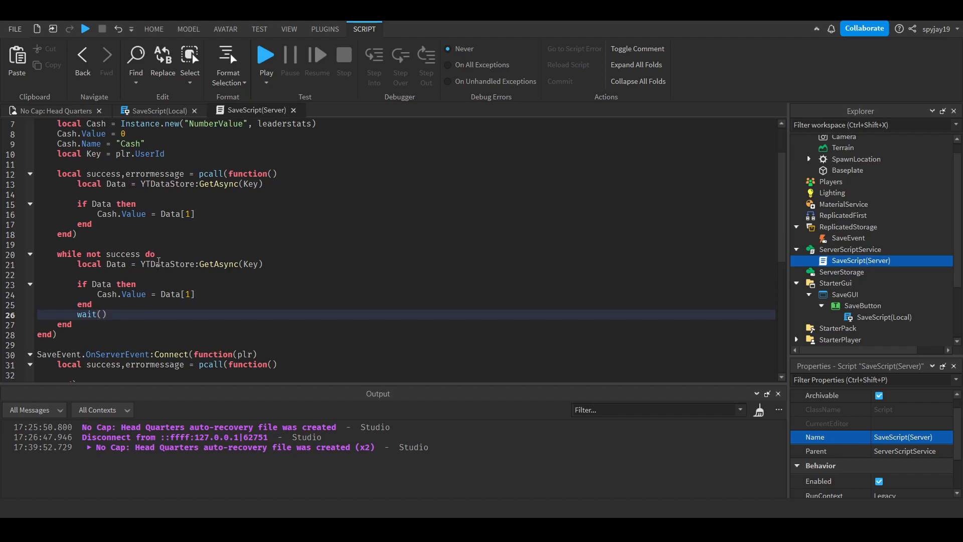
scroll("down", 3)
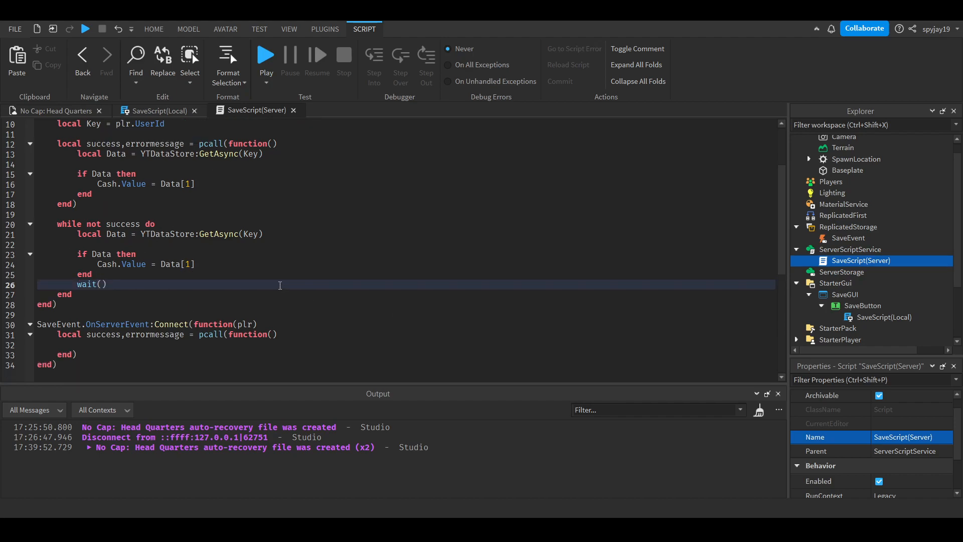
scroll("up", 3)
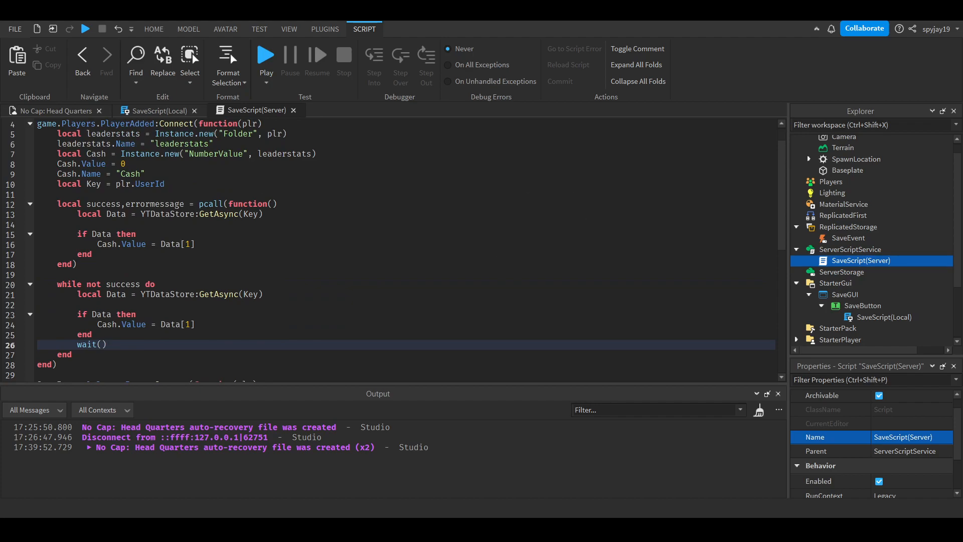
scroll("down", 3)
type("local success,errormessage = pcall(function()")
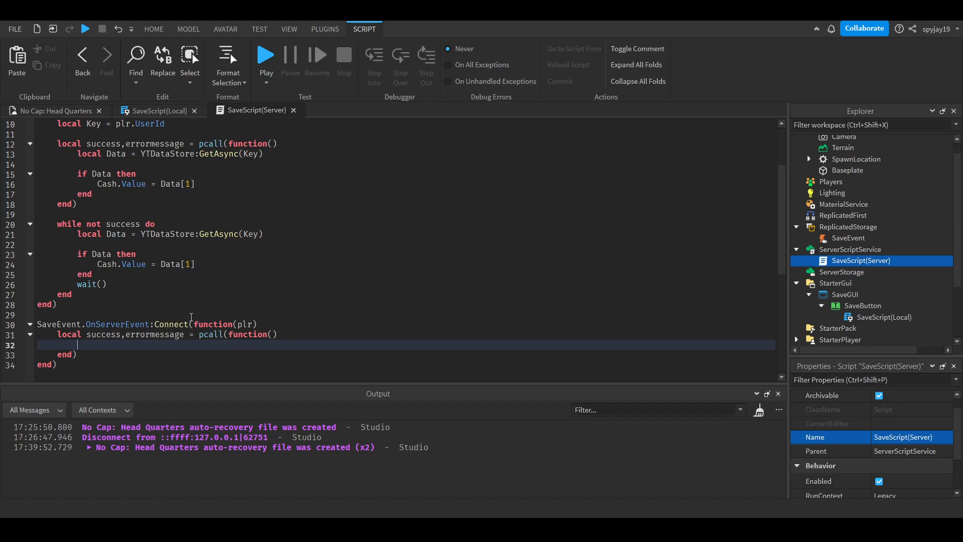
- In the save pcall, set local Key = plr.UserId and call YTDataStore:SetAsync(Key, {plr.leaderstats.Cash.Value})
scroll("down", 3)
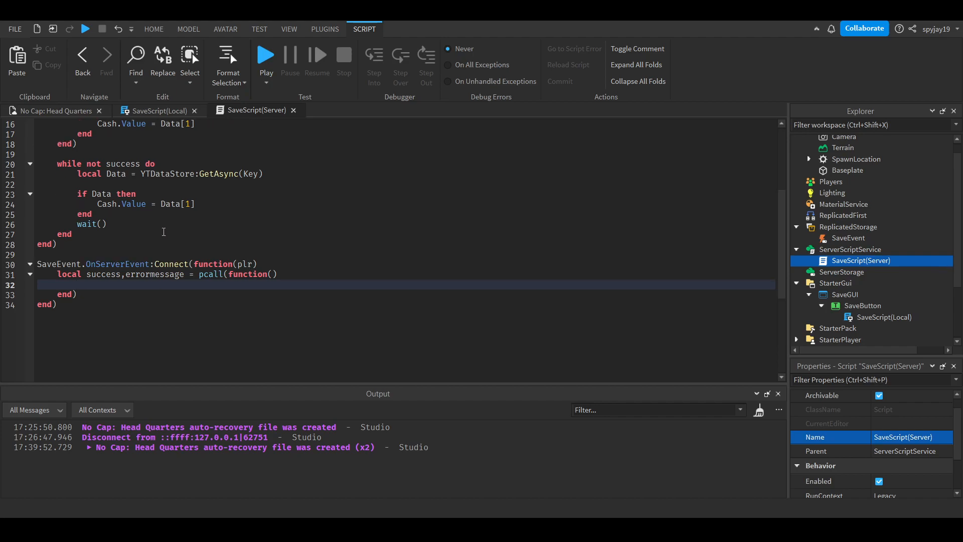
type("yt")
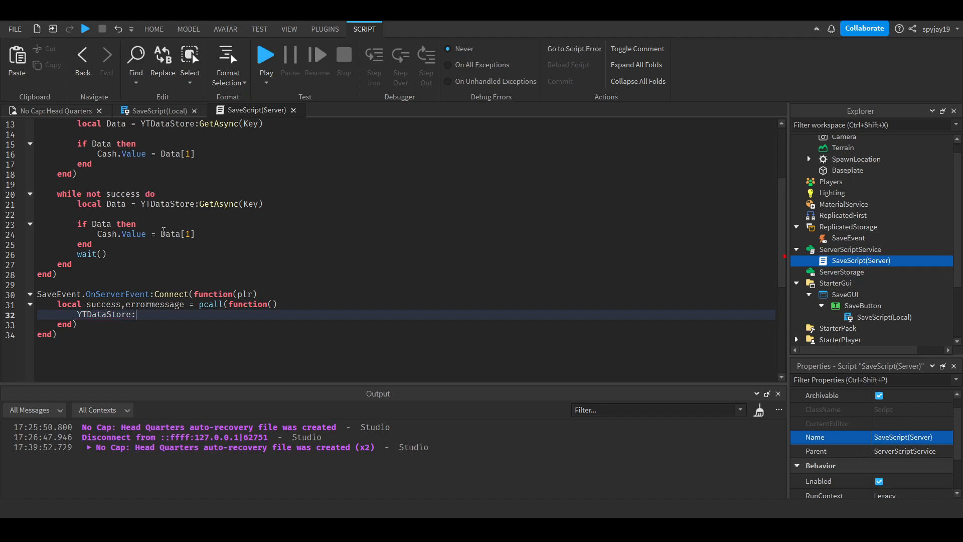
type("se")
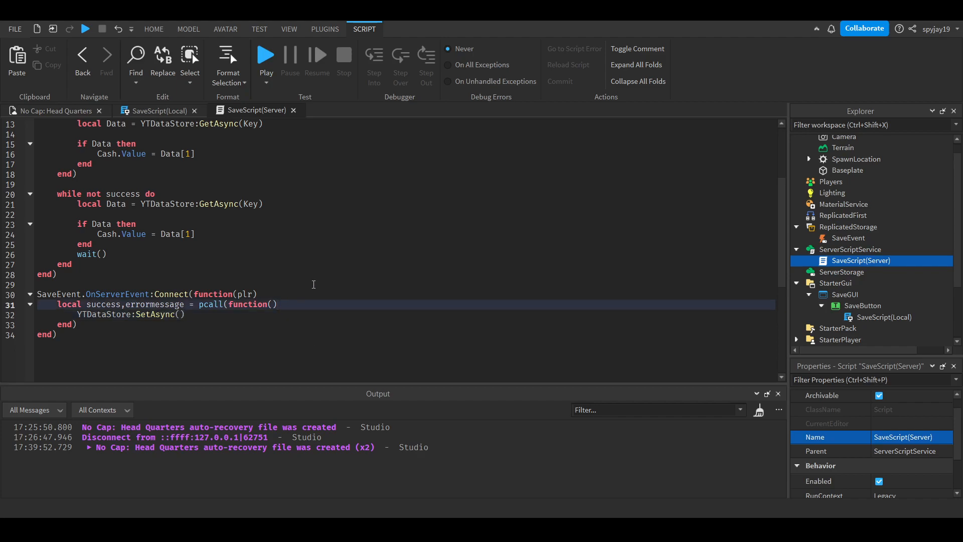
type("local Key")
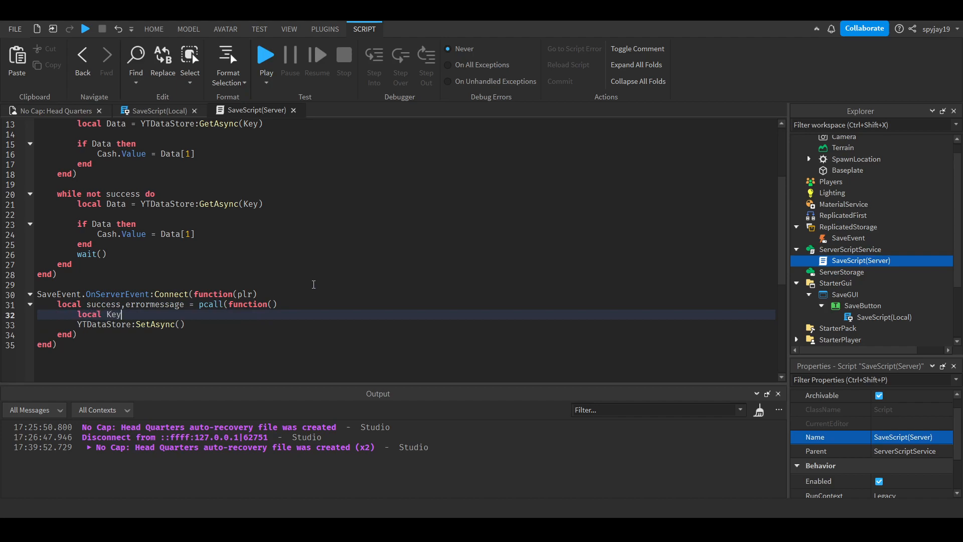
type("= plr.UserId")
left_click(405, 324)
type("k")
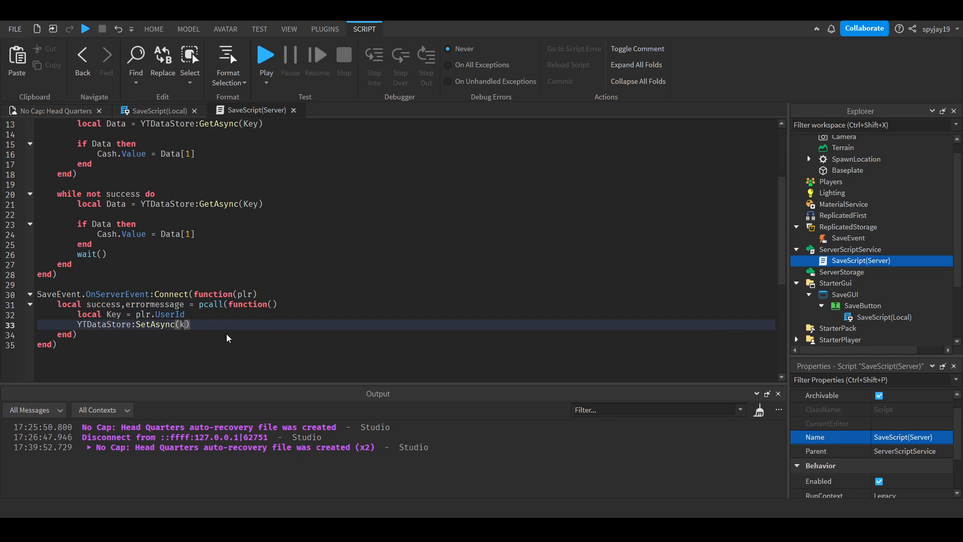
type("ey,")
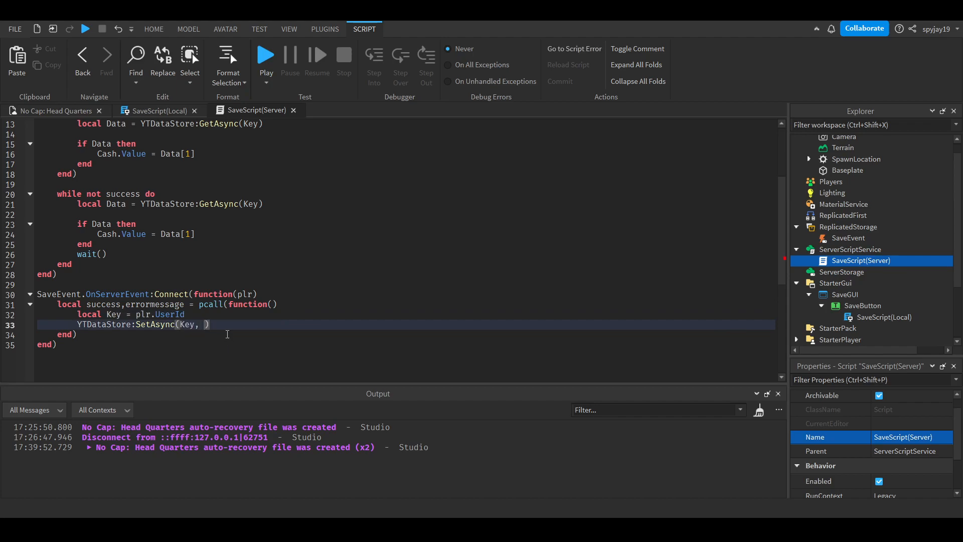
type("{}")
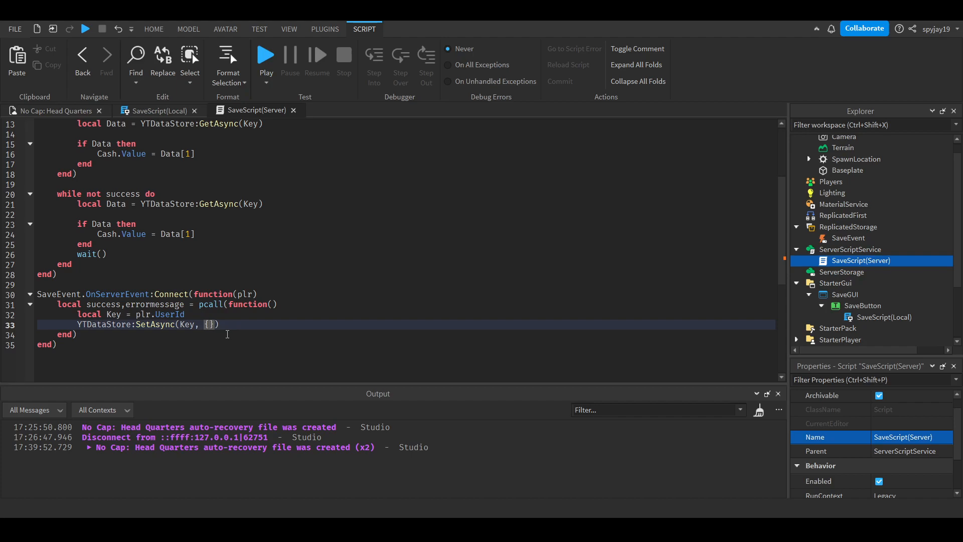
type("plr.leaderstats.Cash.Value")
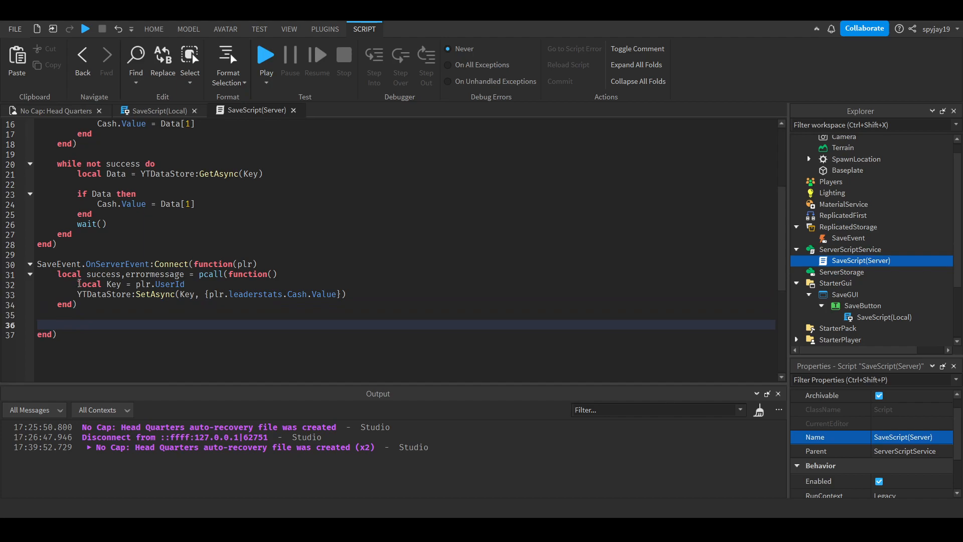
type("while")
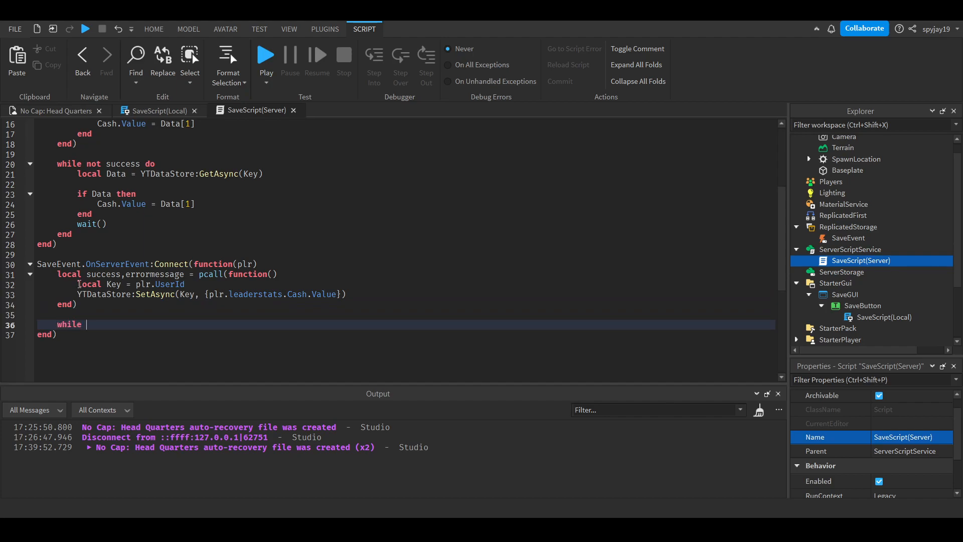
- Add a while not success do loop repeating the Key and SetAsync lines with wait(5) between attempts
type("not success do")
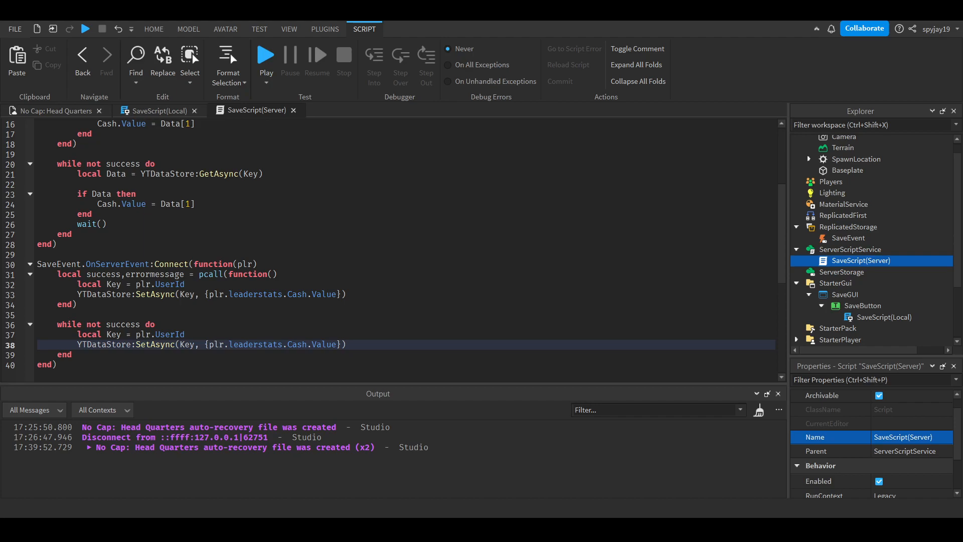
scroll("down", 3)
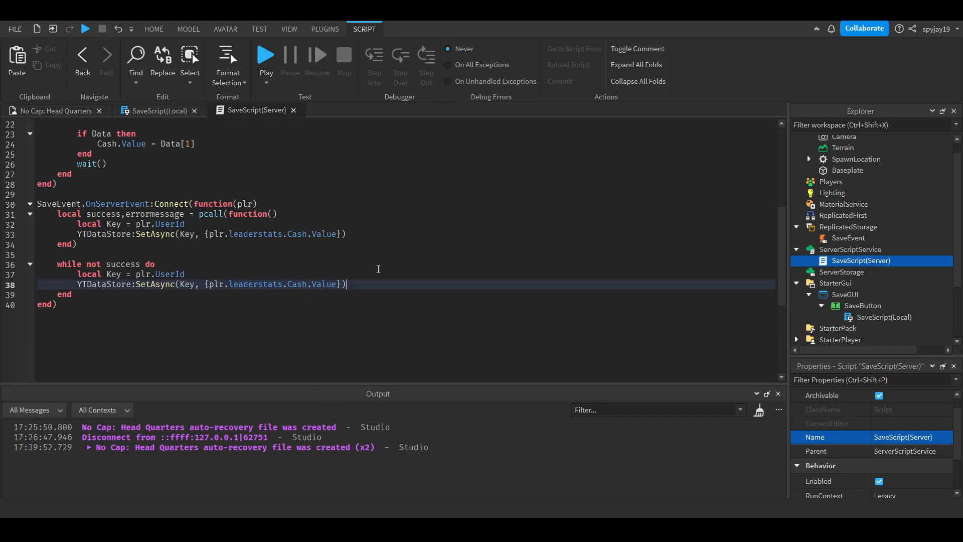
type("w")
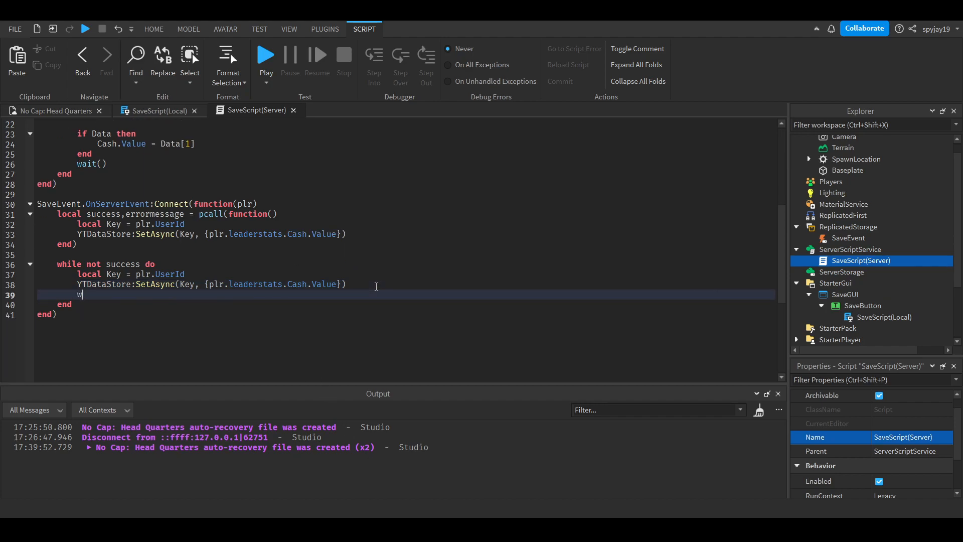
type("ait(5)")
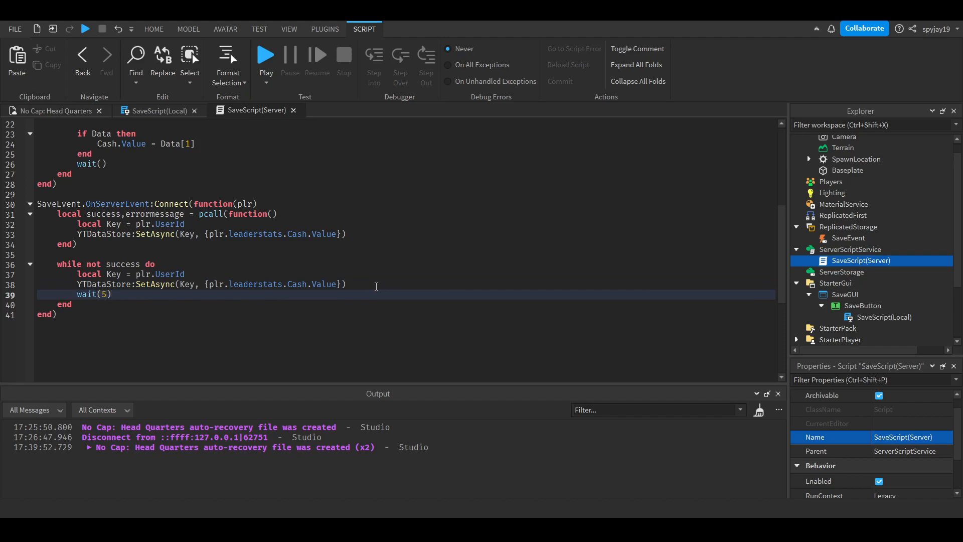
scroll("up", 3)
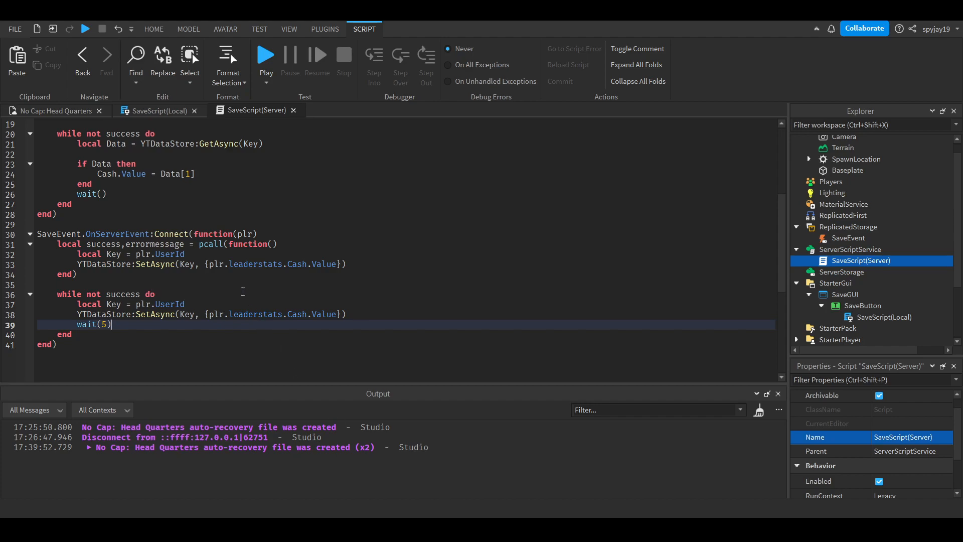
scroll("up", 3)
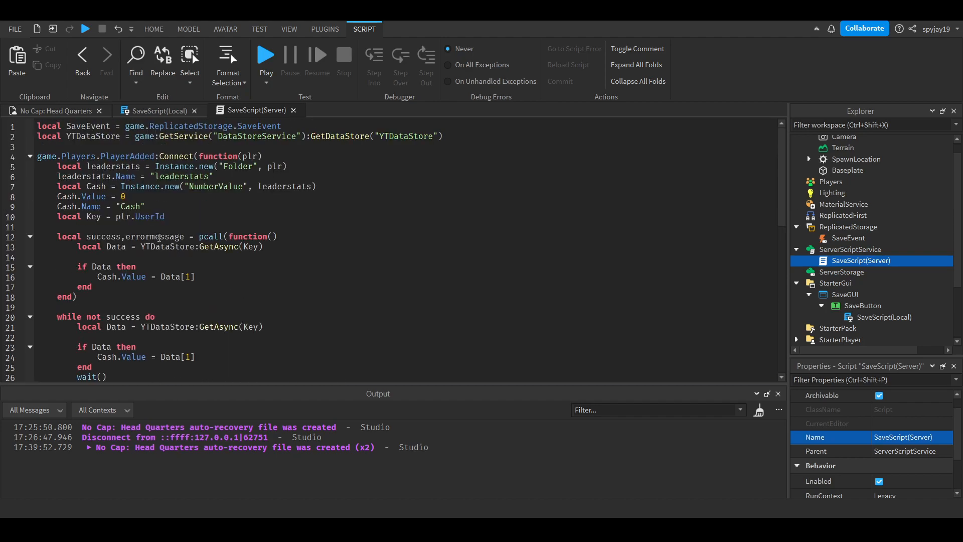
- Publish the changes to Roblox and return to the No Cap: Head Quarters place view
left_click(56, 110)
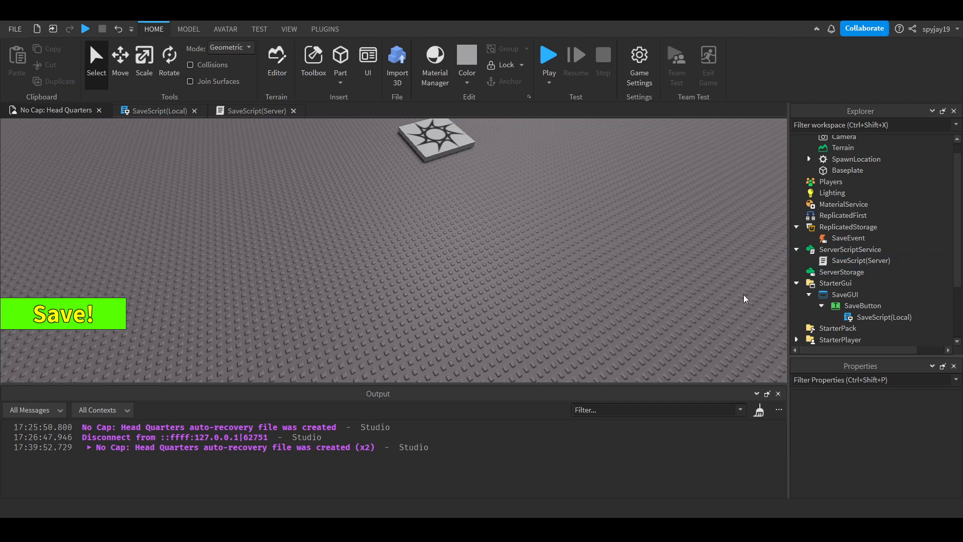
mouse_move(388, 168)
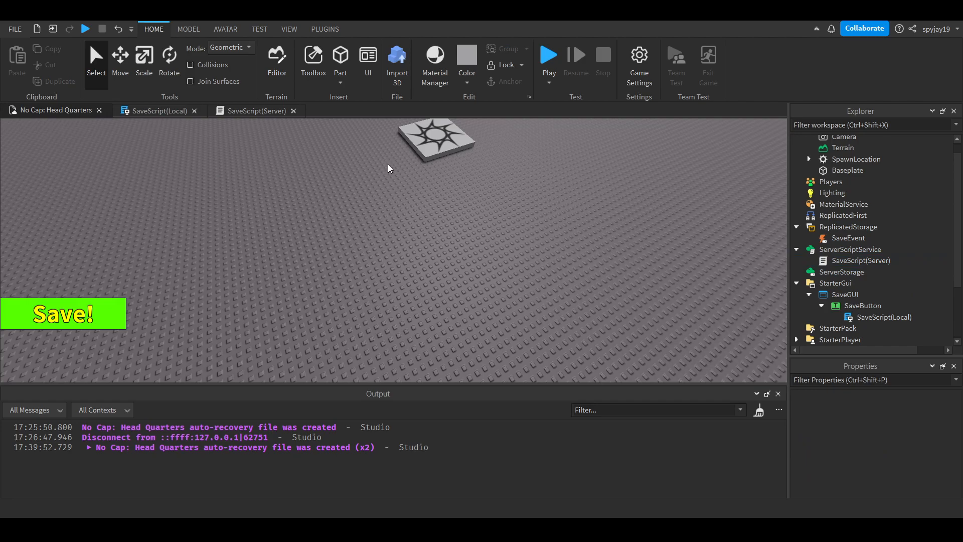
mouse_move(259, 165)
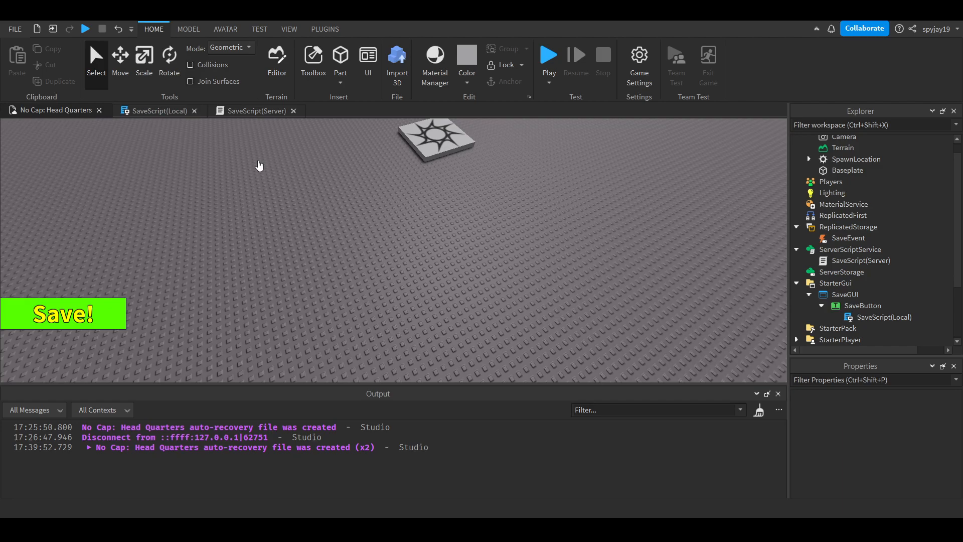
mouse_move(423, 231)
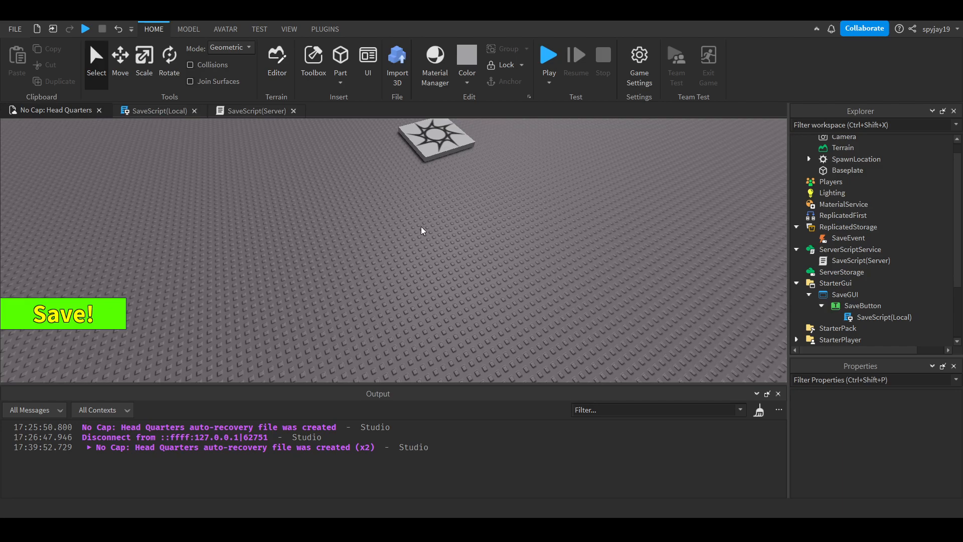
mouse_move(367, 182)
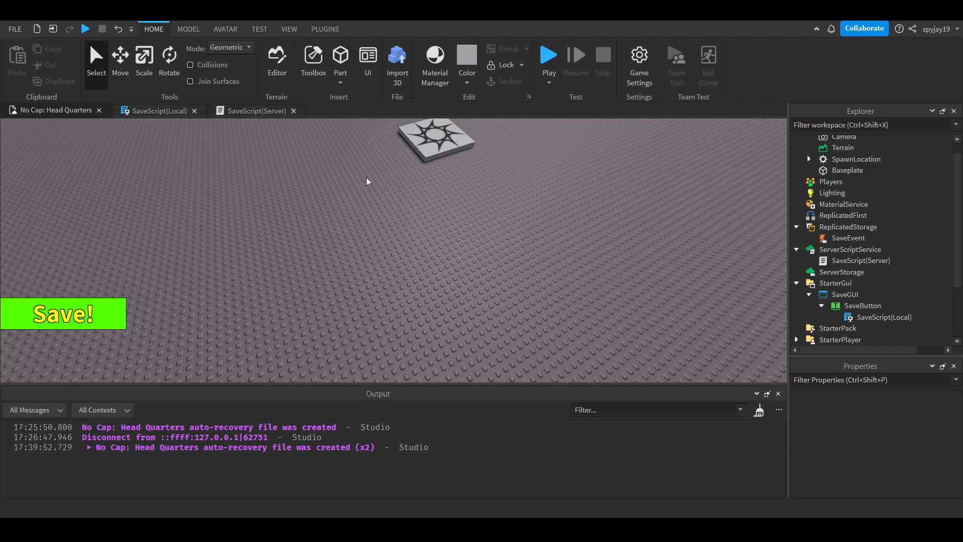
mouse_move(636, 437)
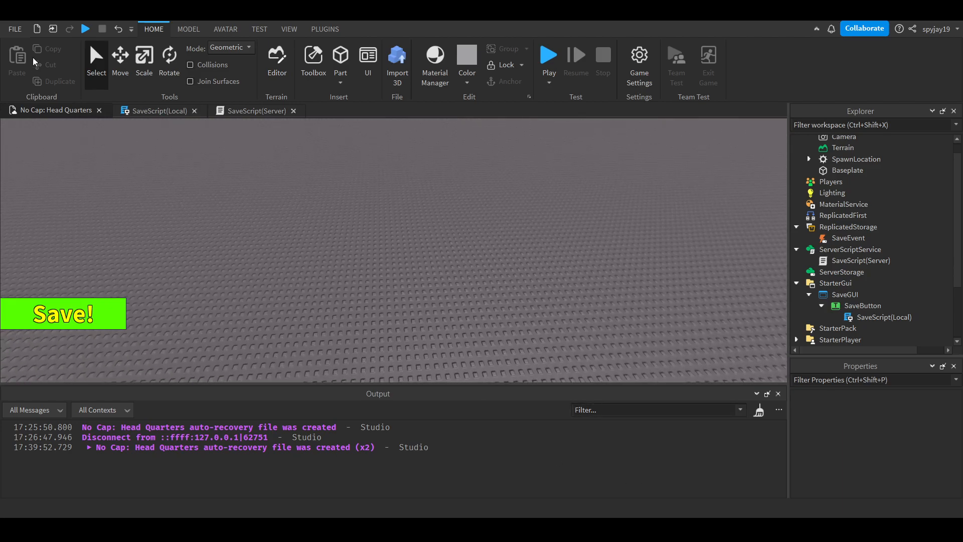
mouse_move(226, 209)
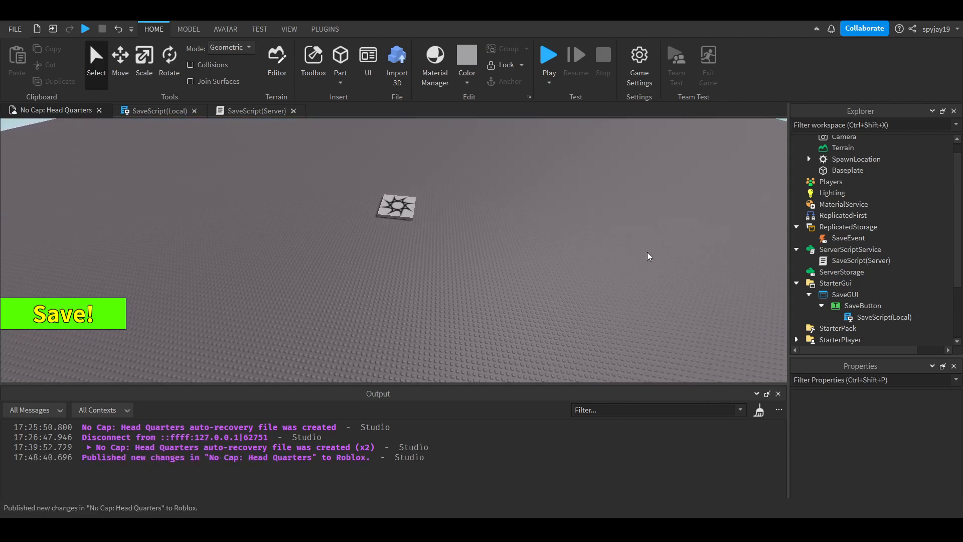
- Start a play test of No Cap: Head Quarters so the player joins with Cash 0
left_click(548, 55)
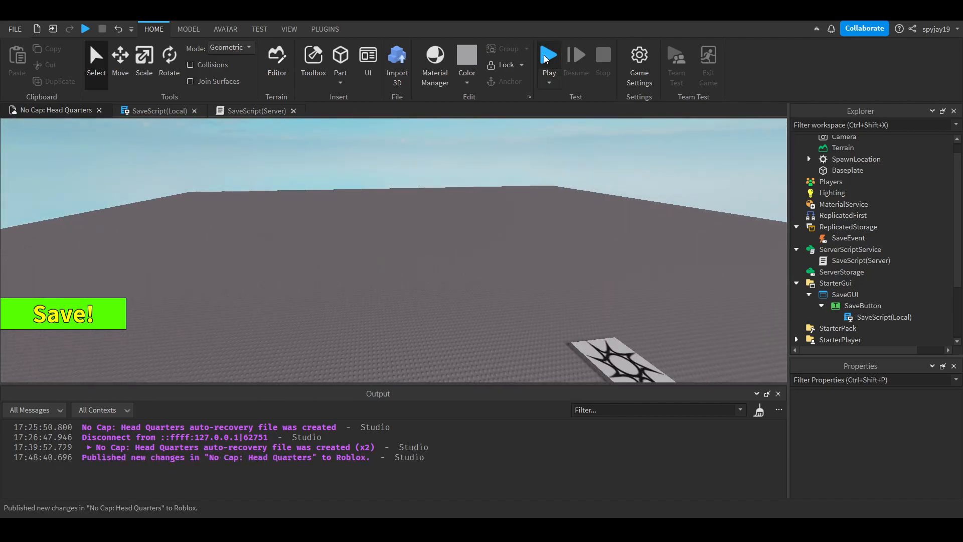
left_click(548, 56)
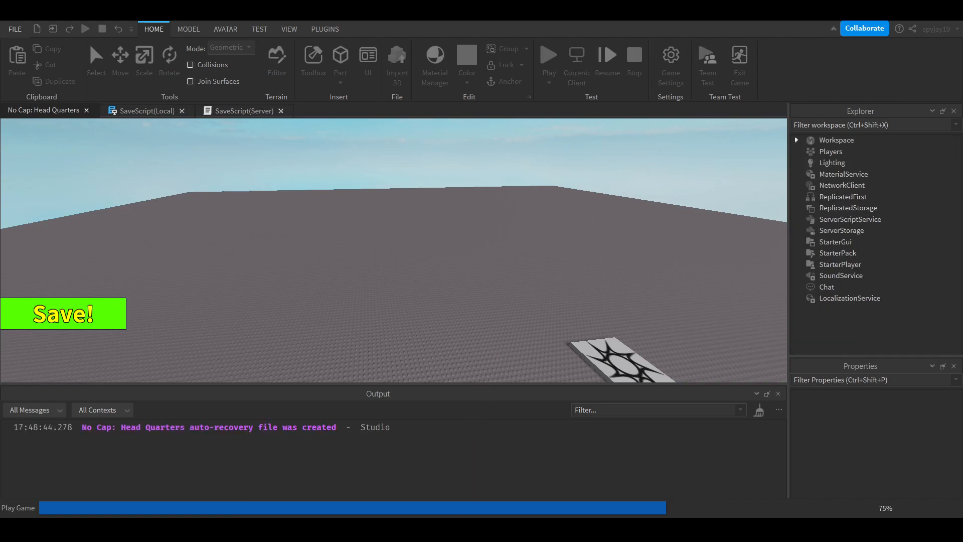
left_click(548, 55)
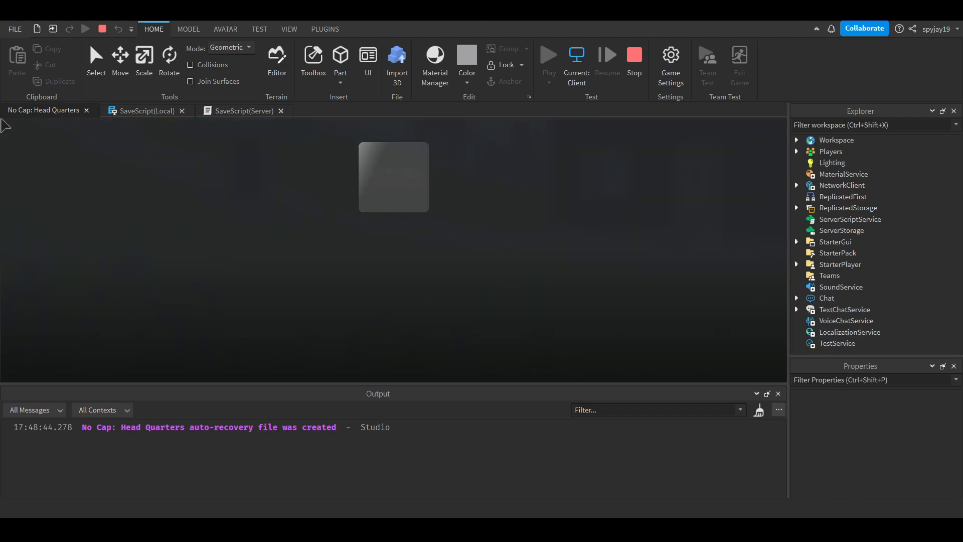
left_click(548, 56)
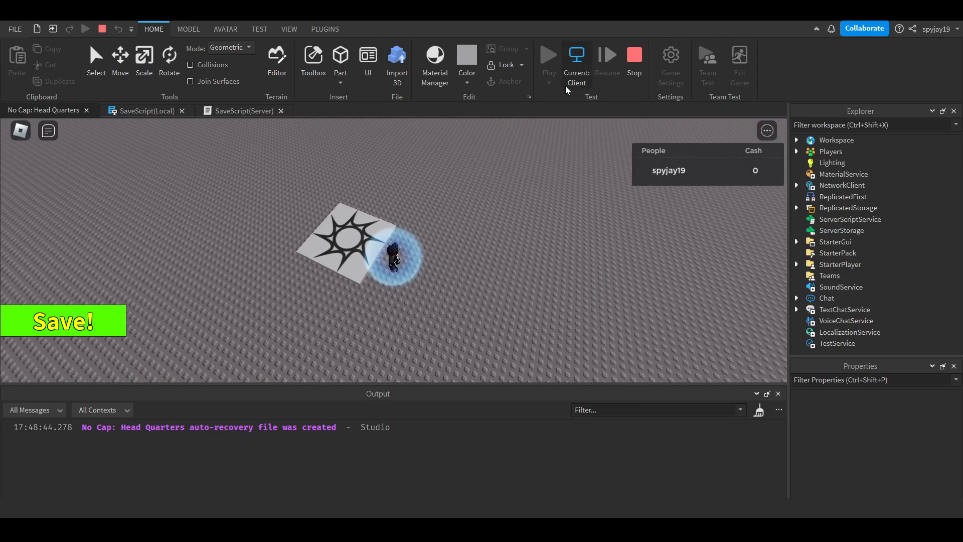
- Toggle between the Server and Client views to inspect both sides of the test
left_click(576, 58)
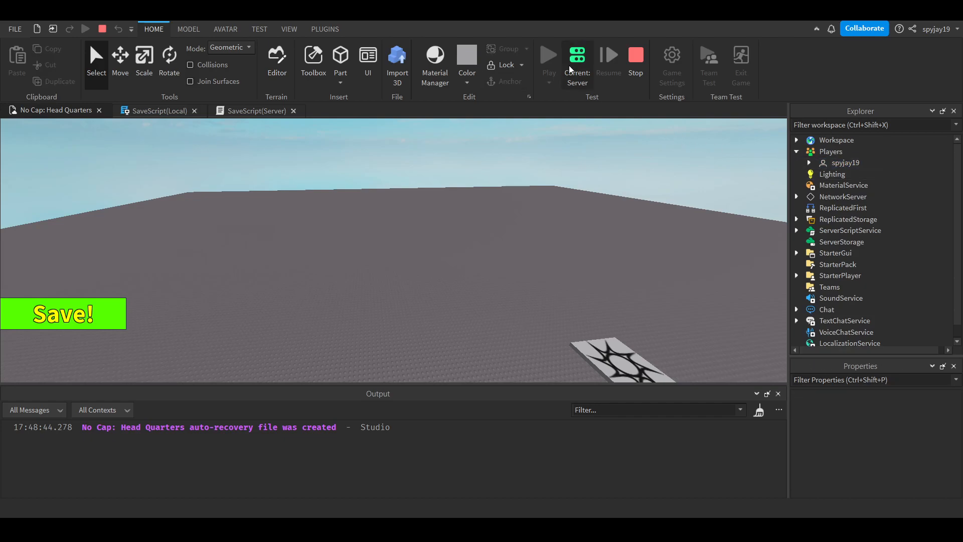
left_click(547, 55)
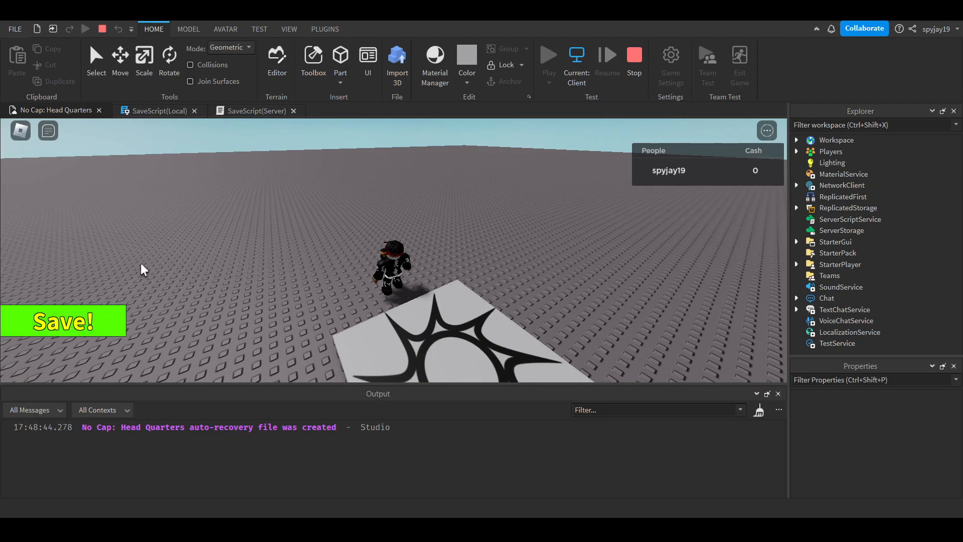
left_click(63, 320)
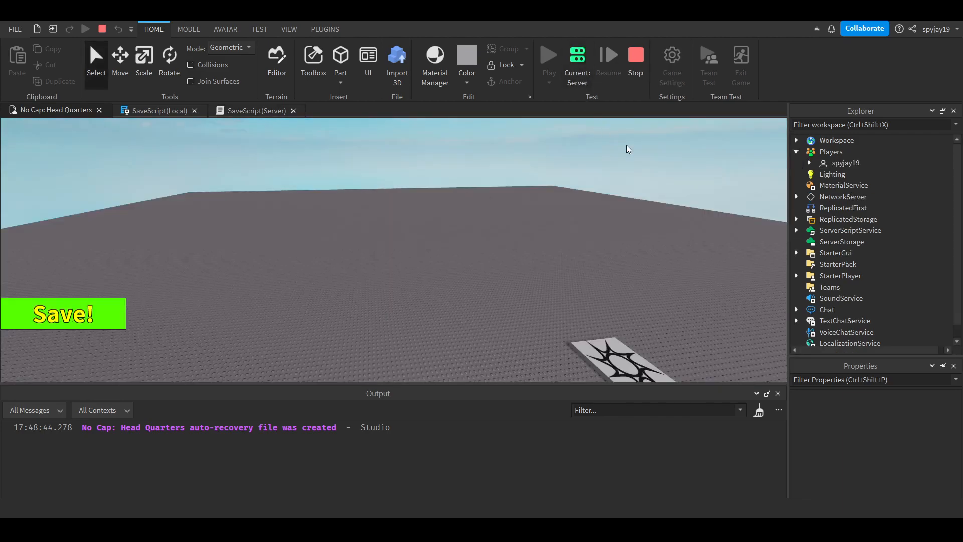
left_click(549, 55)
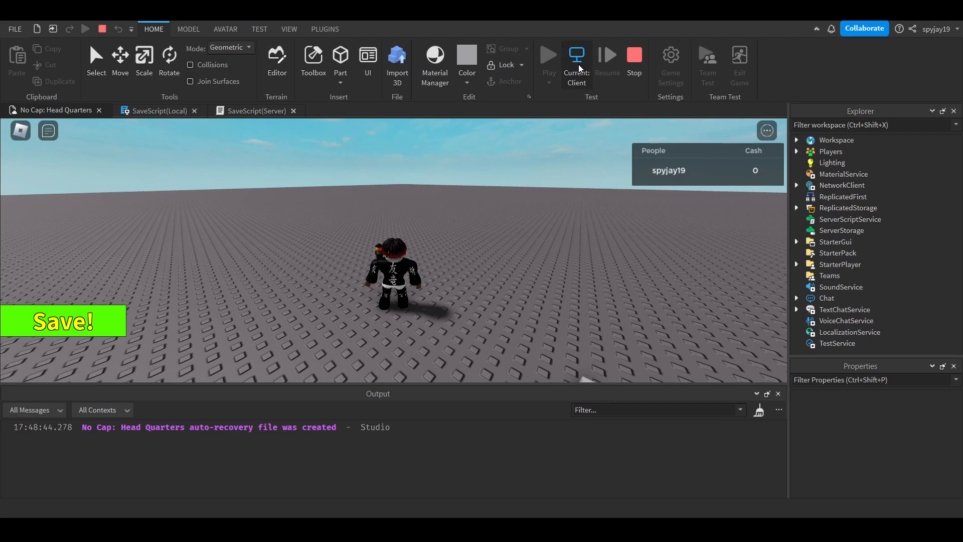
- On the Server side, set the test player's leaderstats Cash Value to 2000
left_click(576, 58)
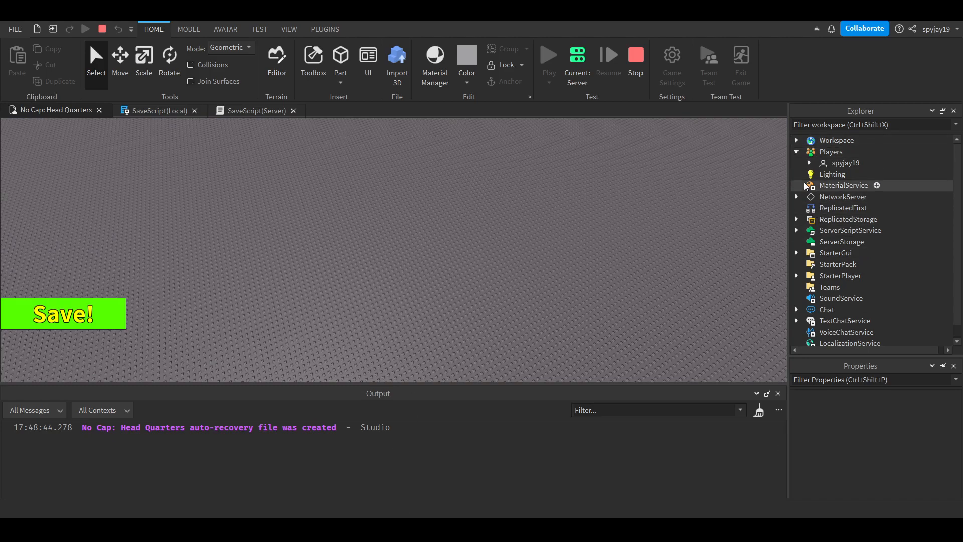
left_click(809, 163)
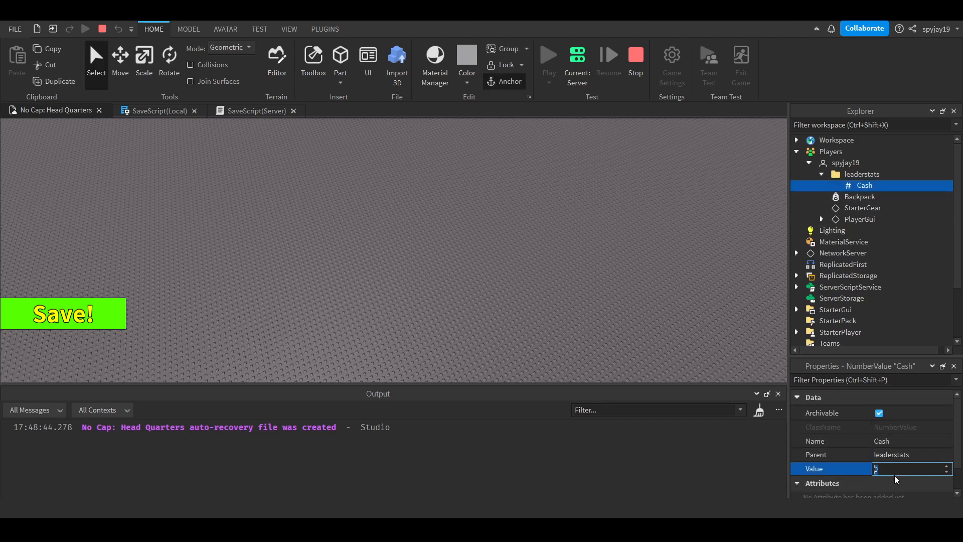
type("2000")
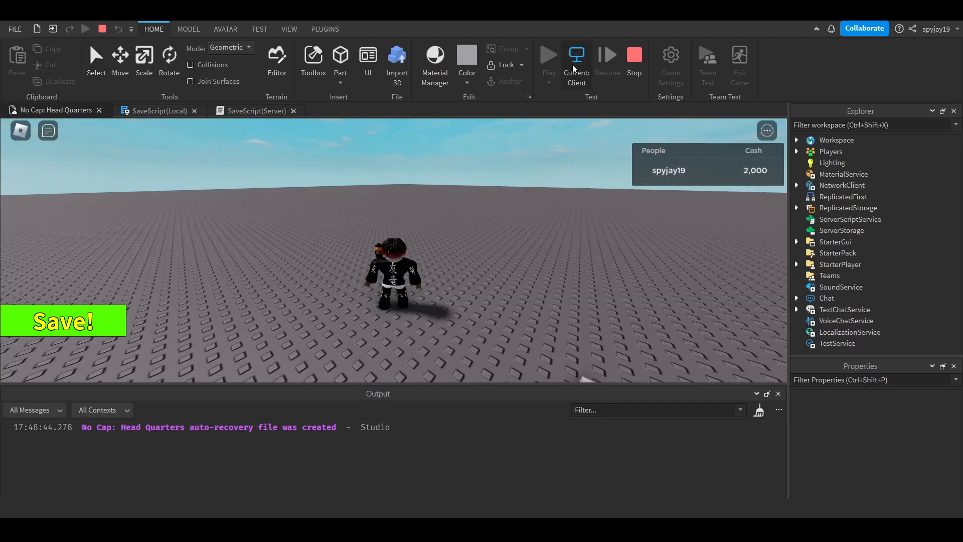
- Check the player on the Server side, return to Client and hit the in-game Save! button
left_click(576, 62)
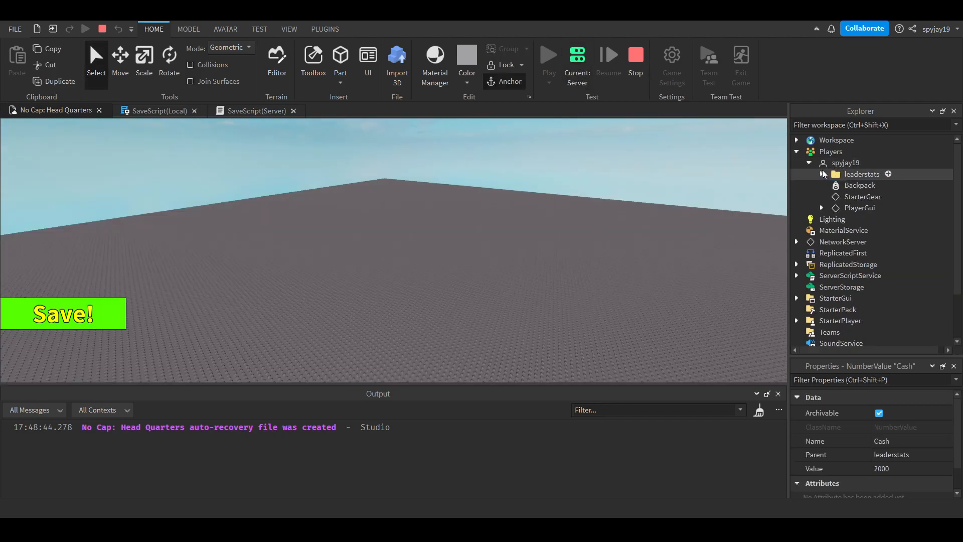
left_click(845, 163)
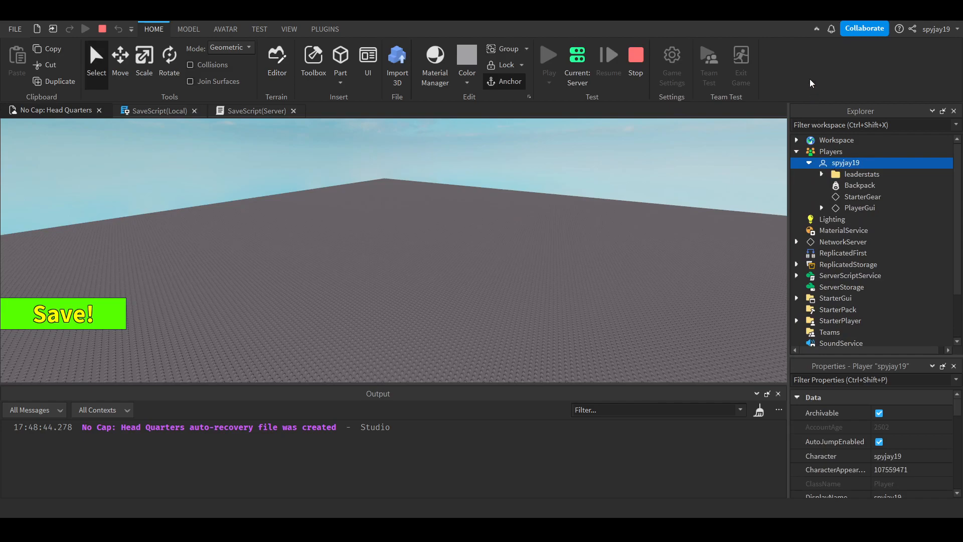
left_click(548, 56)
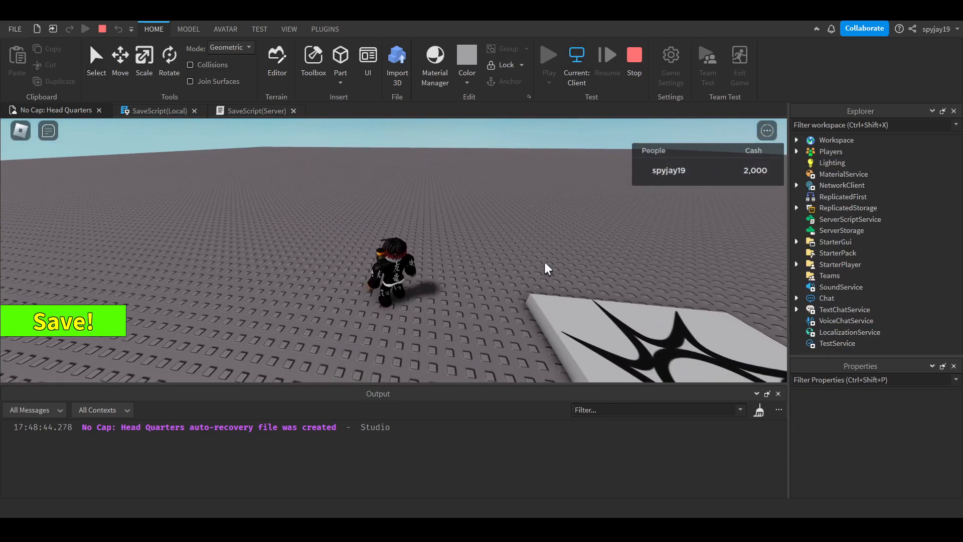
left_click(63, 321)
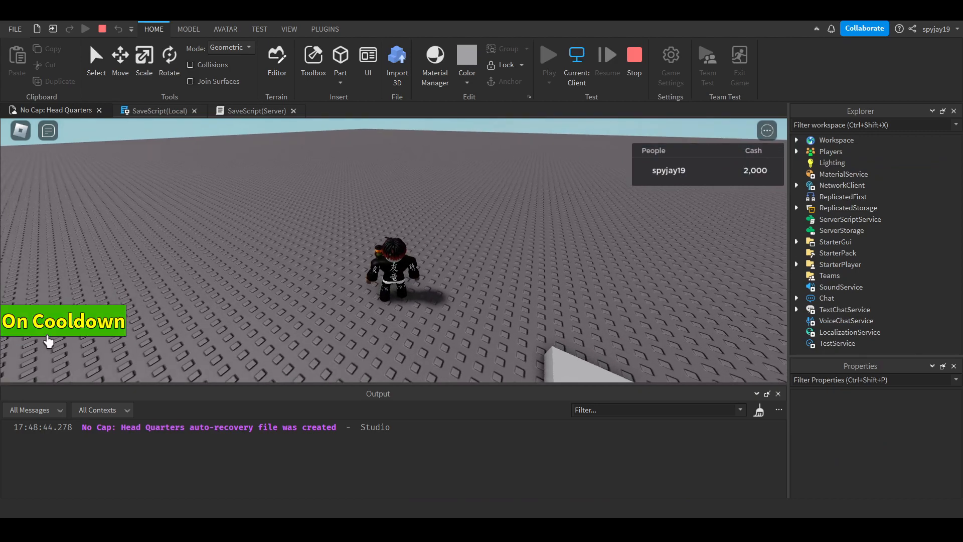
mouse_move(255, 325)
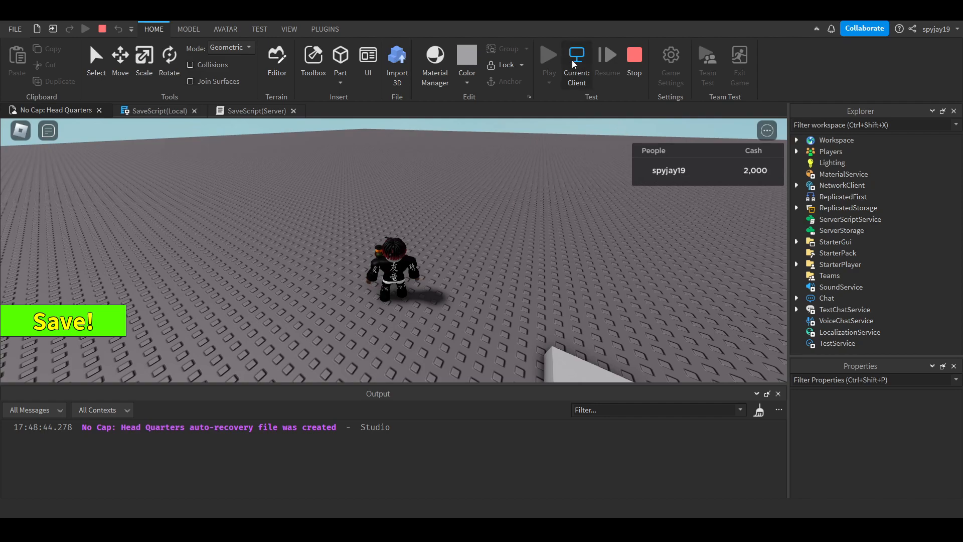
- Inspect the player's properties on the Server again, then end the play test session
left_click(576, 58)
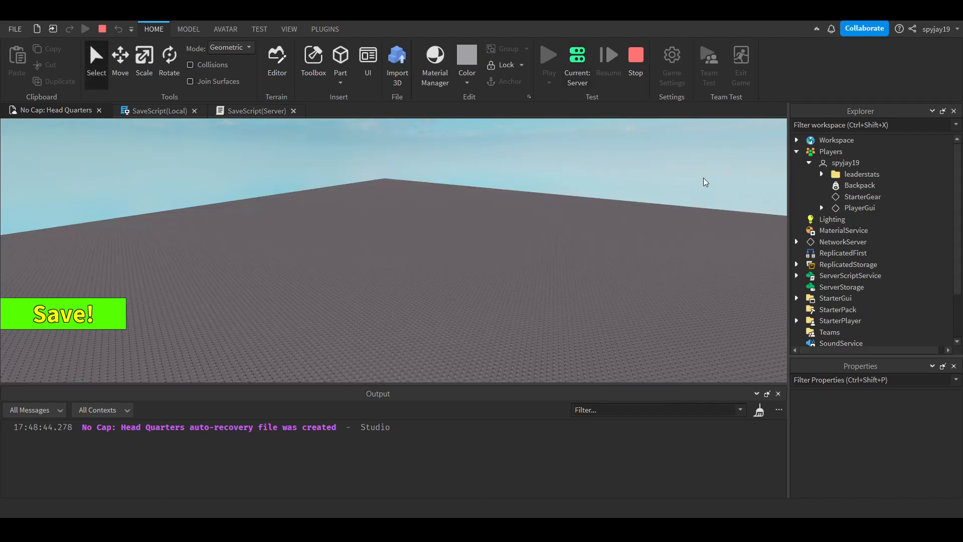
left_click(845, 162)
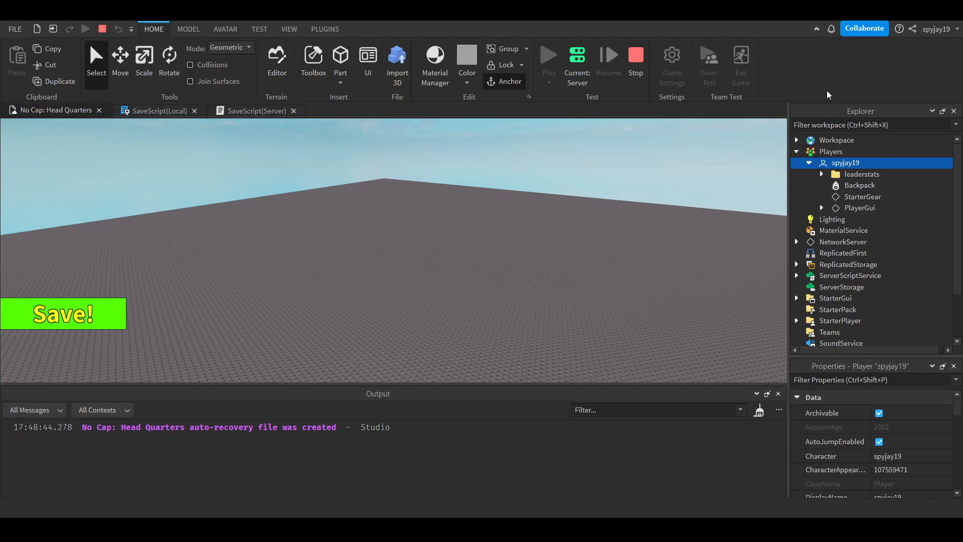
left_click(576, 59)
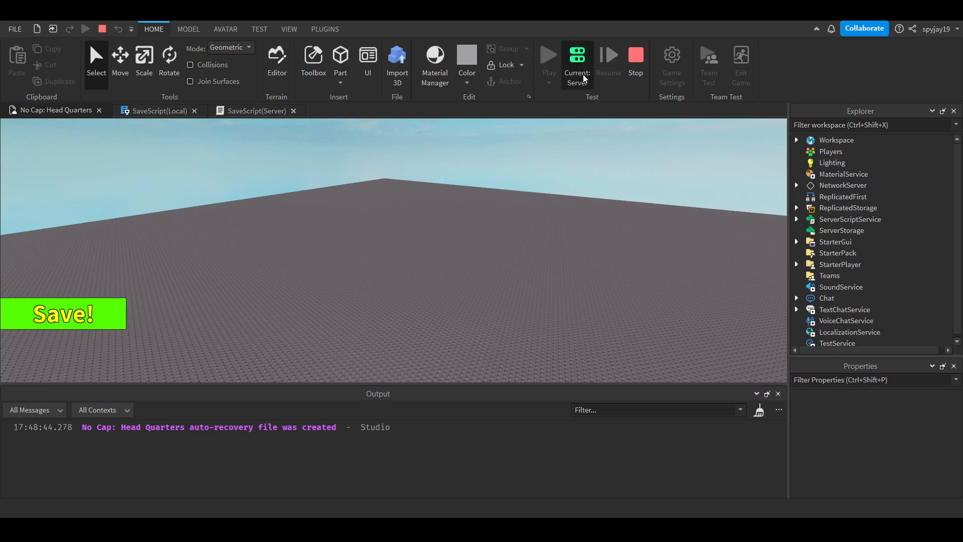
left_click(549, 55)
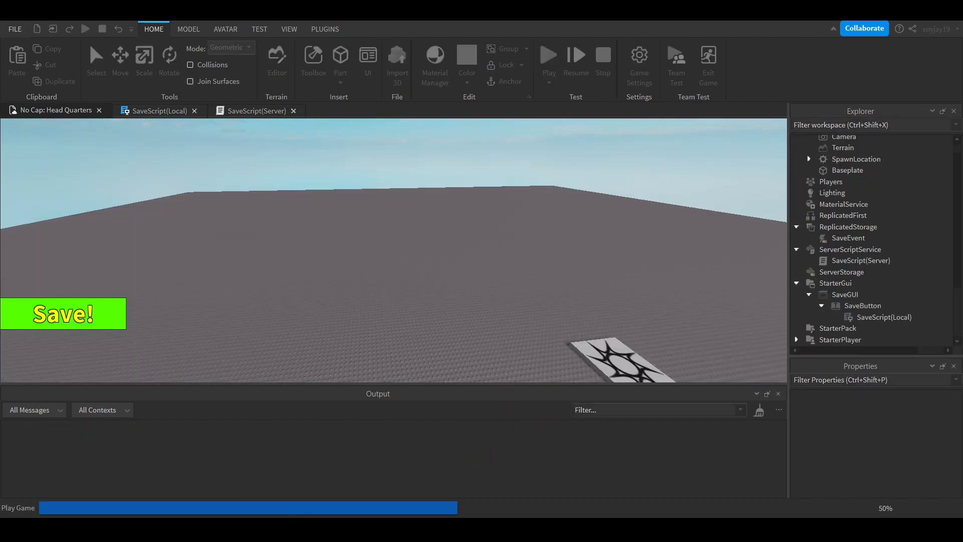
- Rejoin via Play to confirm the leaderboard still shows Cash 2,000, then stop the test
left_click(548, 58)
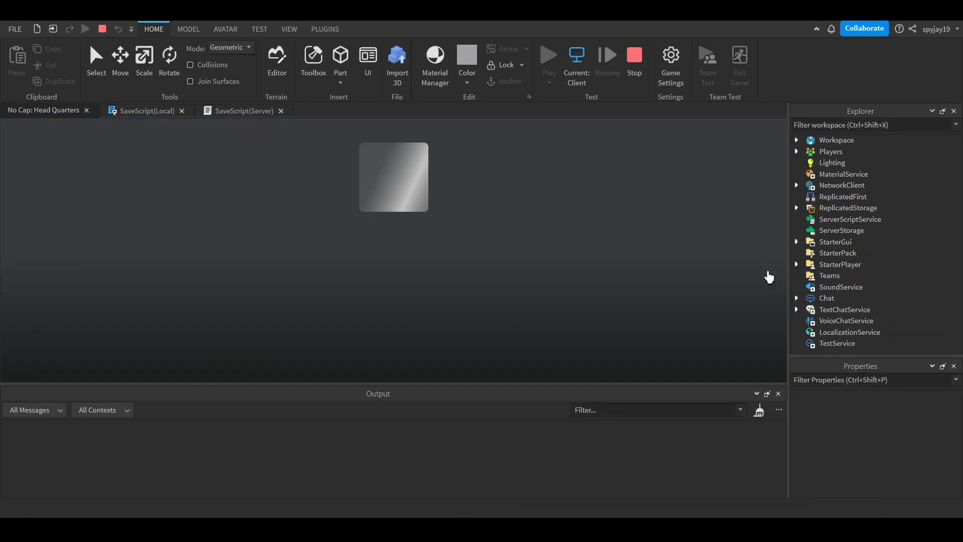
left_click(549, 55)
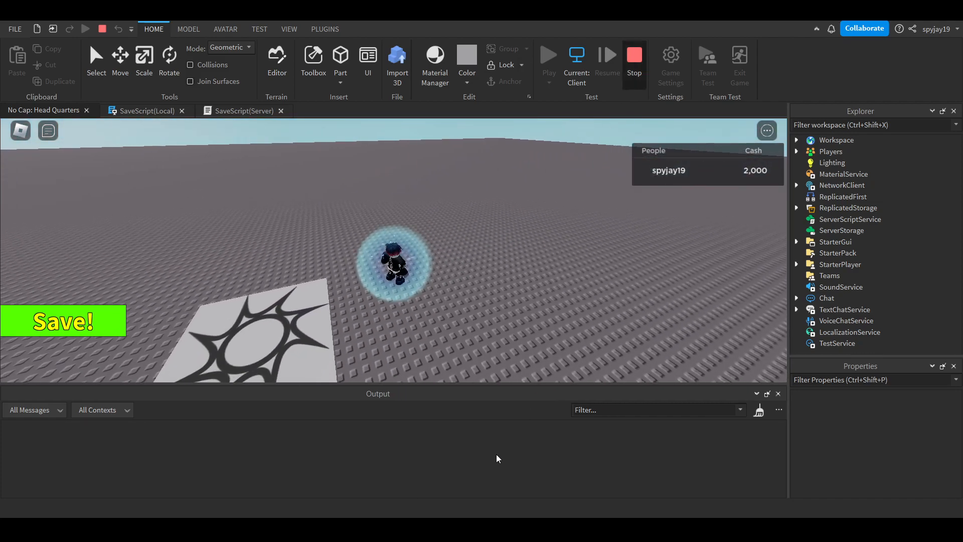
left_click(633, 59)
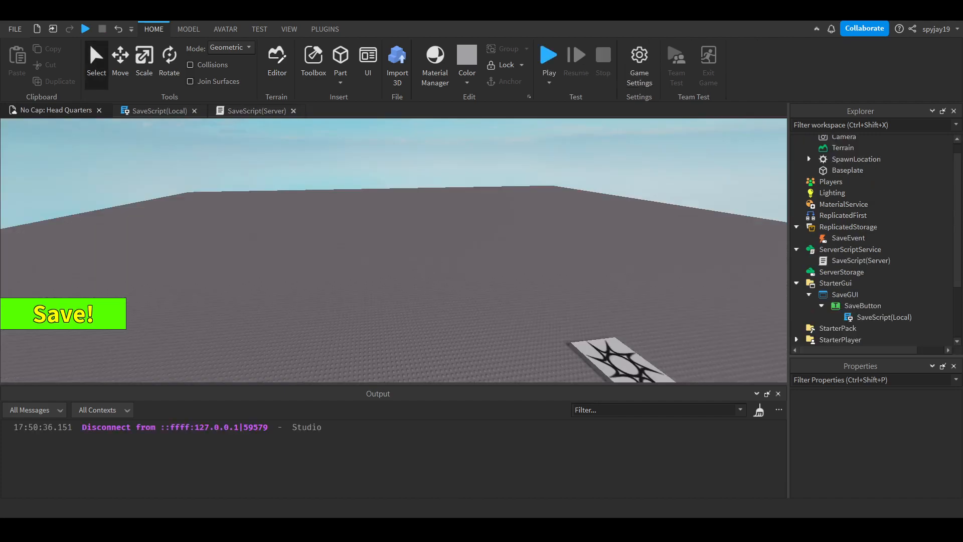
mouse_move(751, 244)
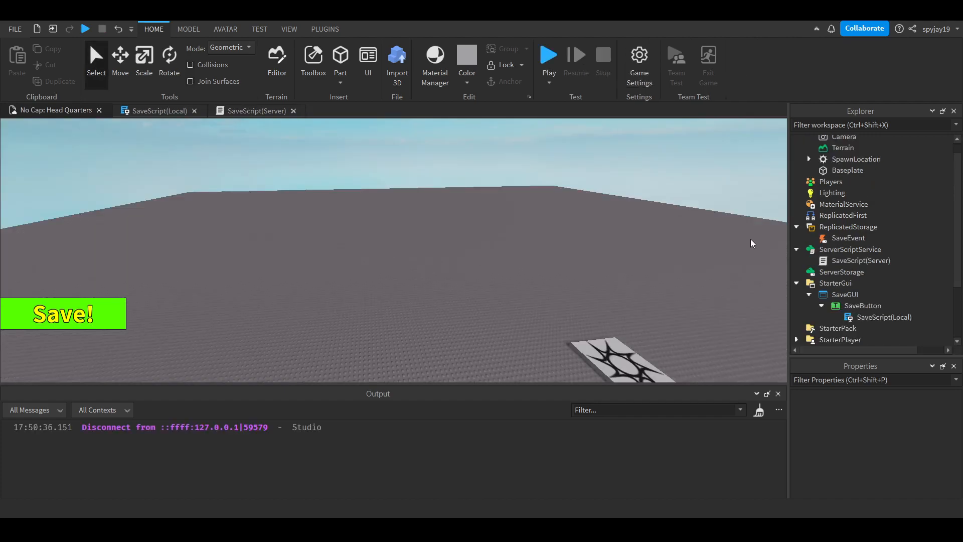